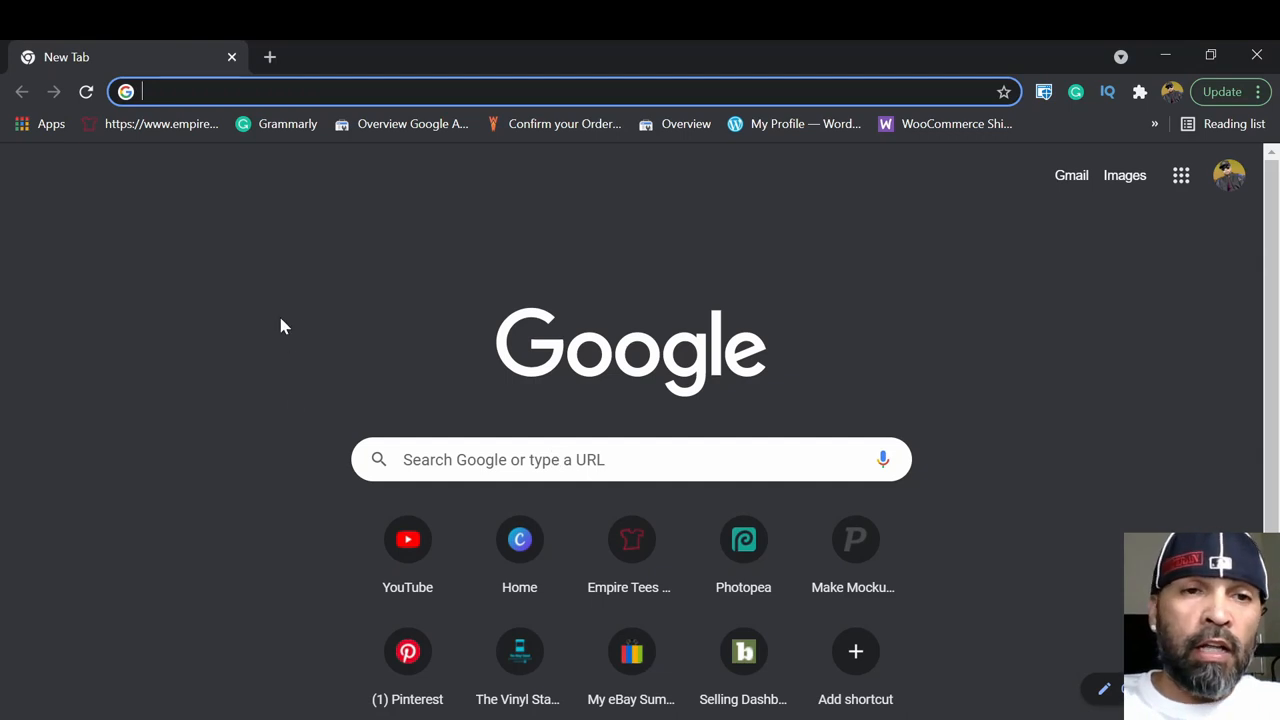
Search Google for 'canva' and open the Canva.com result.
click(632, 458)
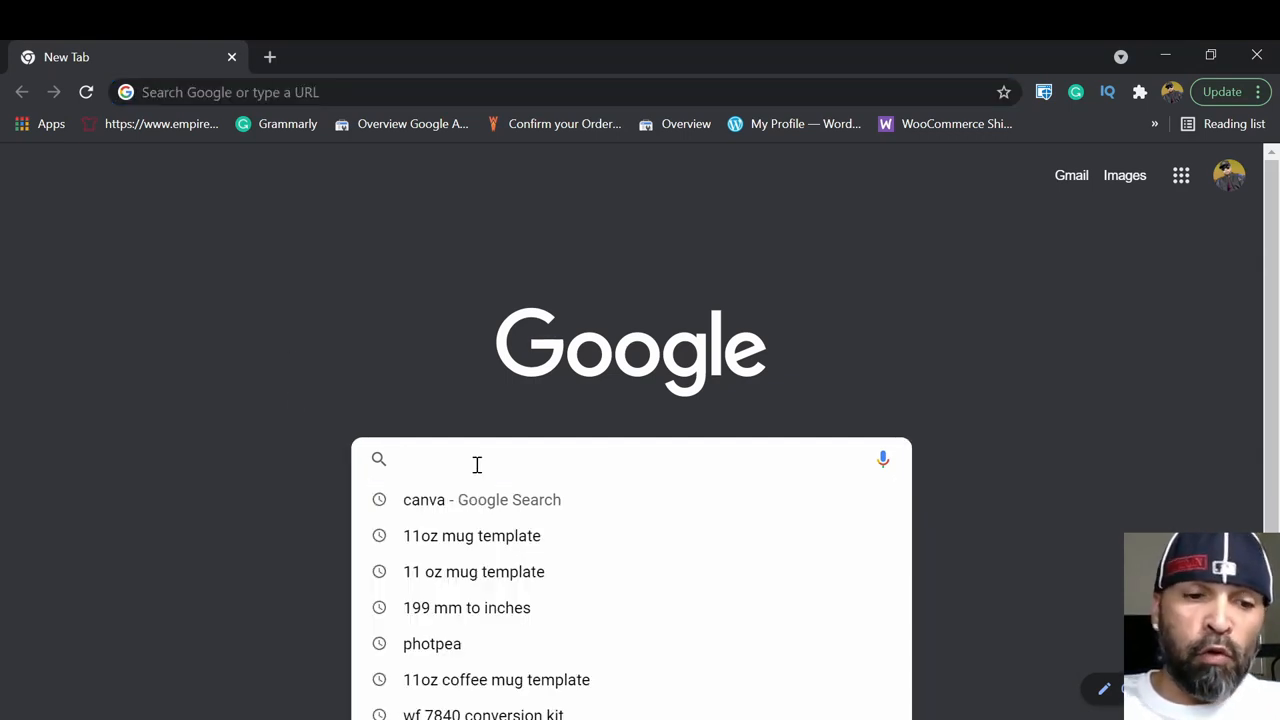
text(canva)
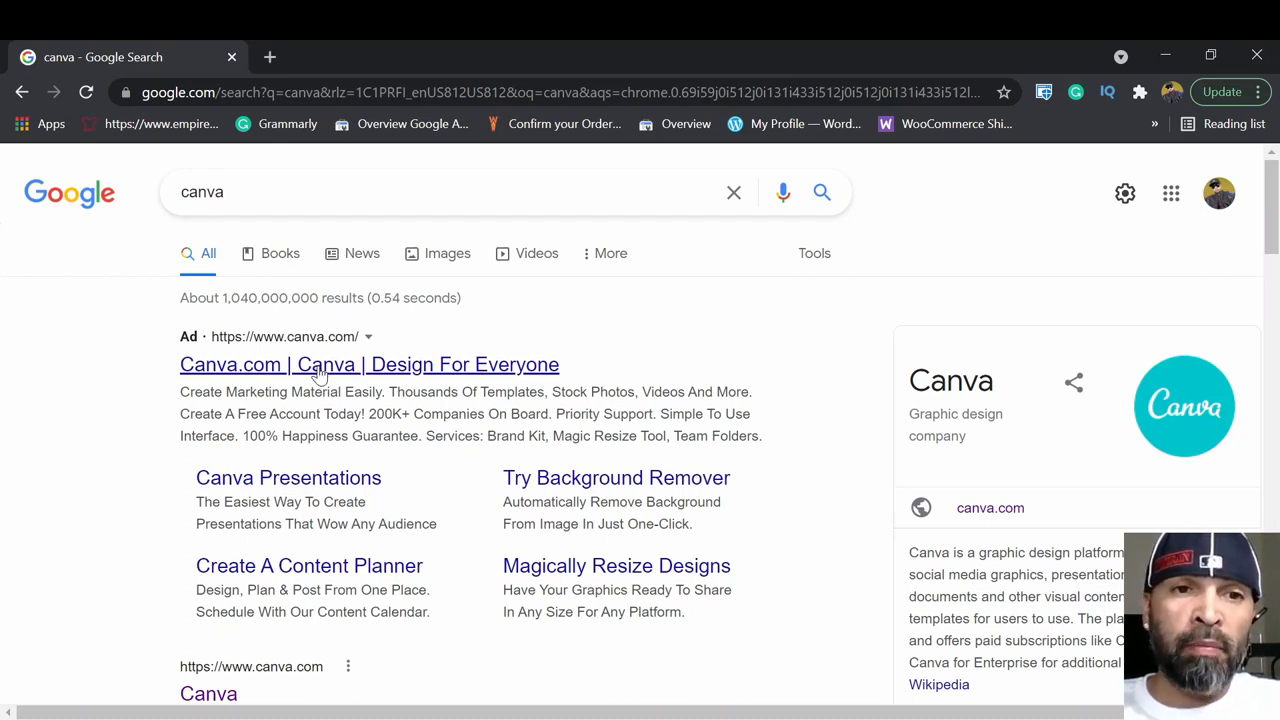
click(368, 364)
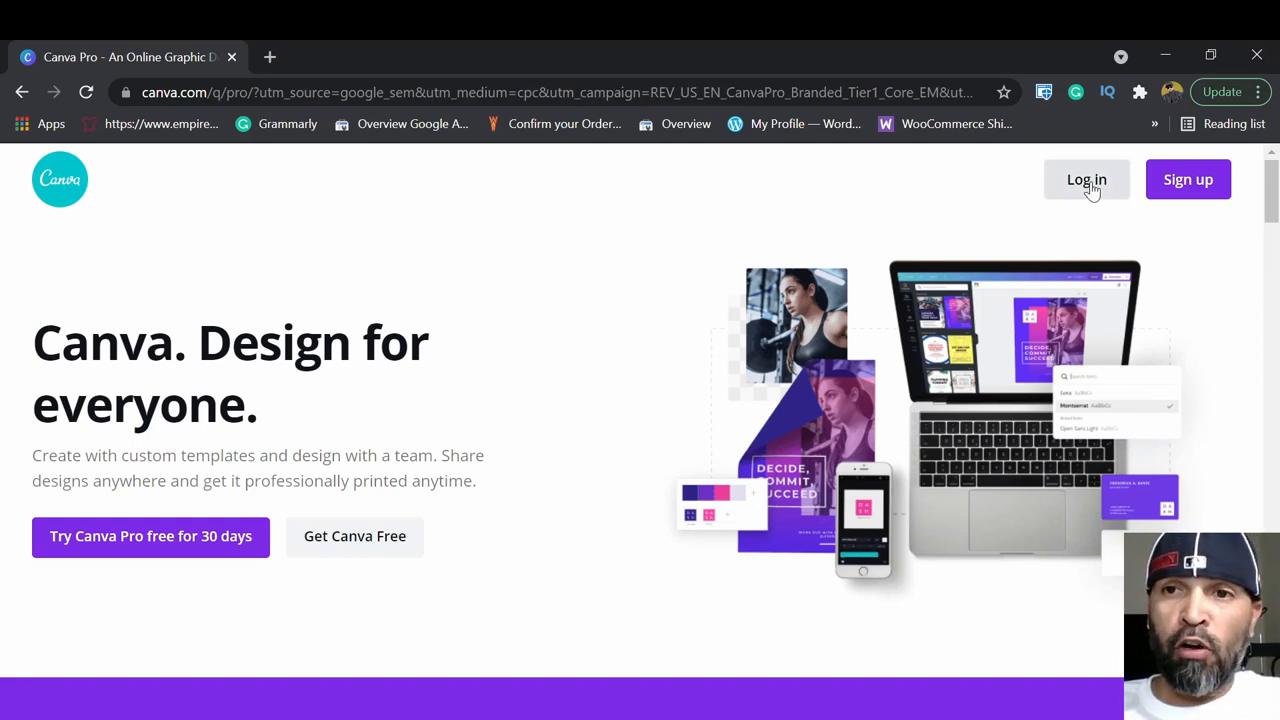
mouse_move(1188, 190)
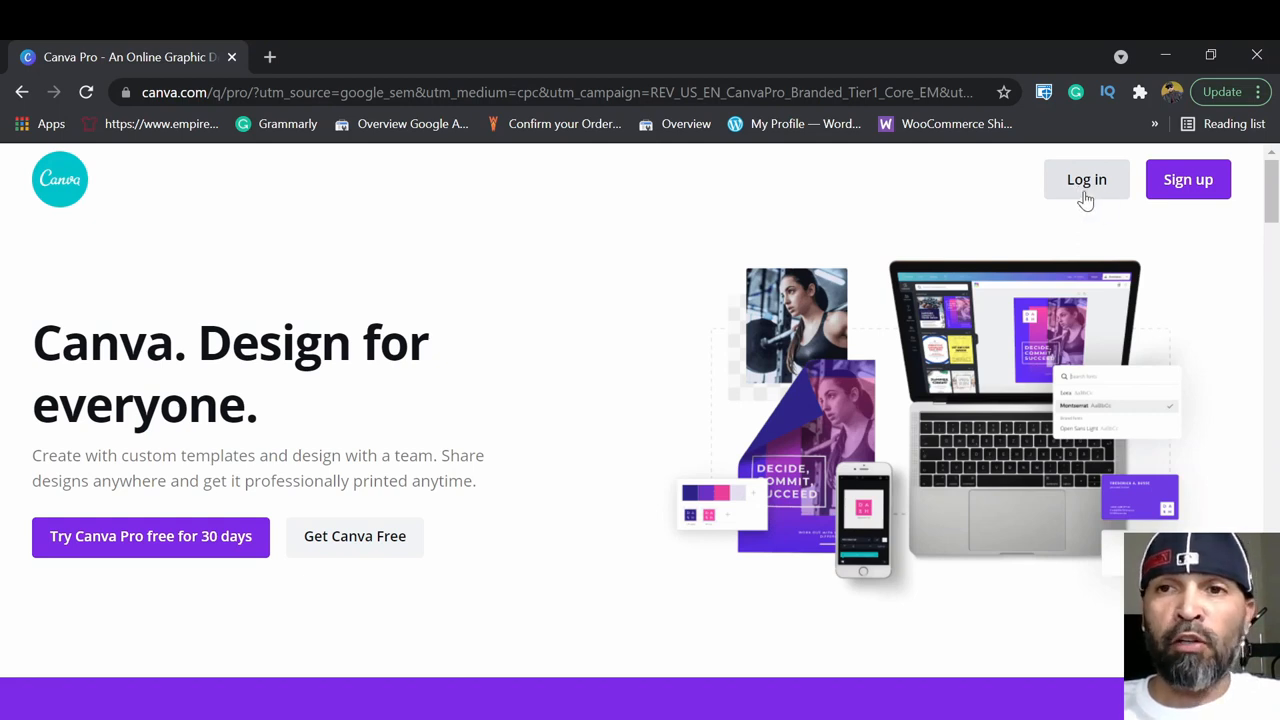
Log in to Canva and bring up the Create a design type list.
click(1086, 180)
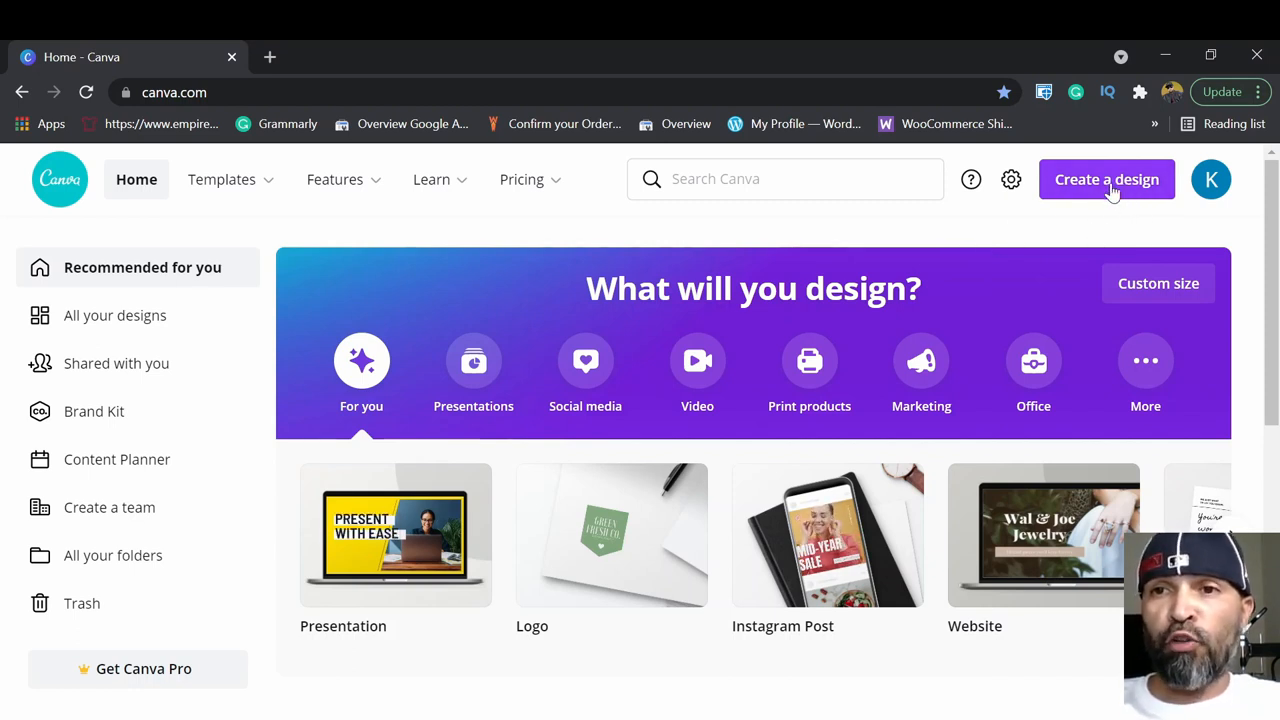
mouse_move(1118, 198)
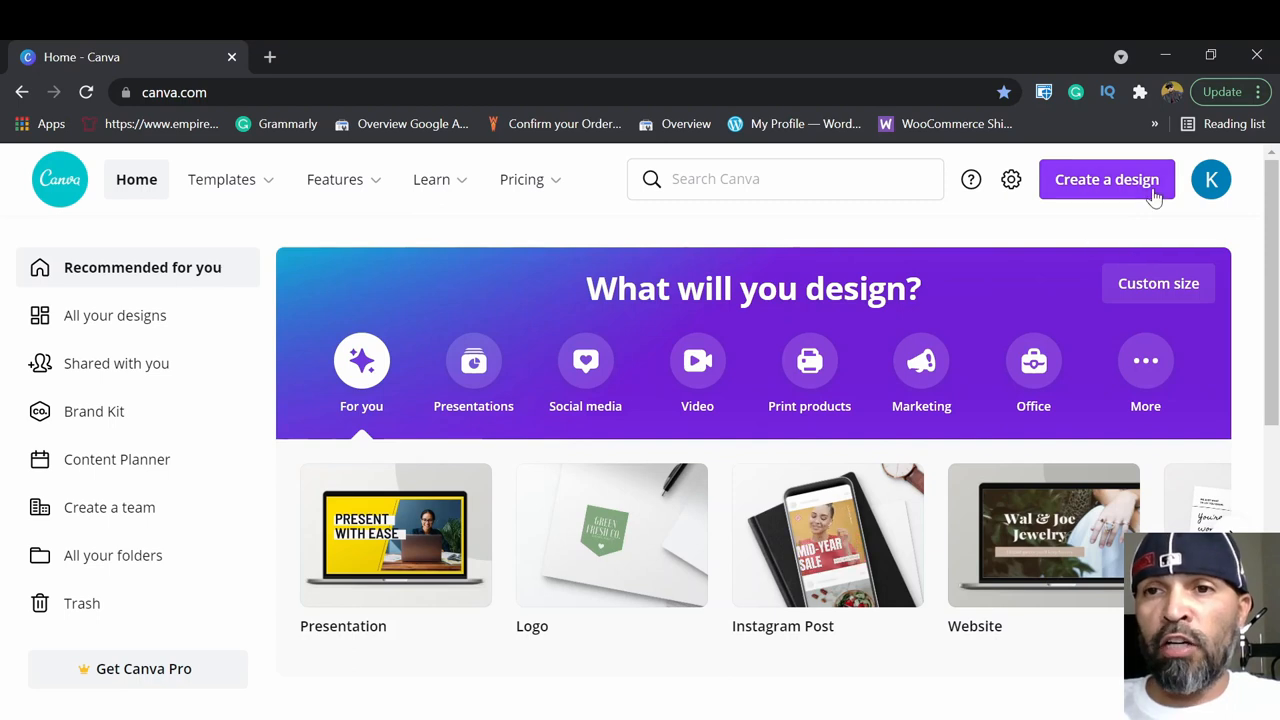
mouse_move(1096, 200)
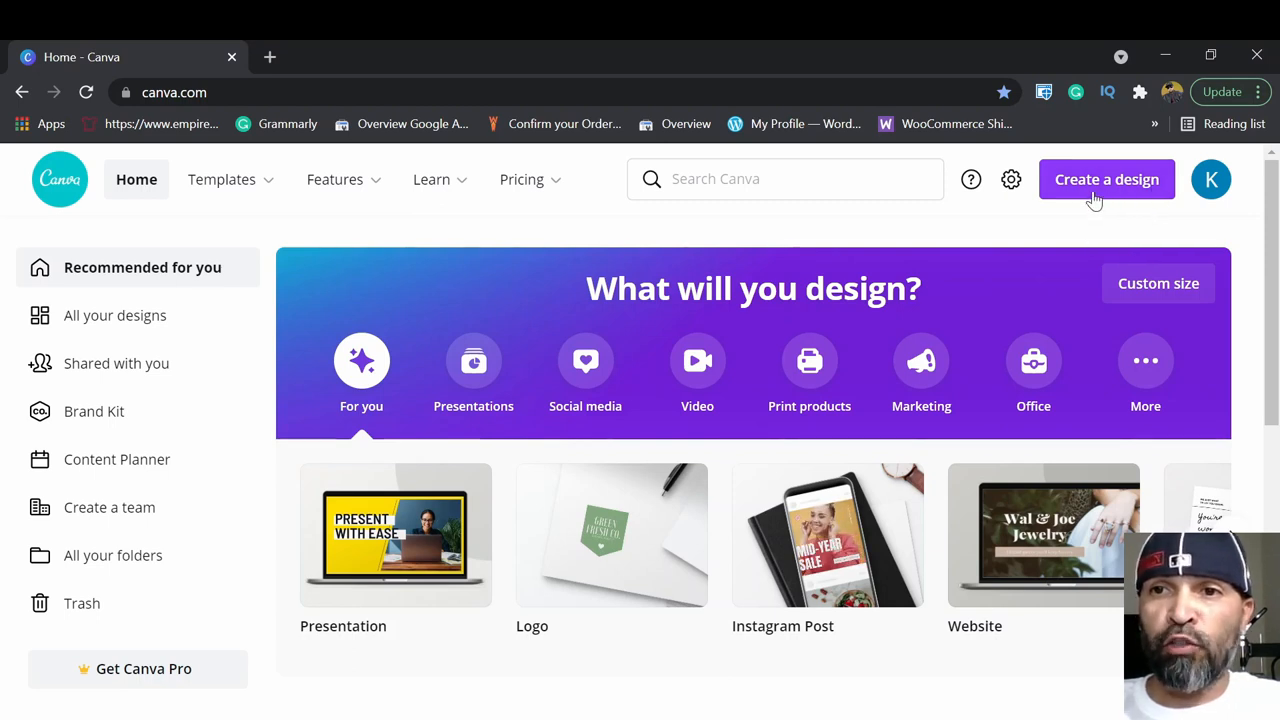
click(1106, 180)
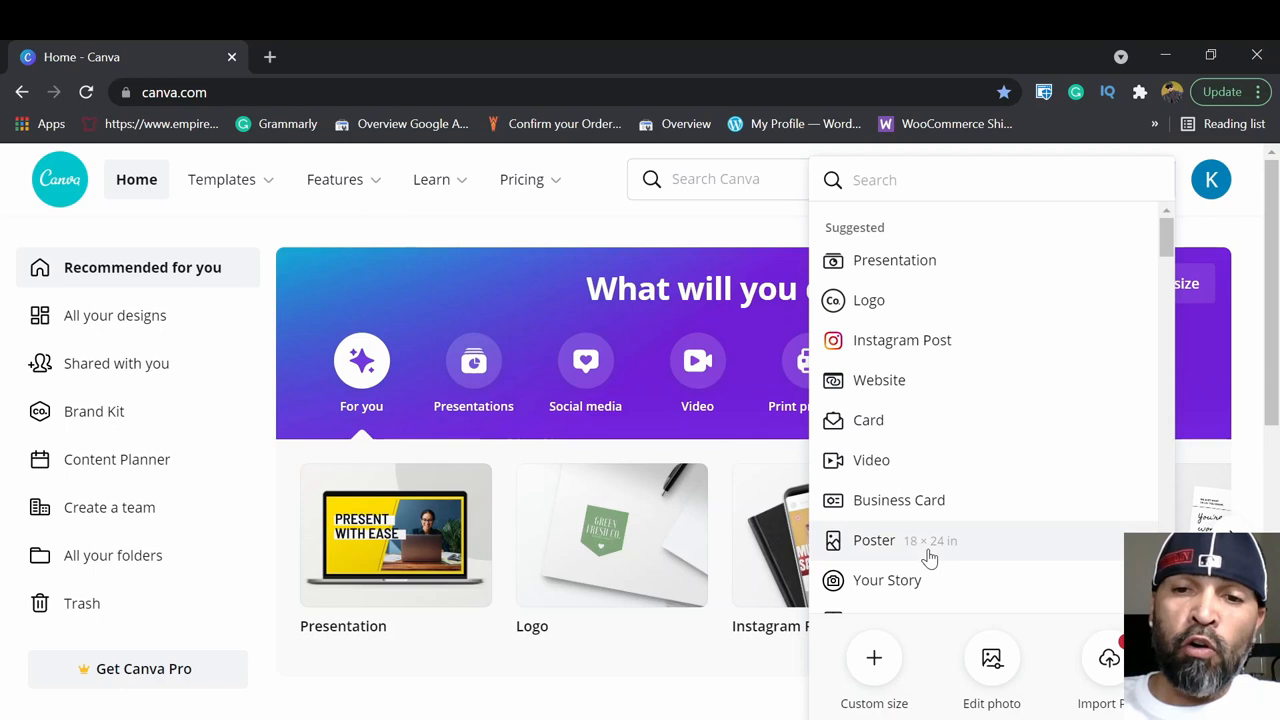
mouse_move(894, 664)
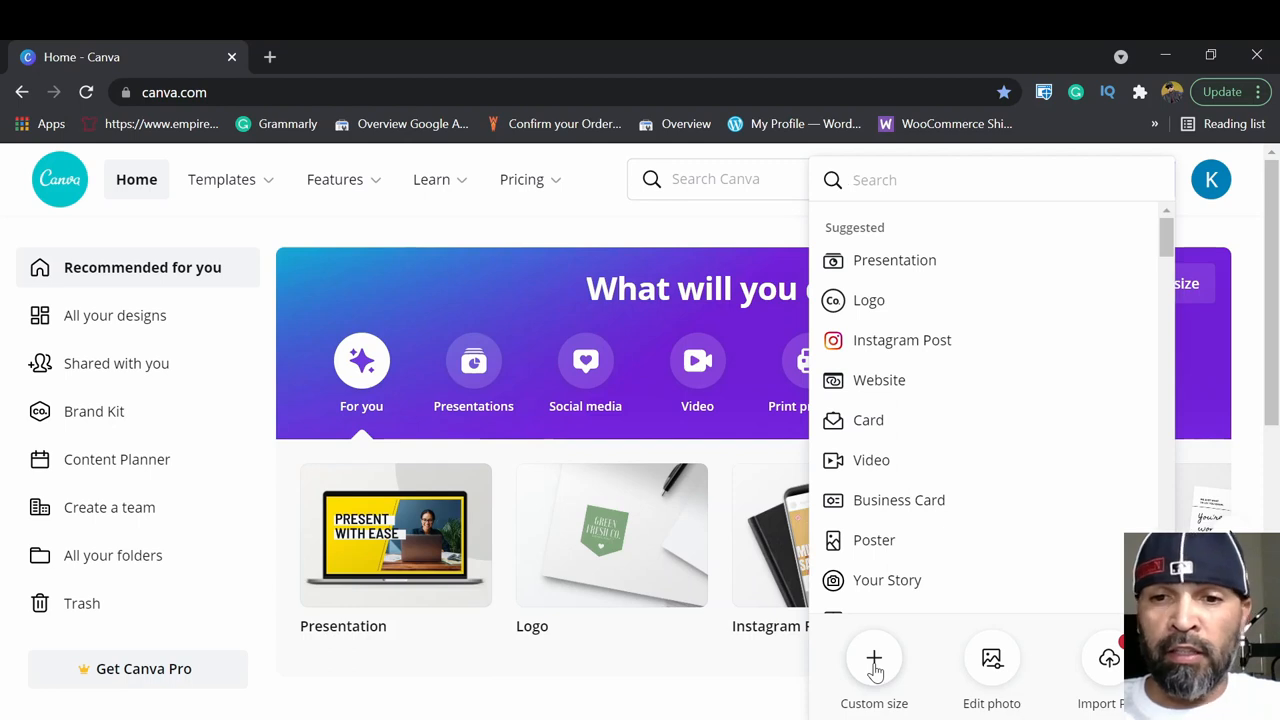
Define a custom size of 9 in wide by 3.75 in high and create the new design.
click(874, 664)
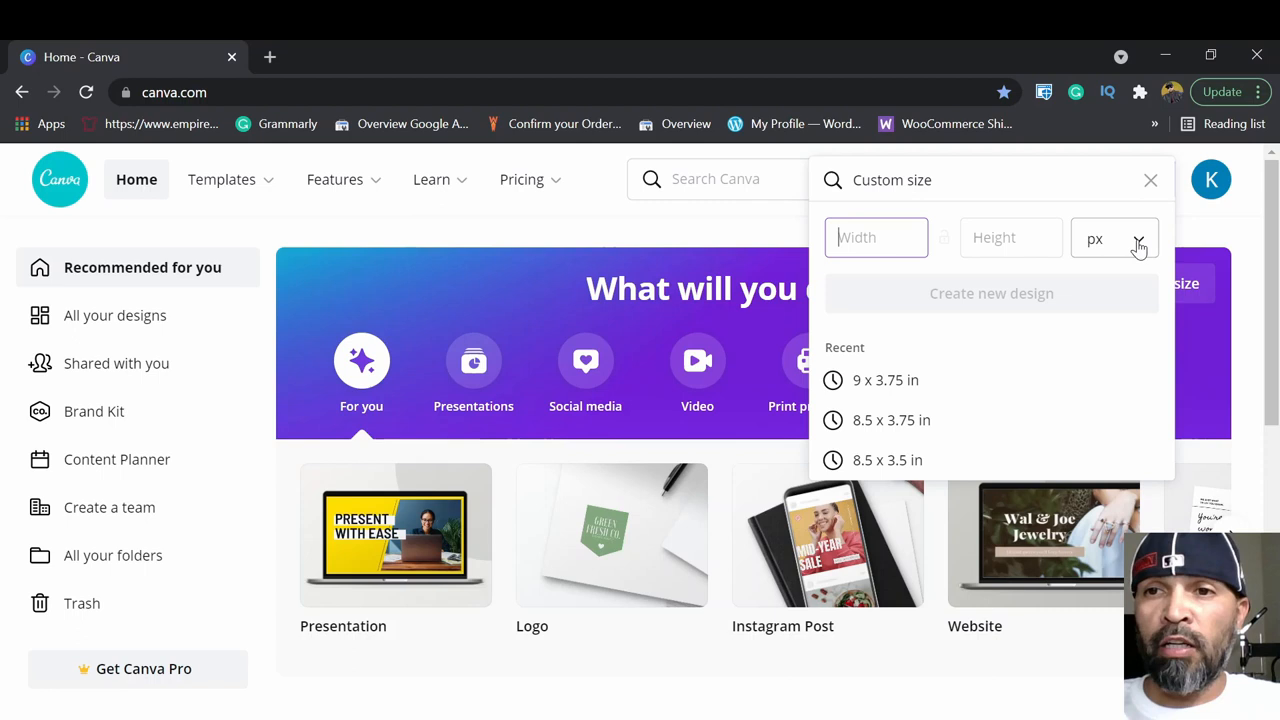
click(1114, 238)
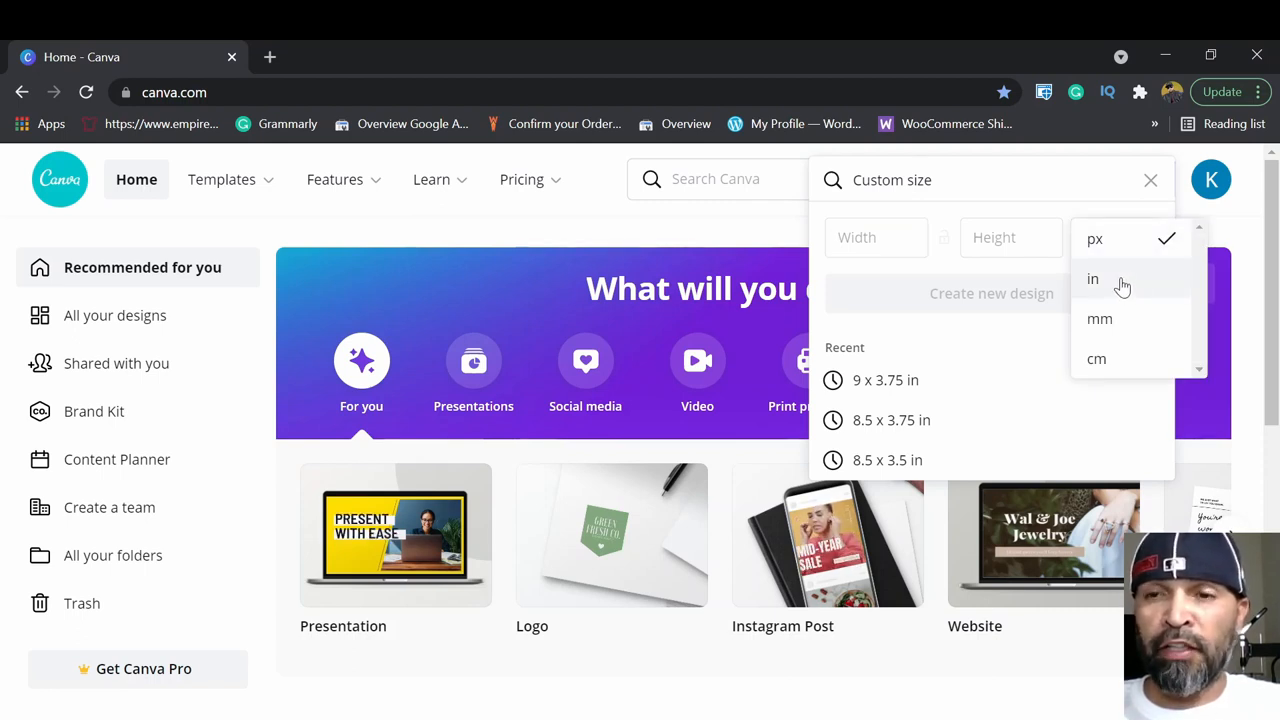
click(1092, 278)
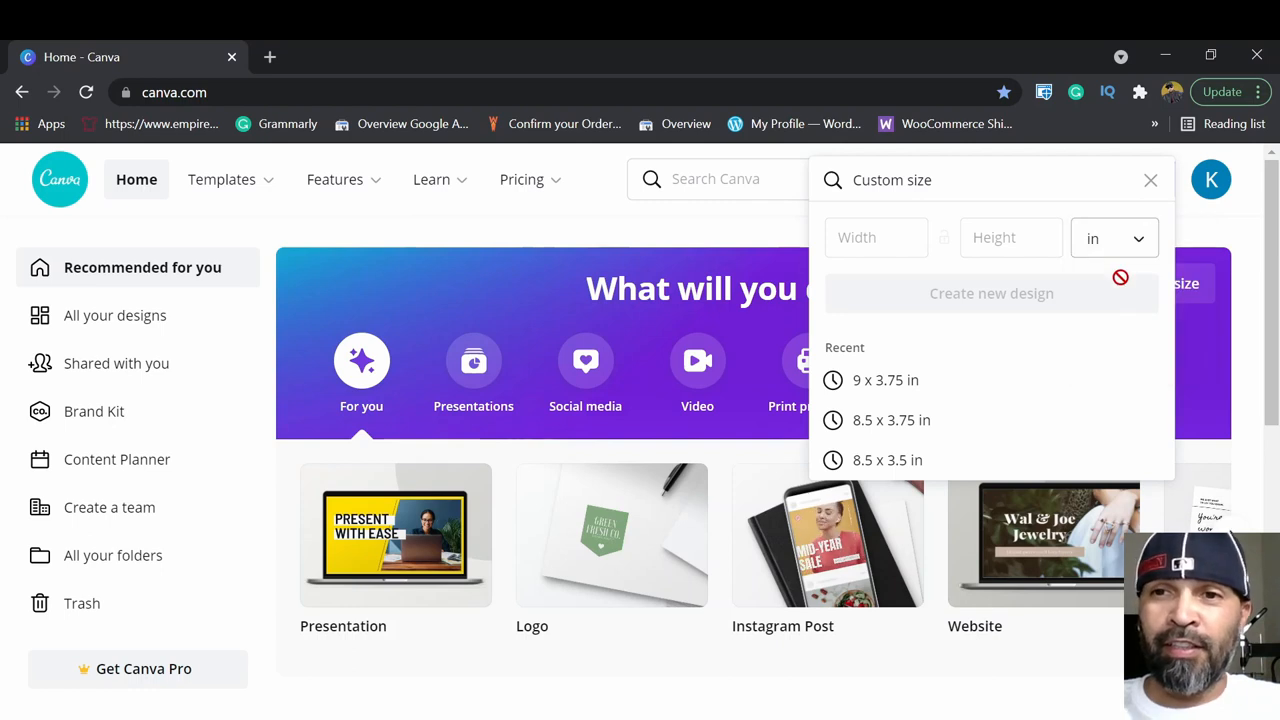
click(876, 236)
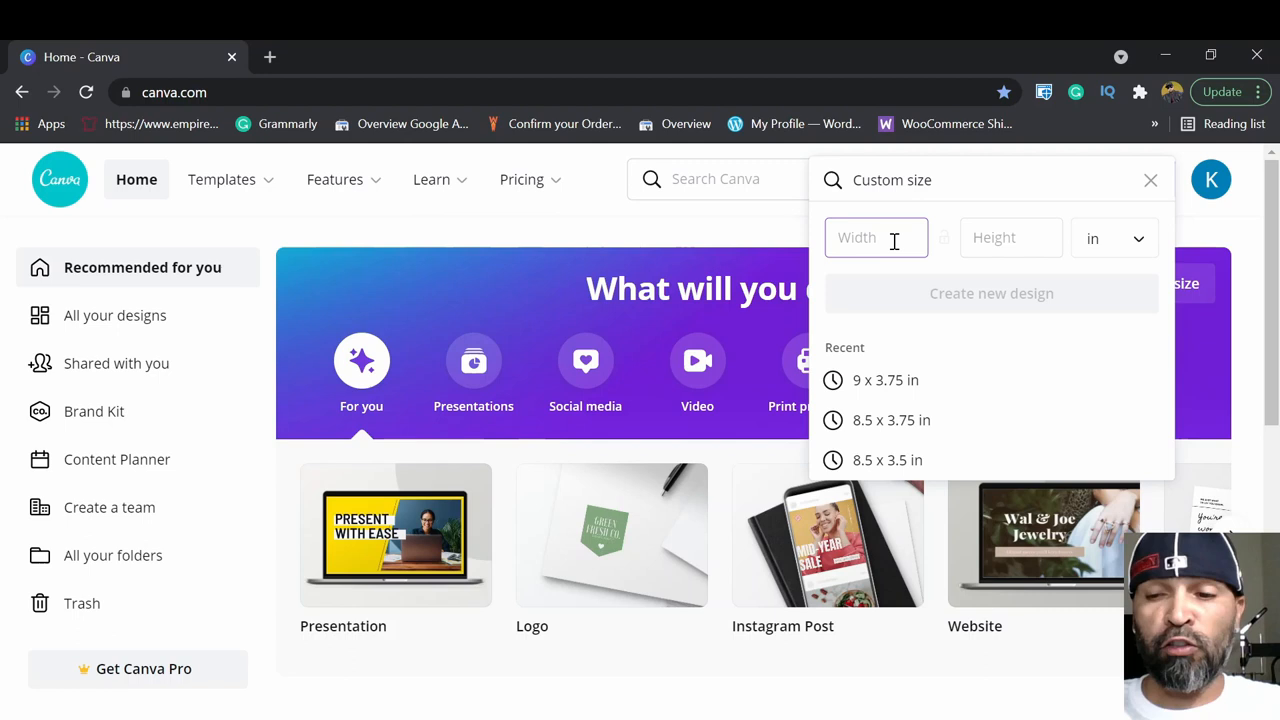
text(9)
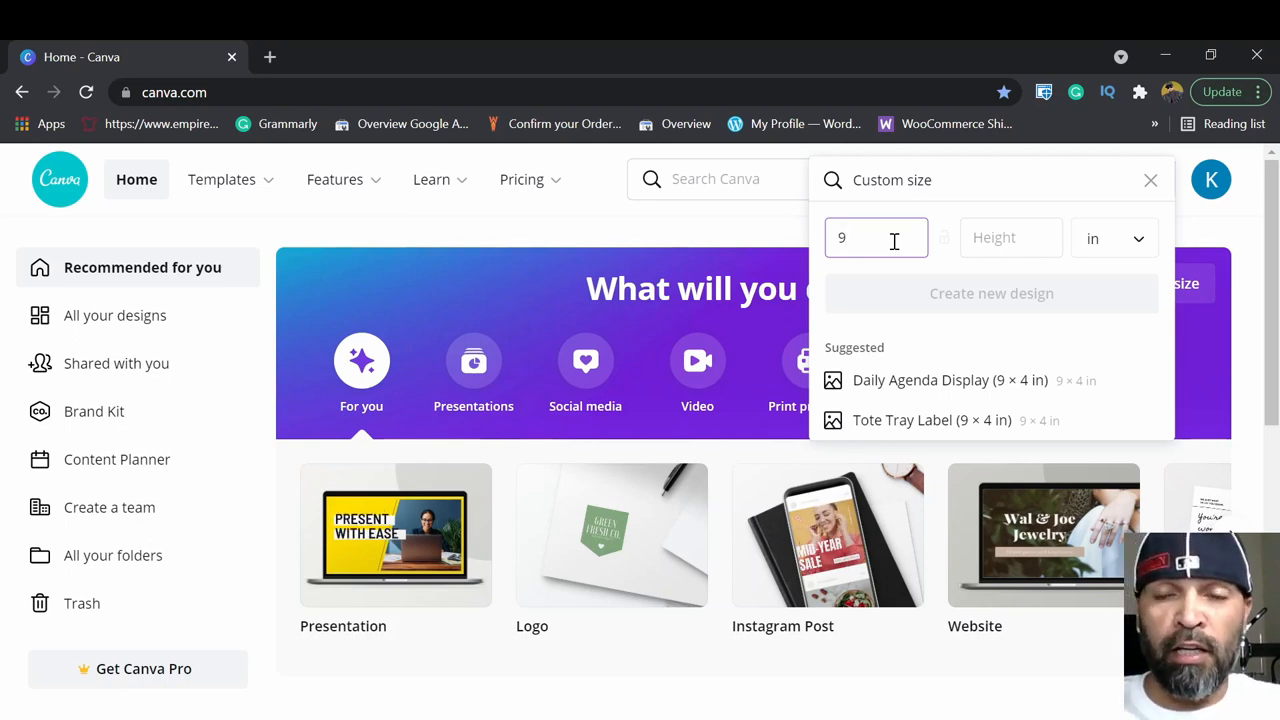
click(1010, 238)
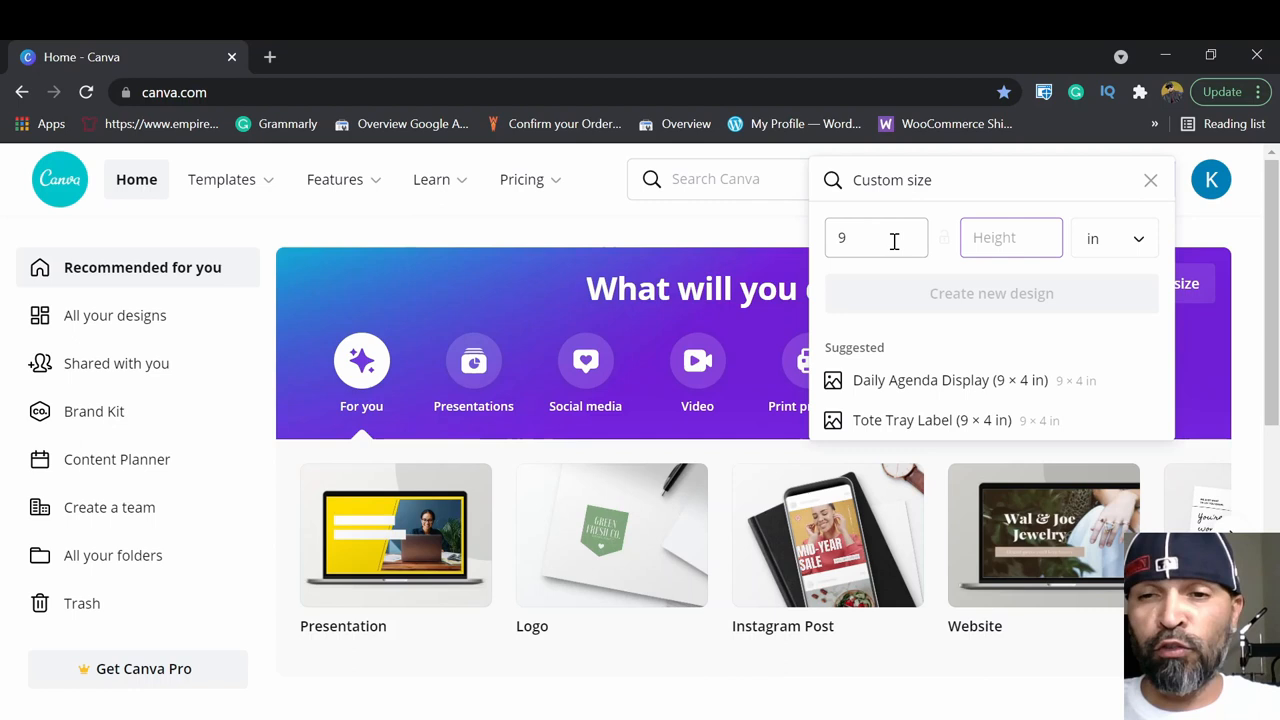
text(3.75)
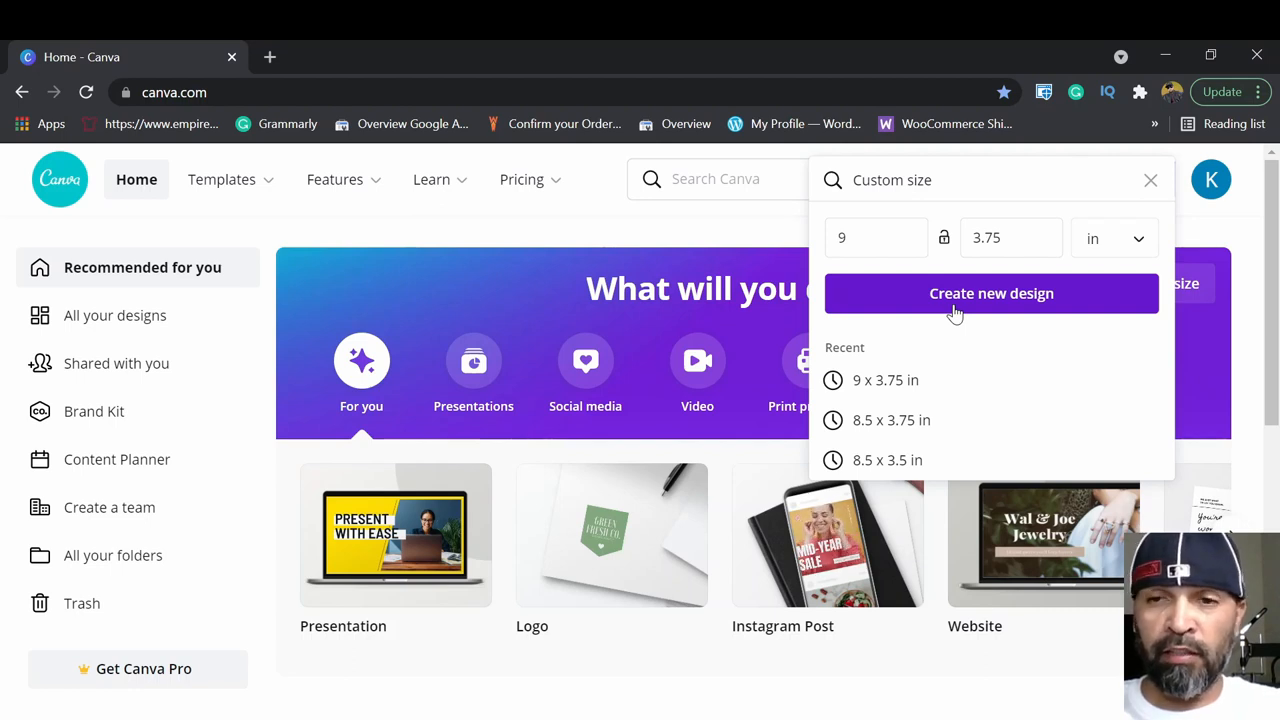
click(992, 292)
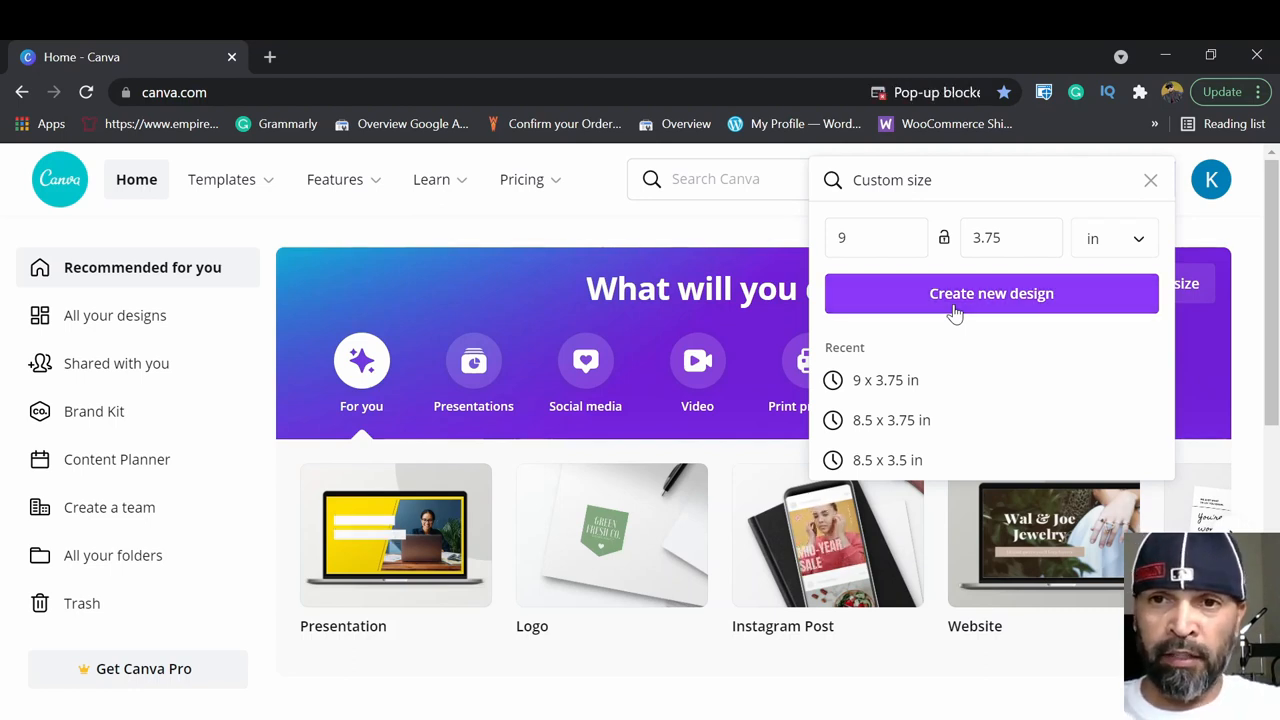
Retry creating the 9 × 3.75 in design and keep its page background white.
click(992, 292)
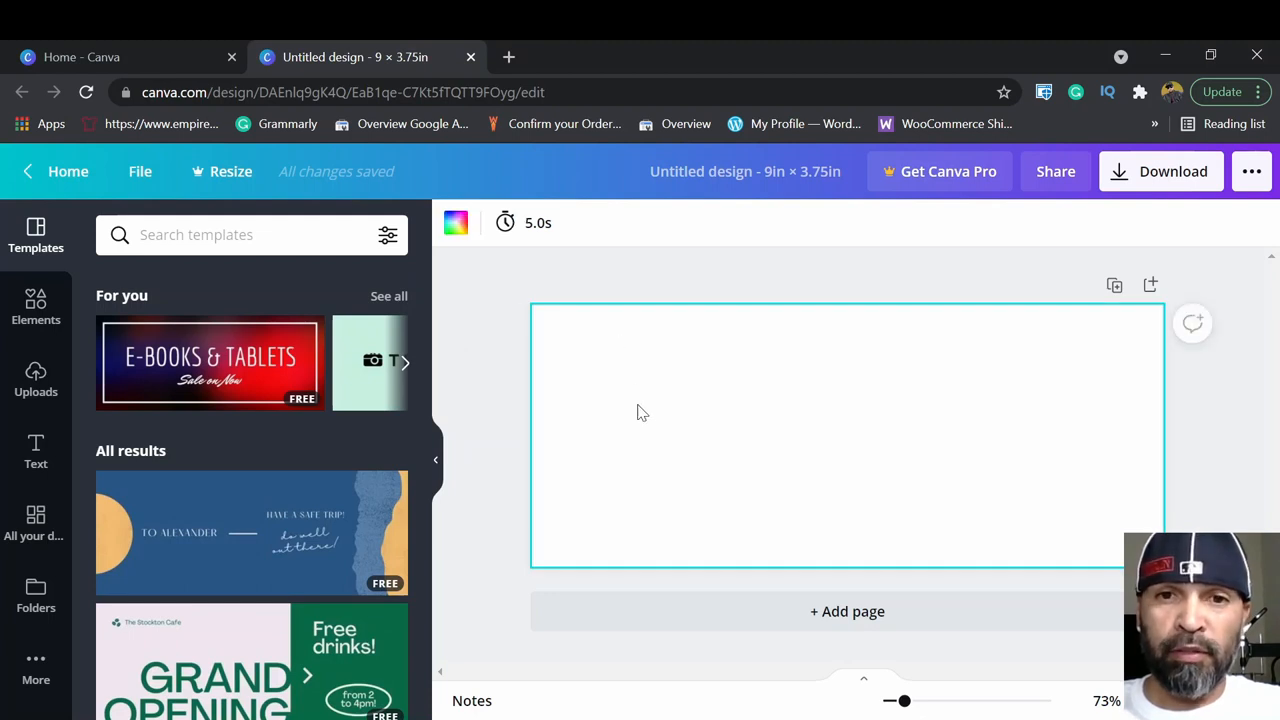
mouse_move(628, 320)
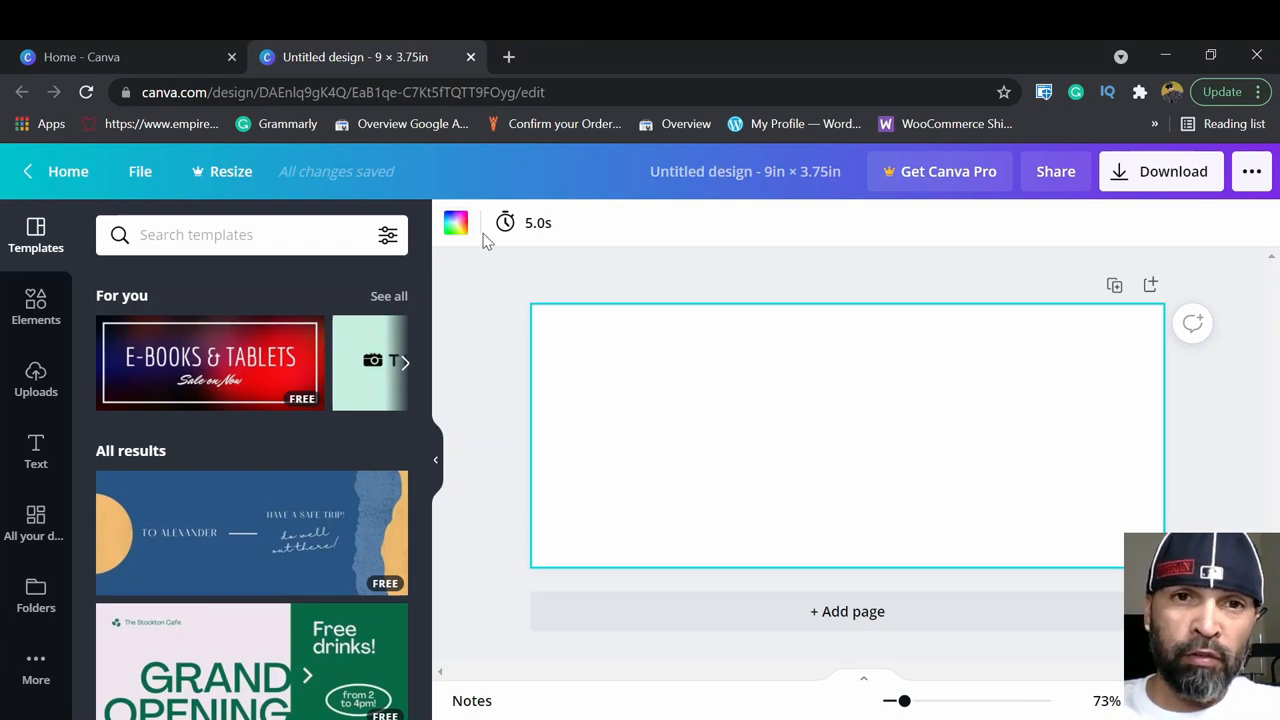
mouse_move(504, 224)
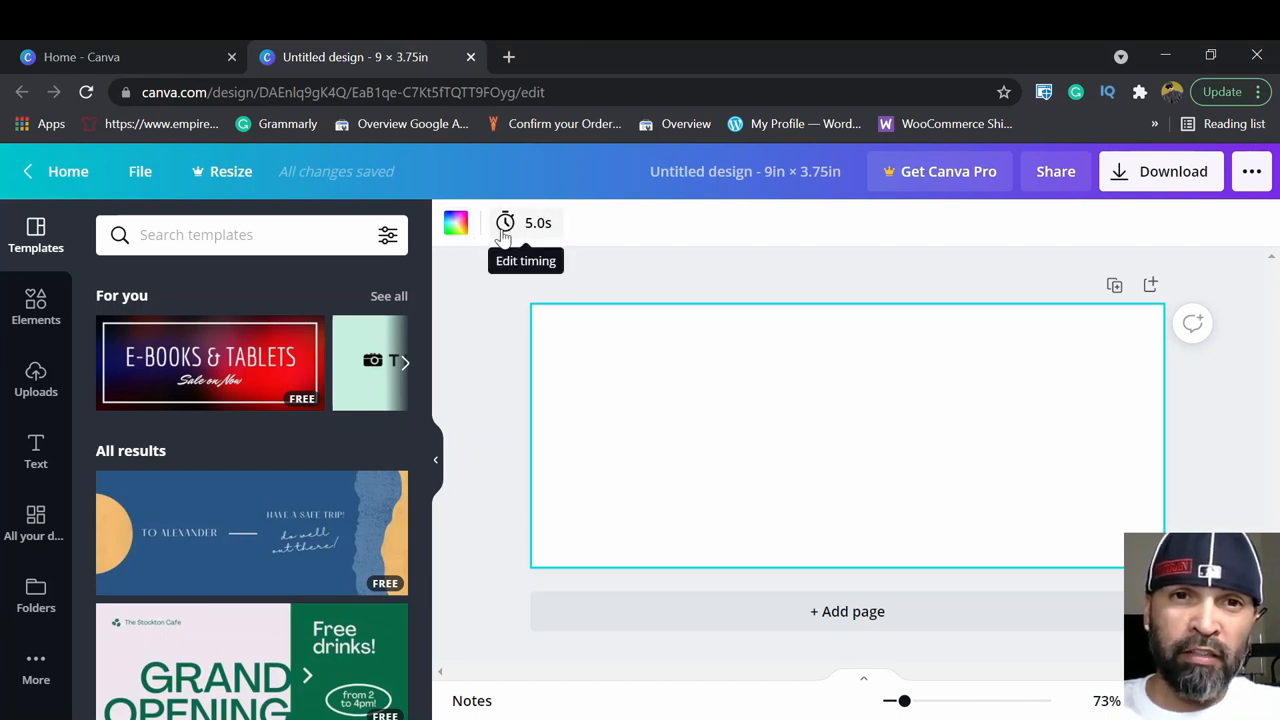
mouse_move(456, 222)
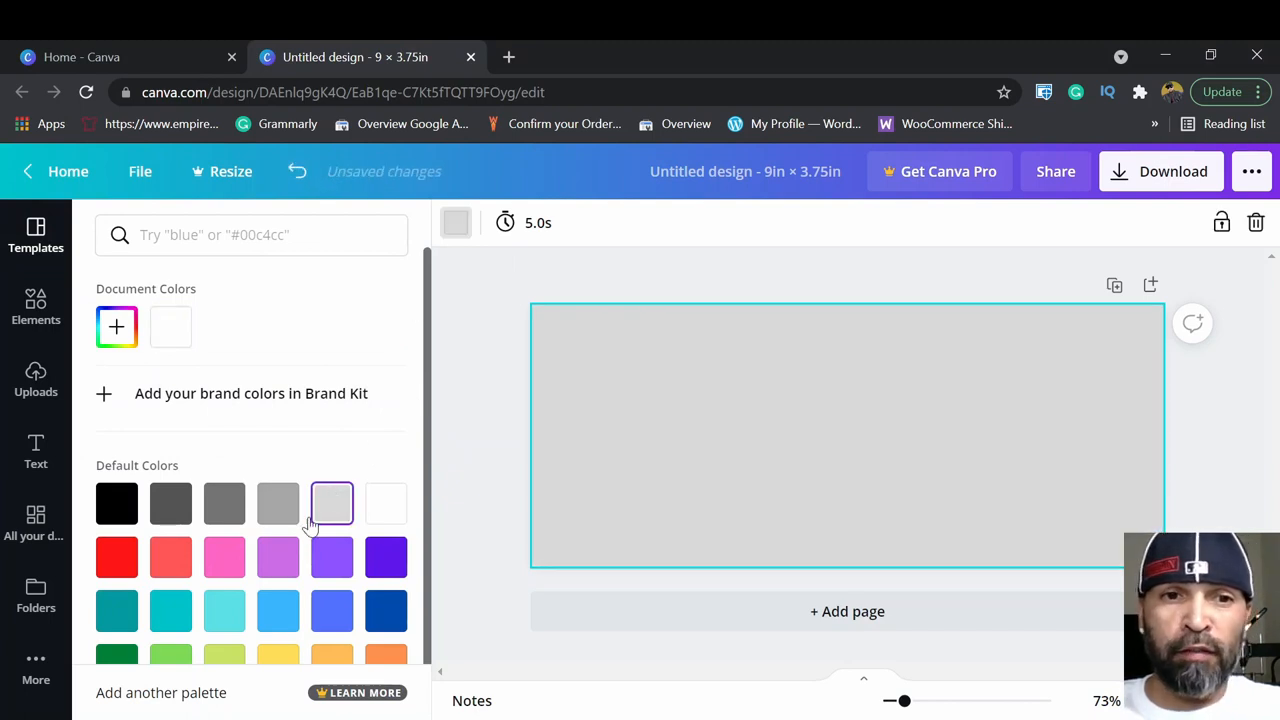
mouse_move(364, 428)
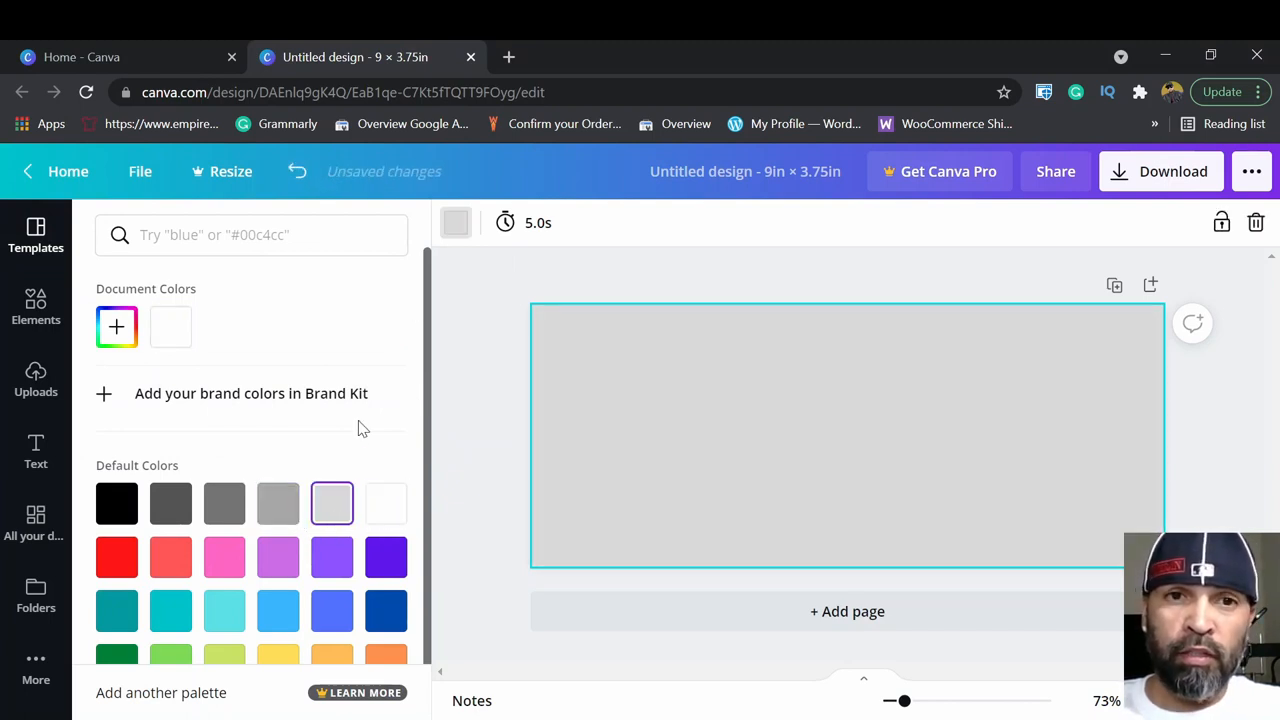
click(386, 502)
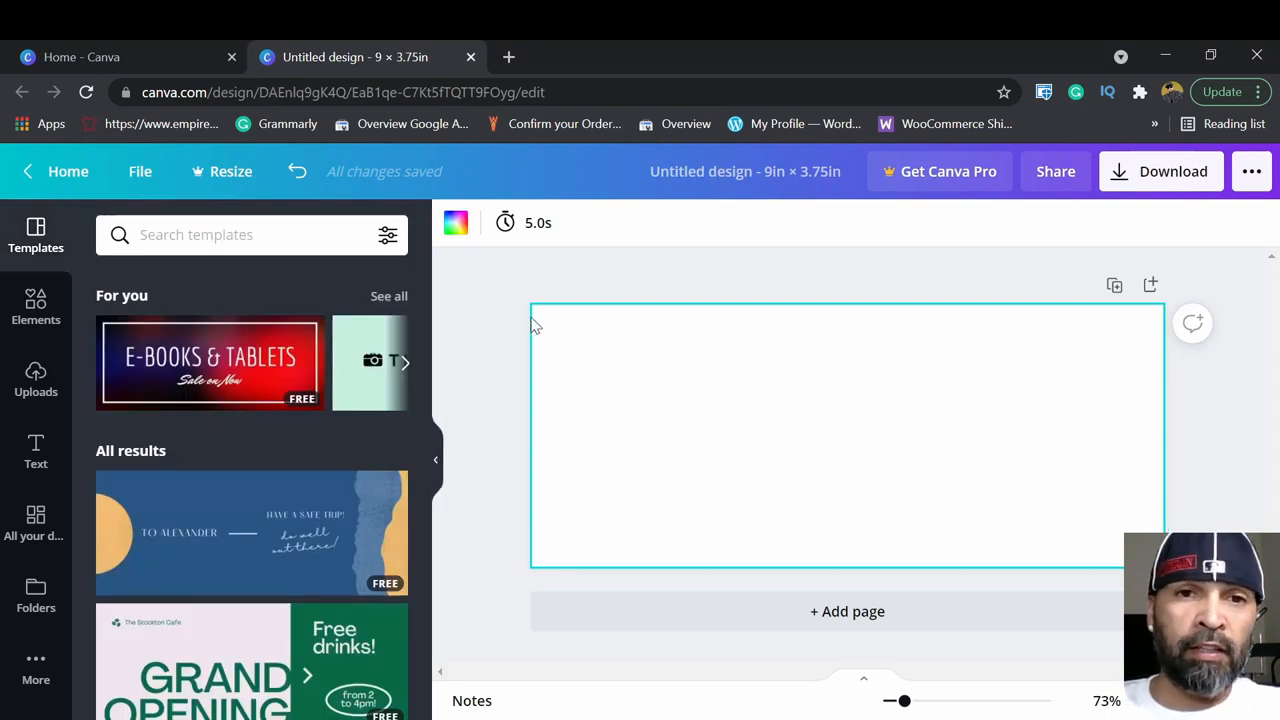
mouse_move(252, 384)
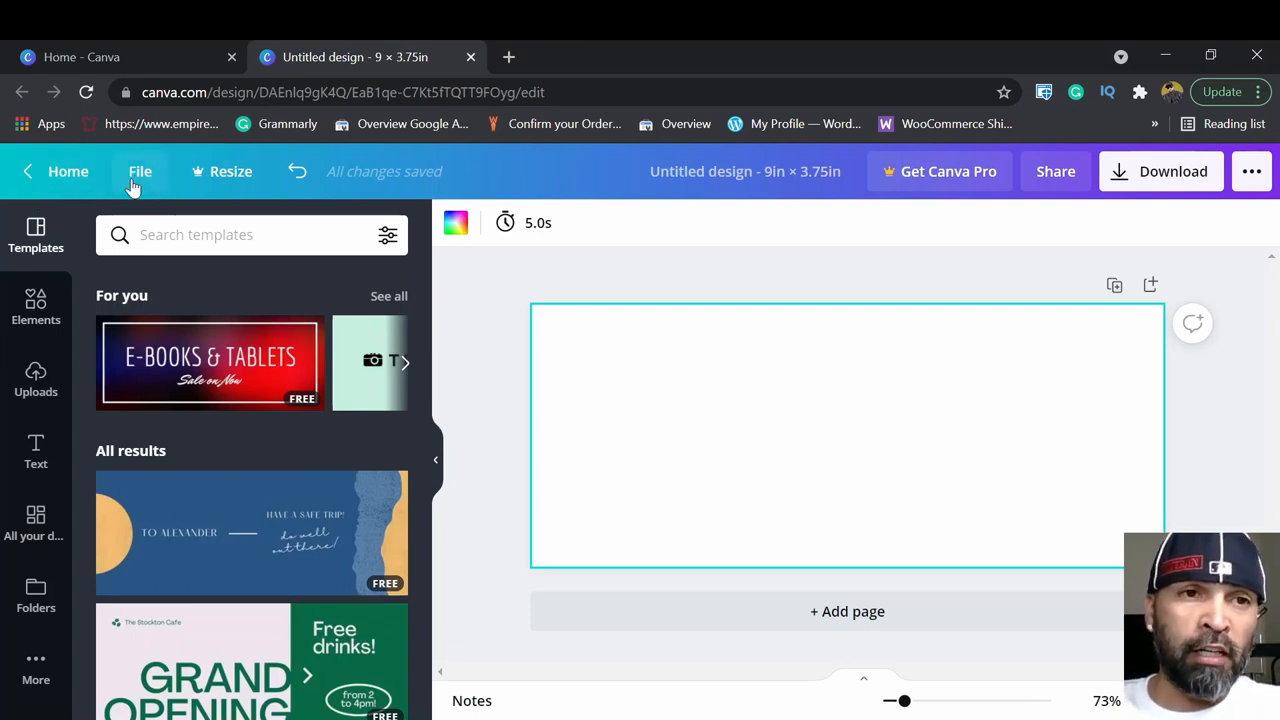
mouse_move(300, 176)
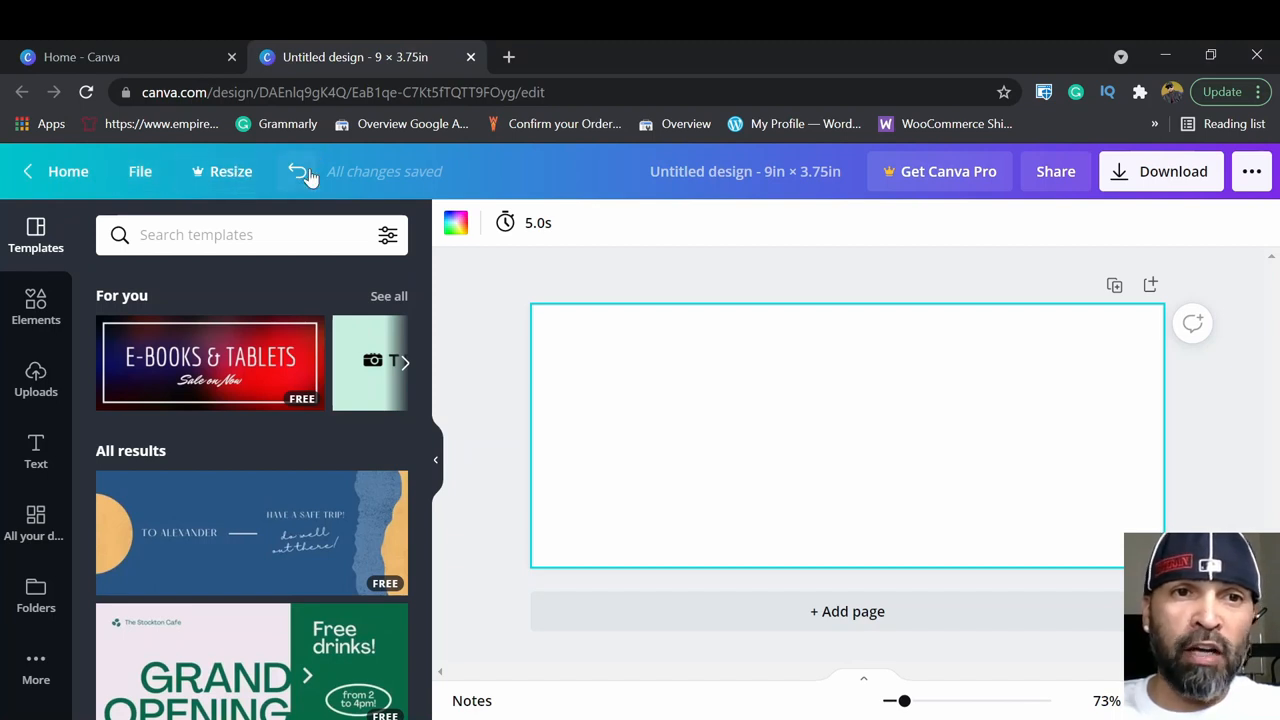
mouse_move(296, 172)
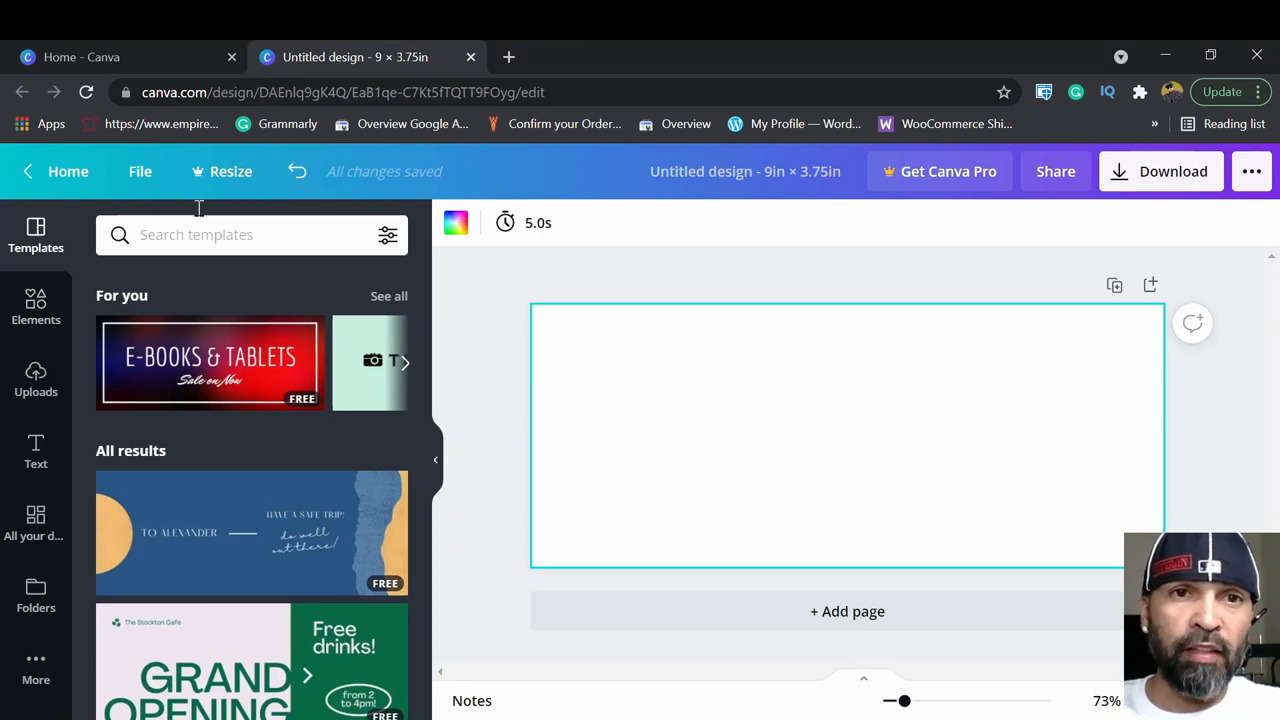
mouse_move(752, 444)
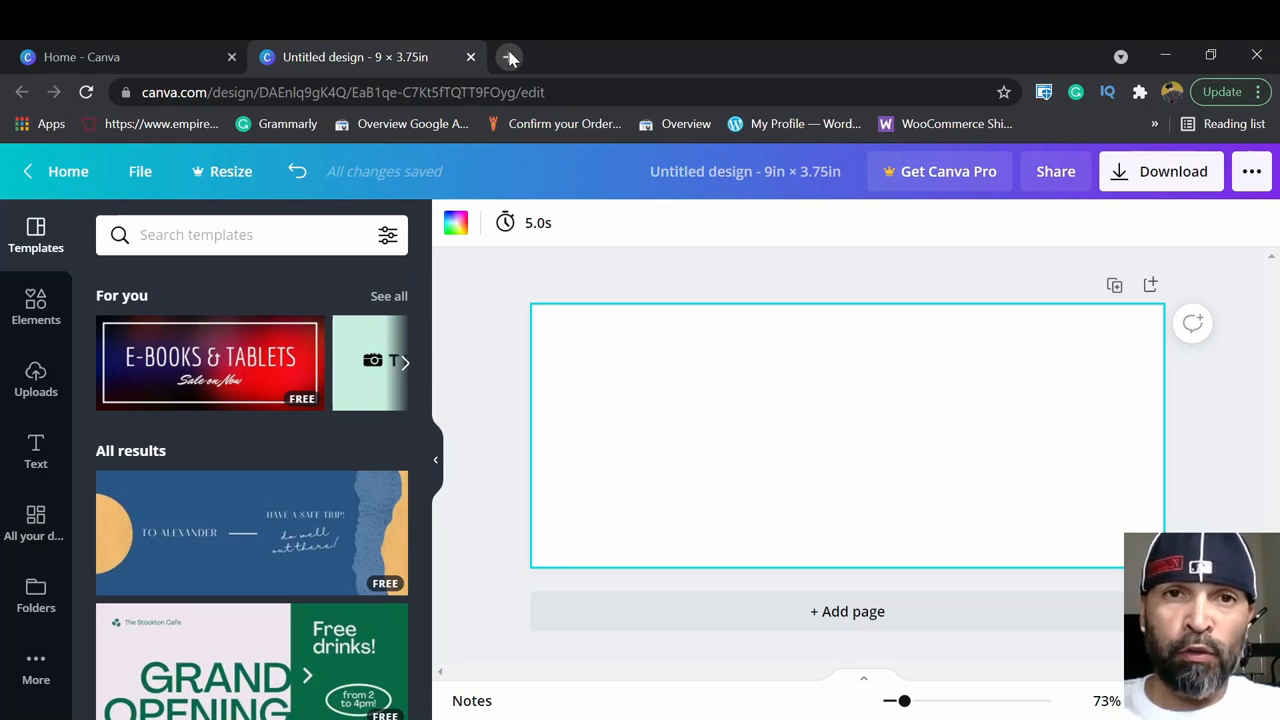
In a new tab, search Google Images for '11oz mug template' and browse the results.
click(508, 56)
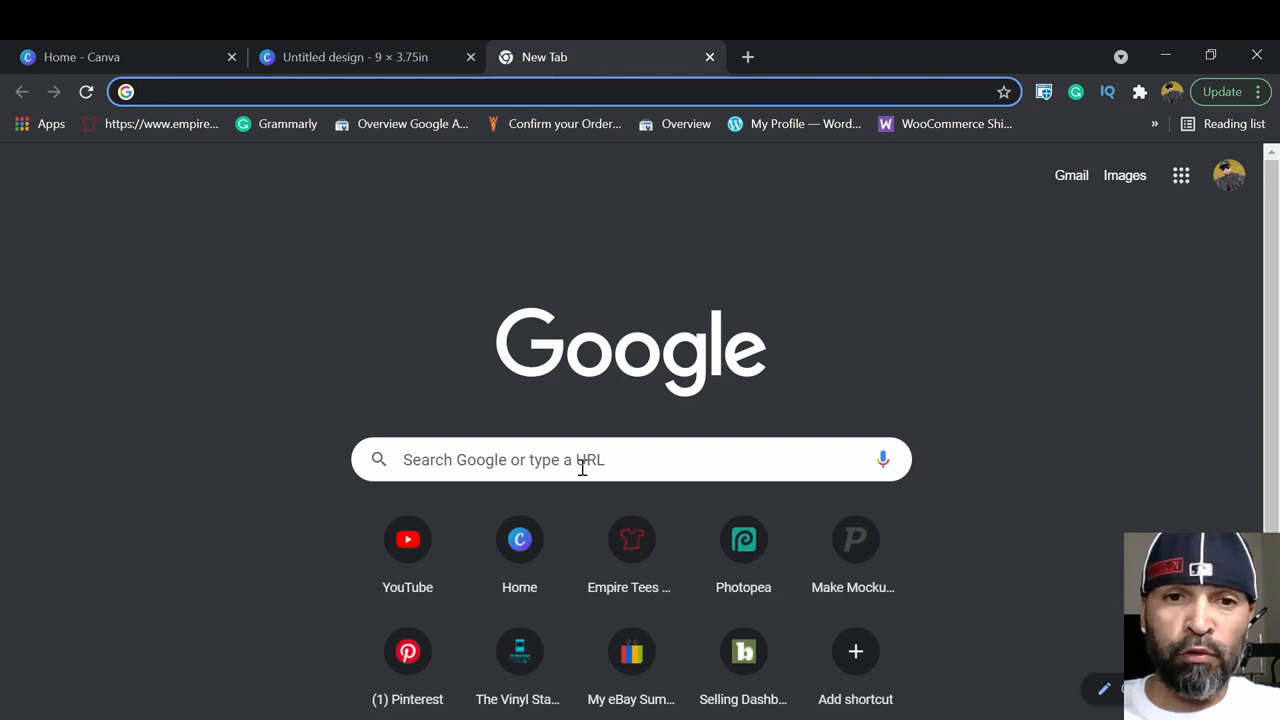
text(11oz mug template)
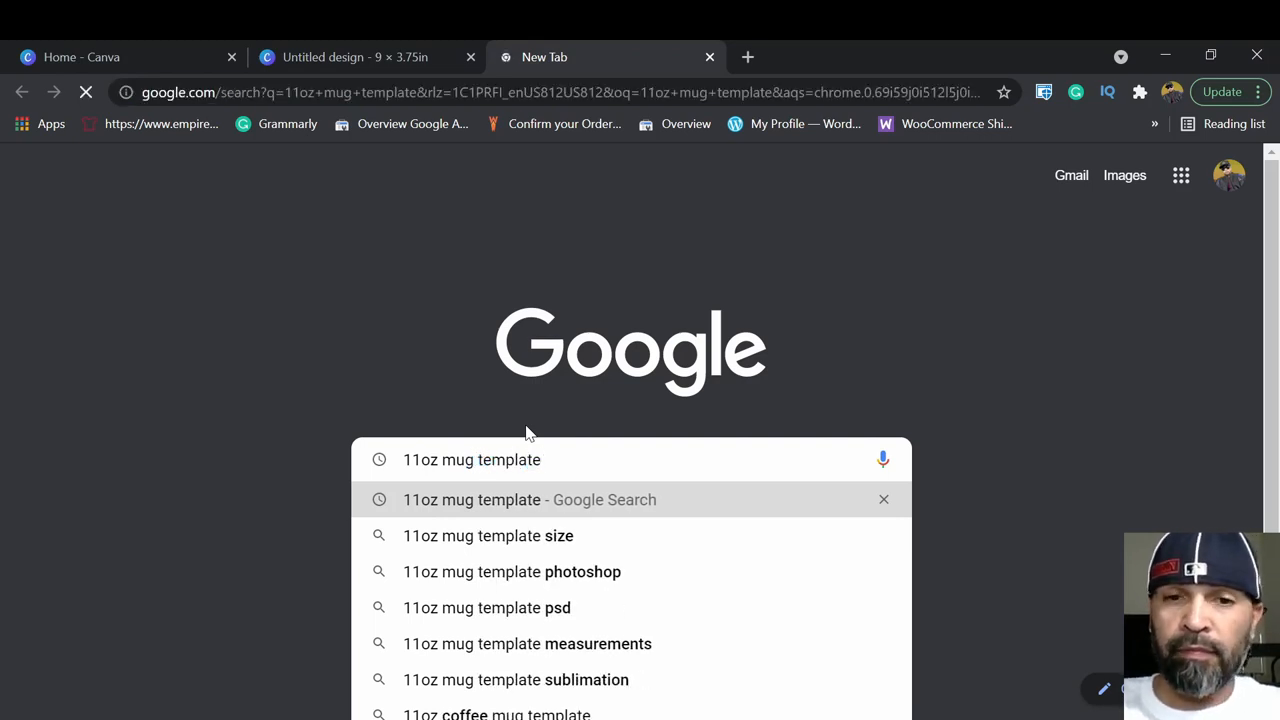
click(528, 500)
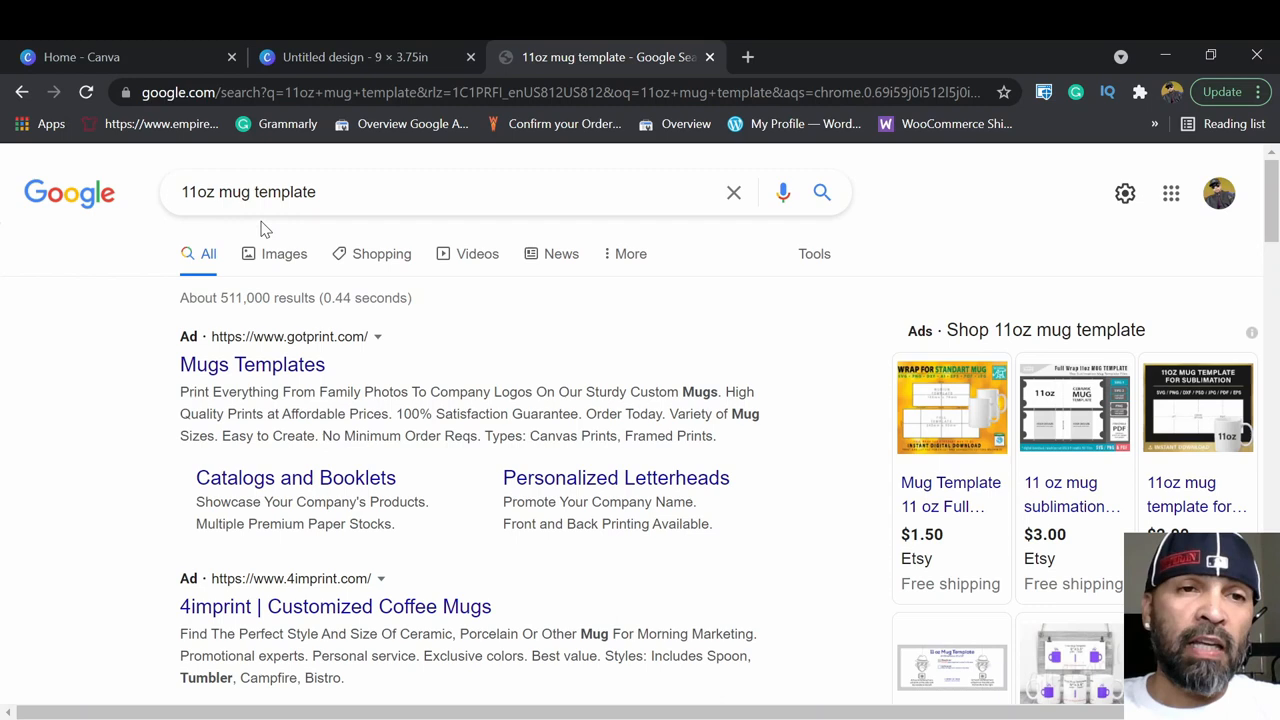
mouse_move(268, 258)
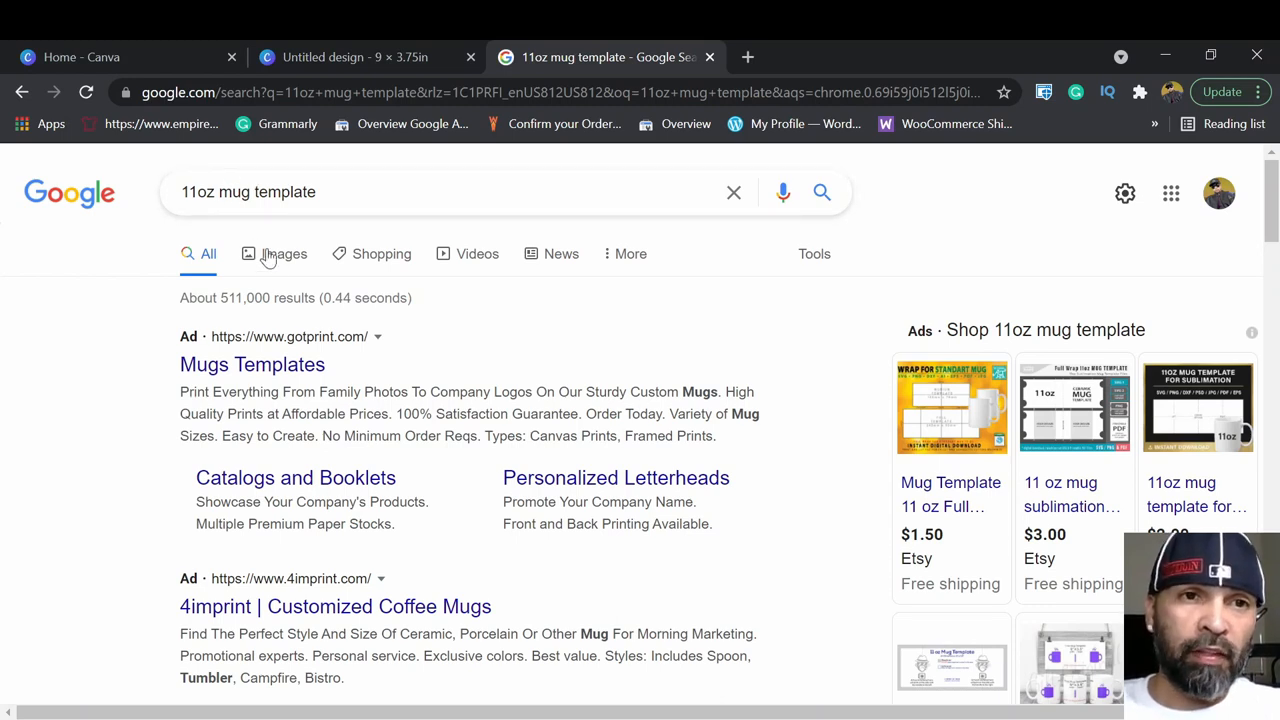
mouse_move(390, 256)
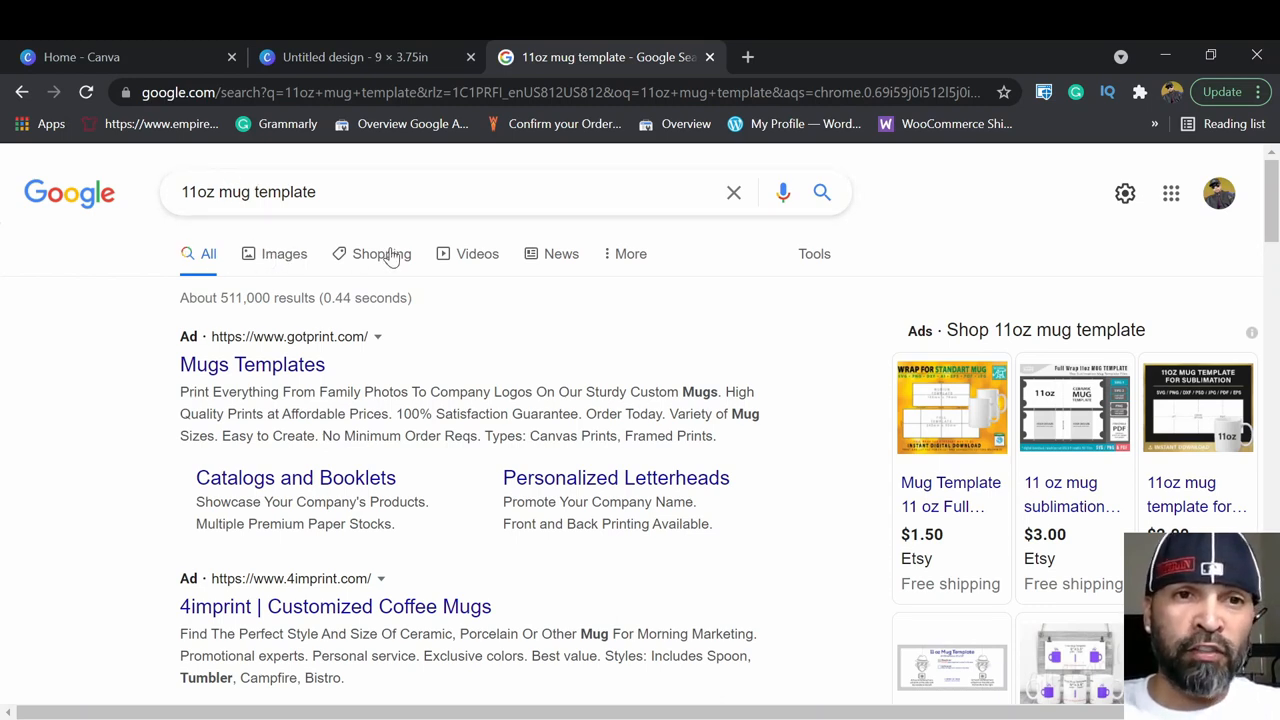
mouse_move(284, 252)
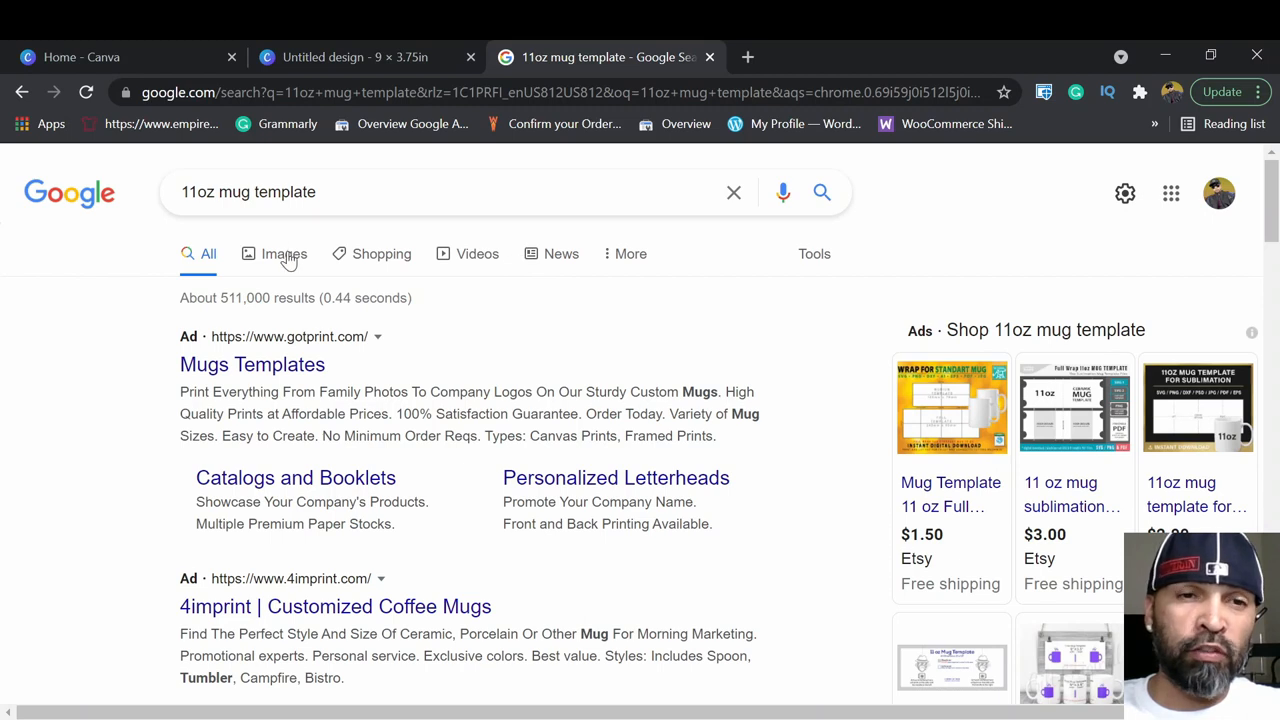
click(284, 252)
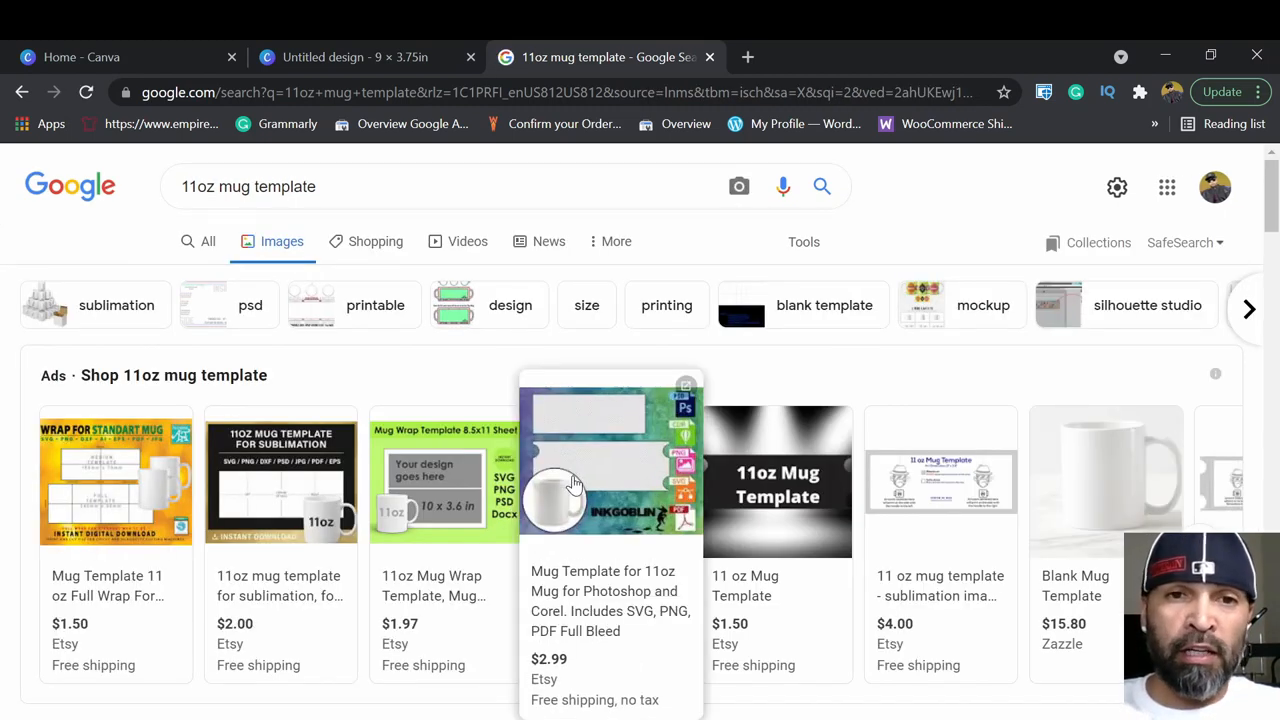
mouse_move(530, 458)
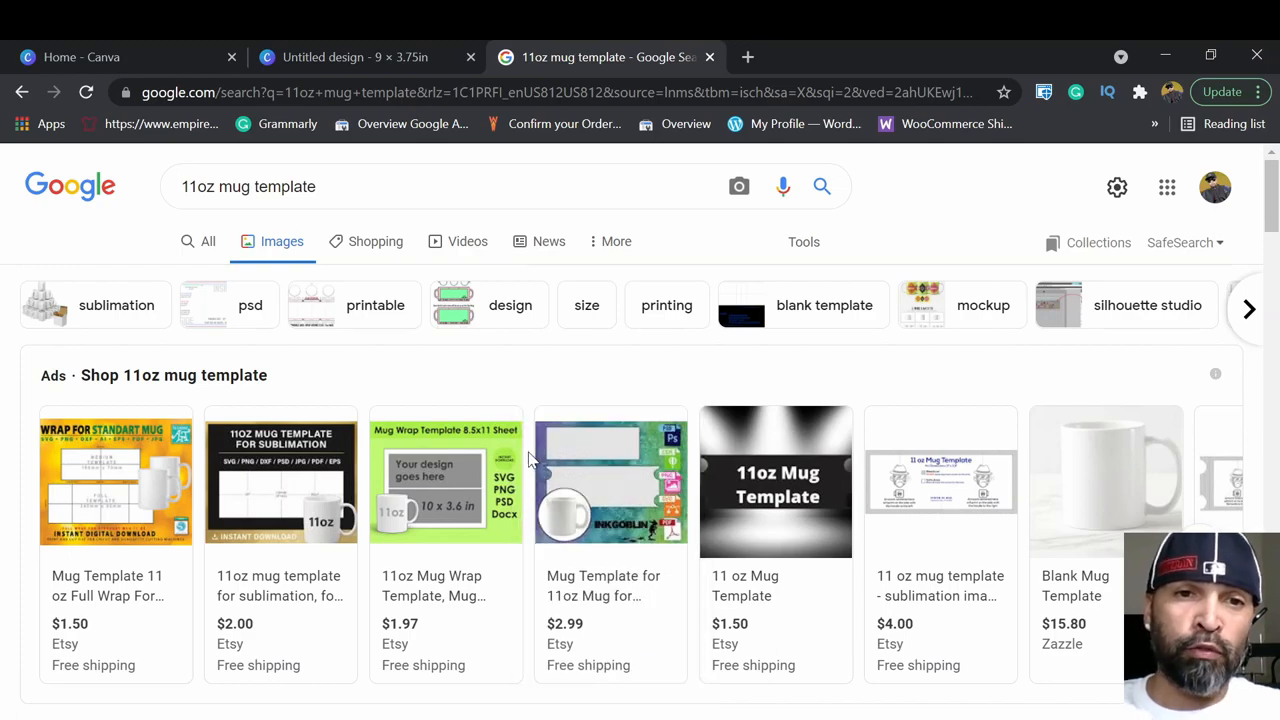
scroll(down, 3)
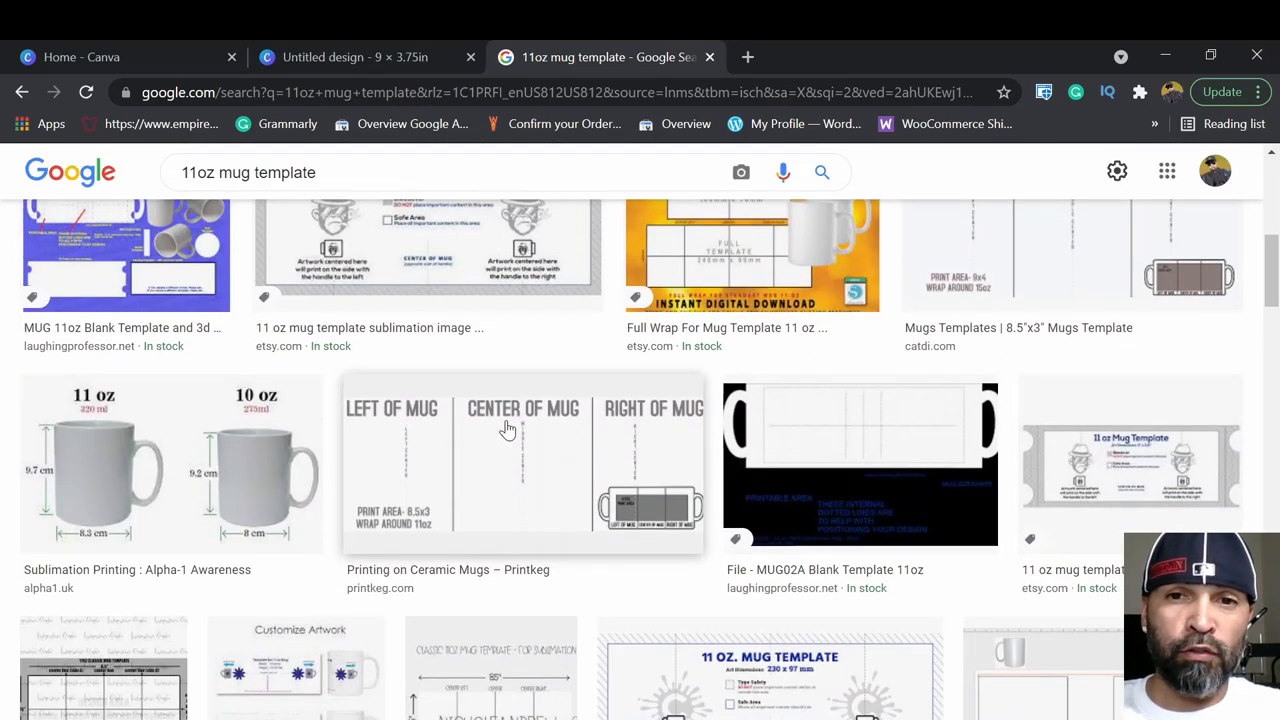
scroll(down, 3)
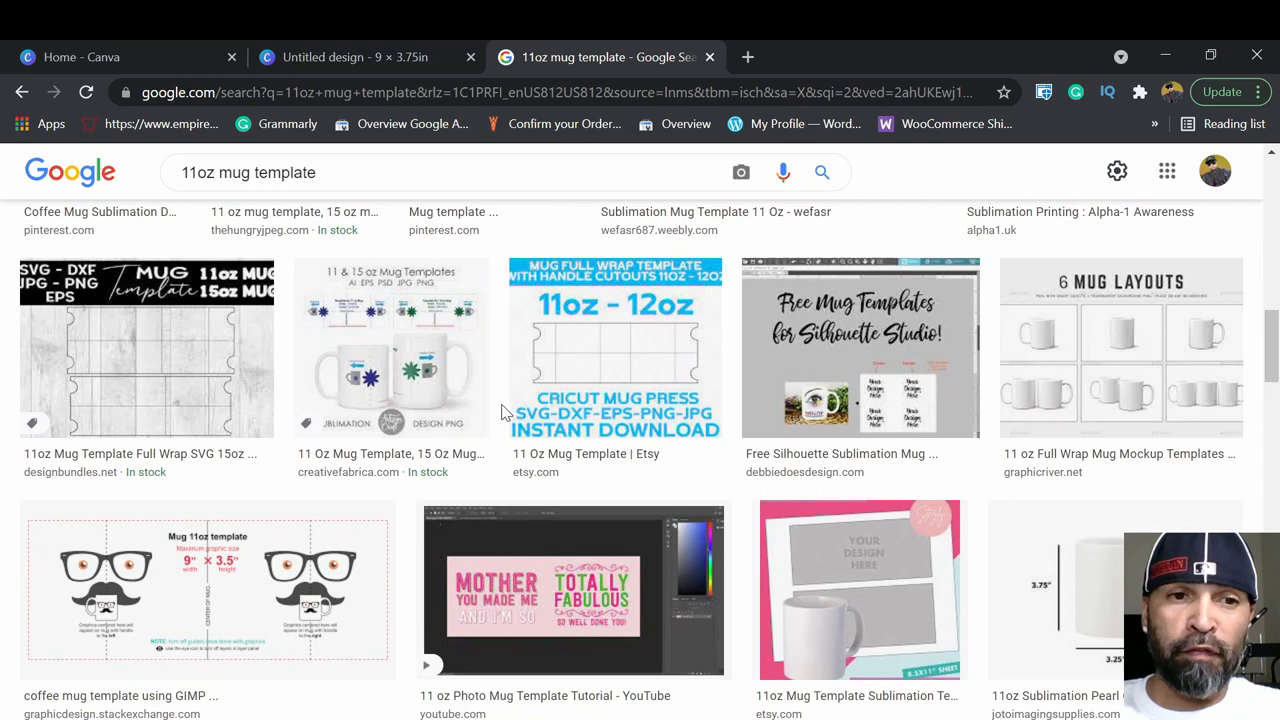
scroll(down, 3)
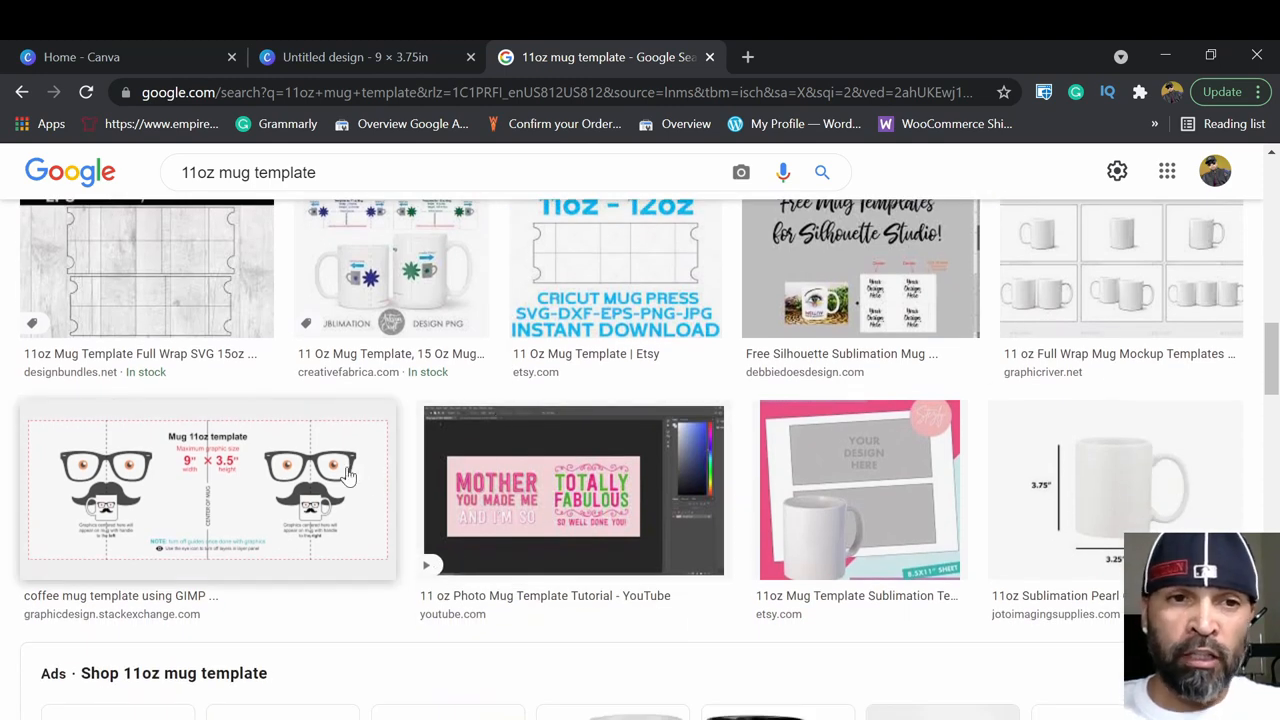
mouse_move(244, 482)
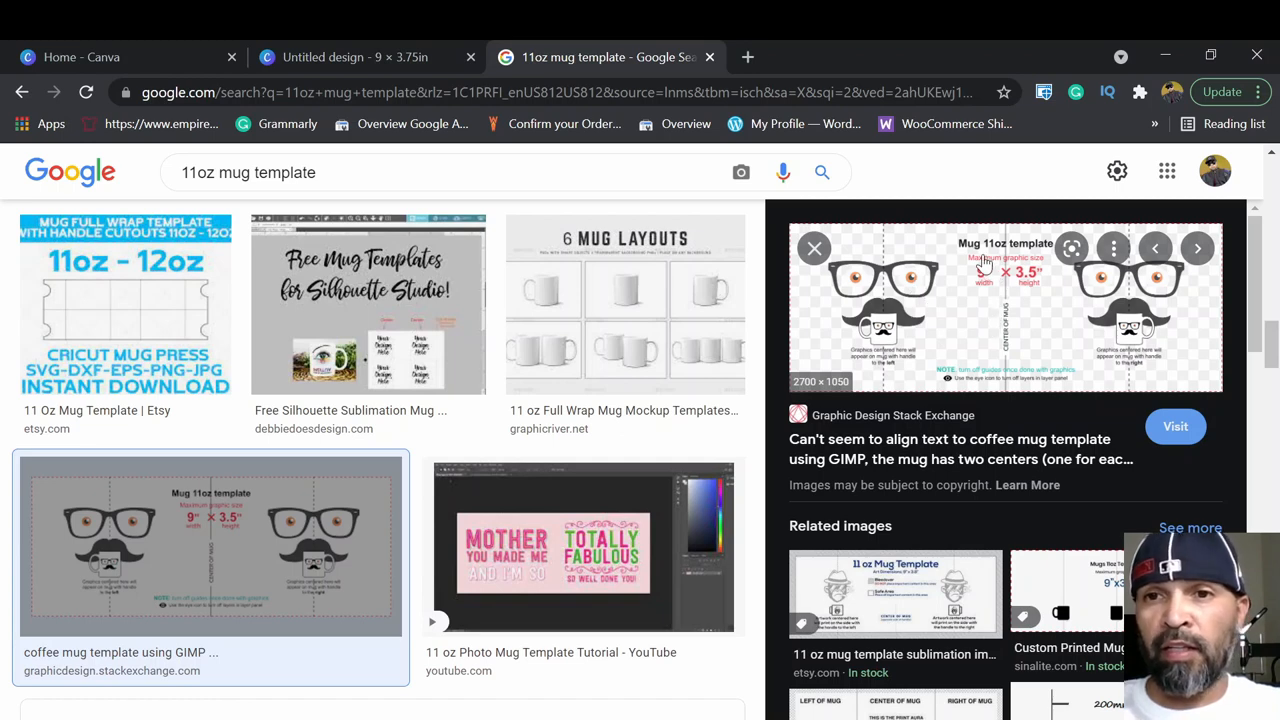
mouse_move(990, 270)
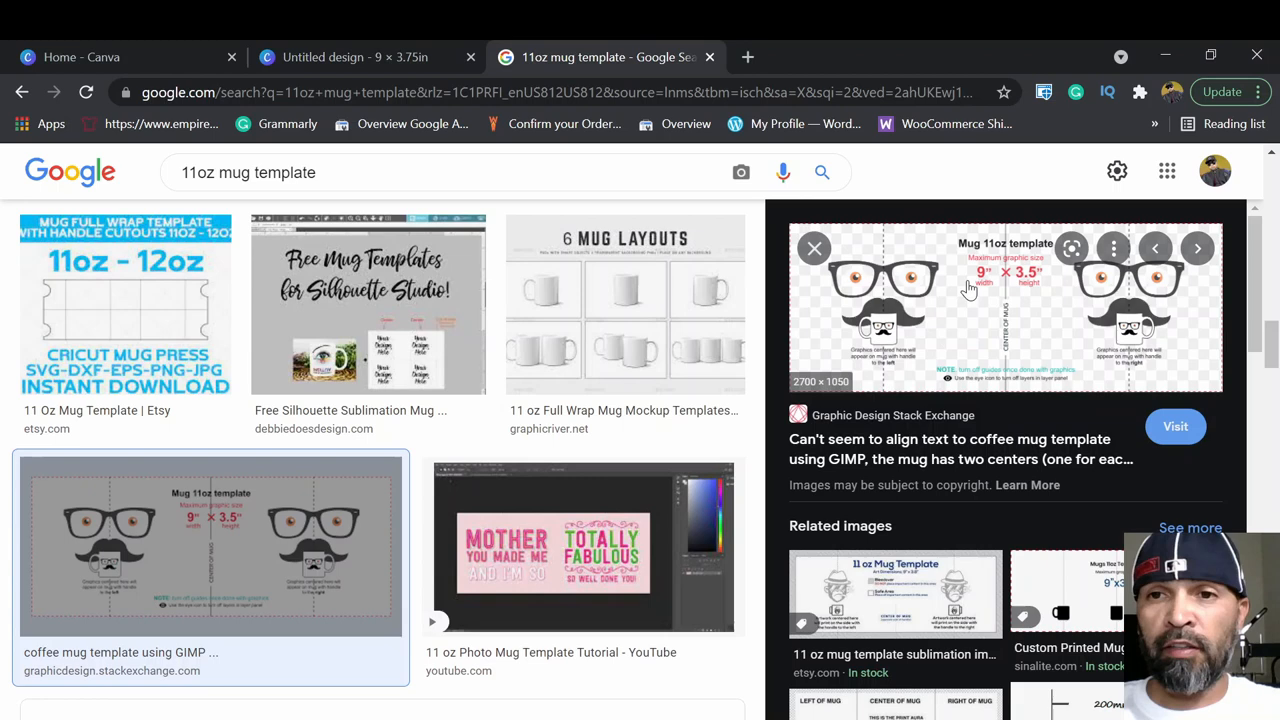
mouse_move(1044, 288)
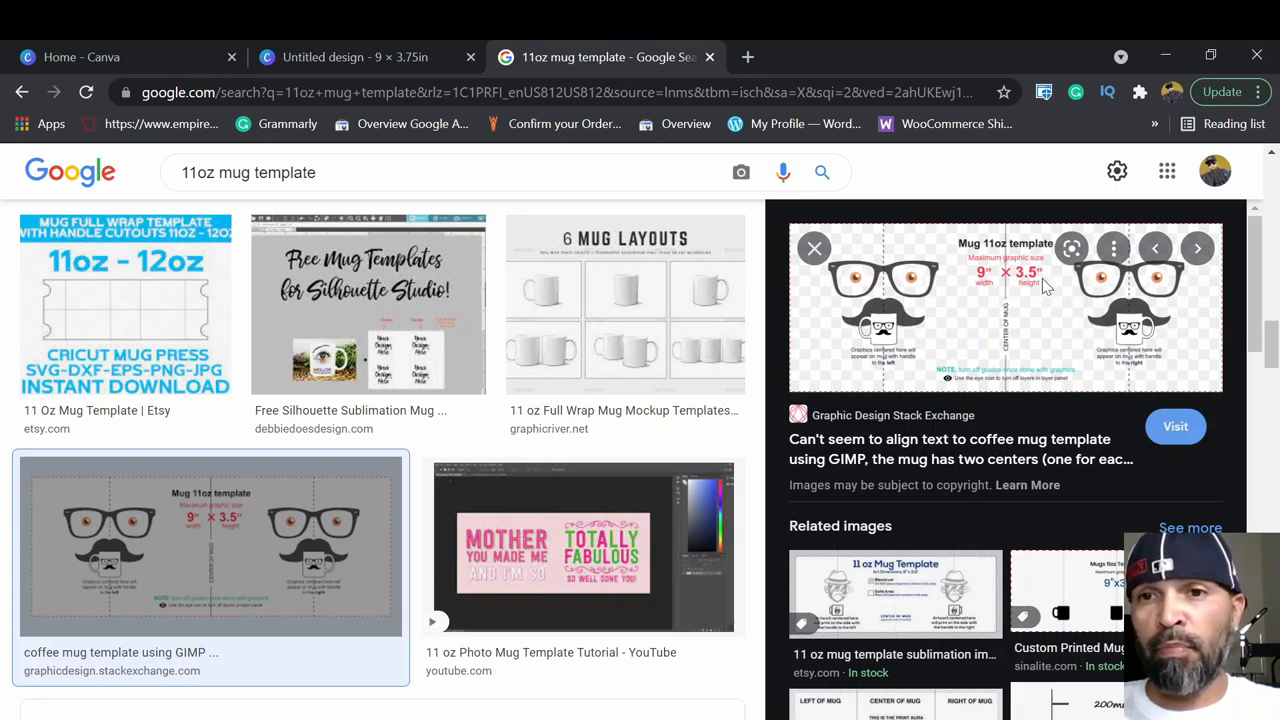
mouse_move(958, 302)
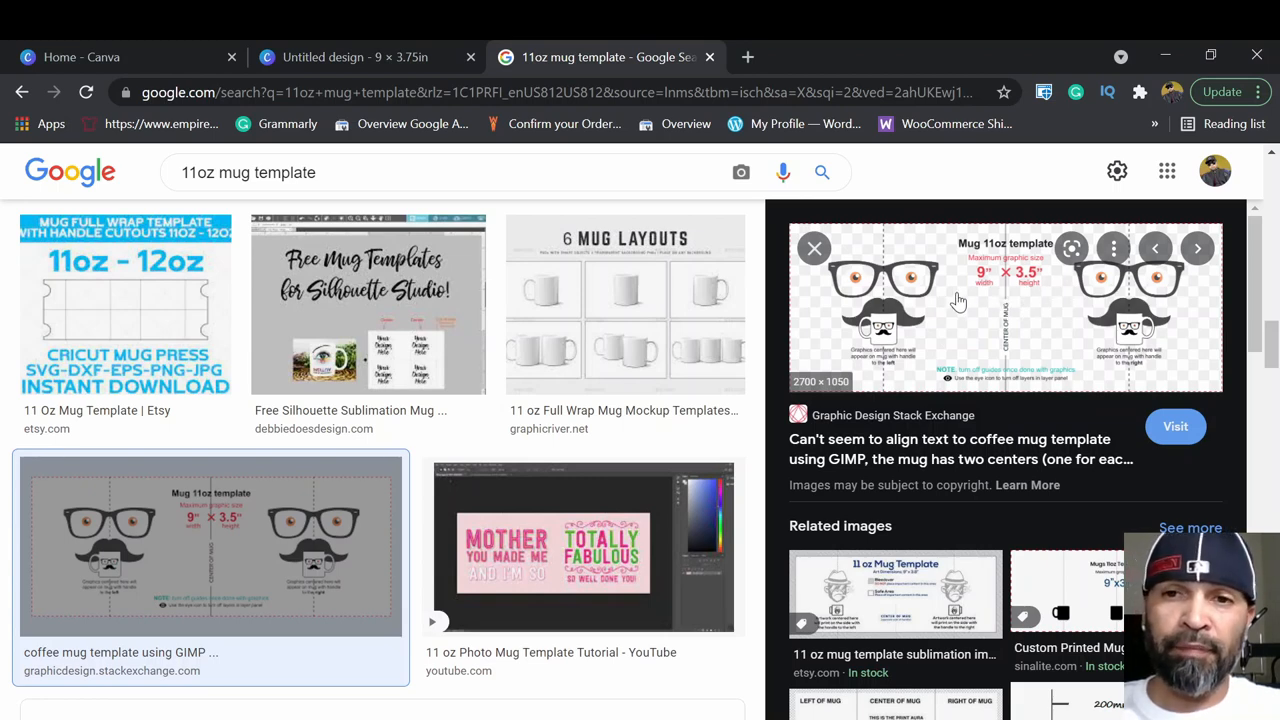
mouse_move(940, 290)
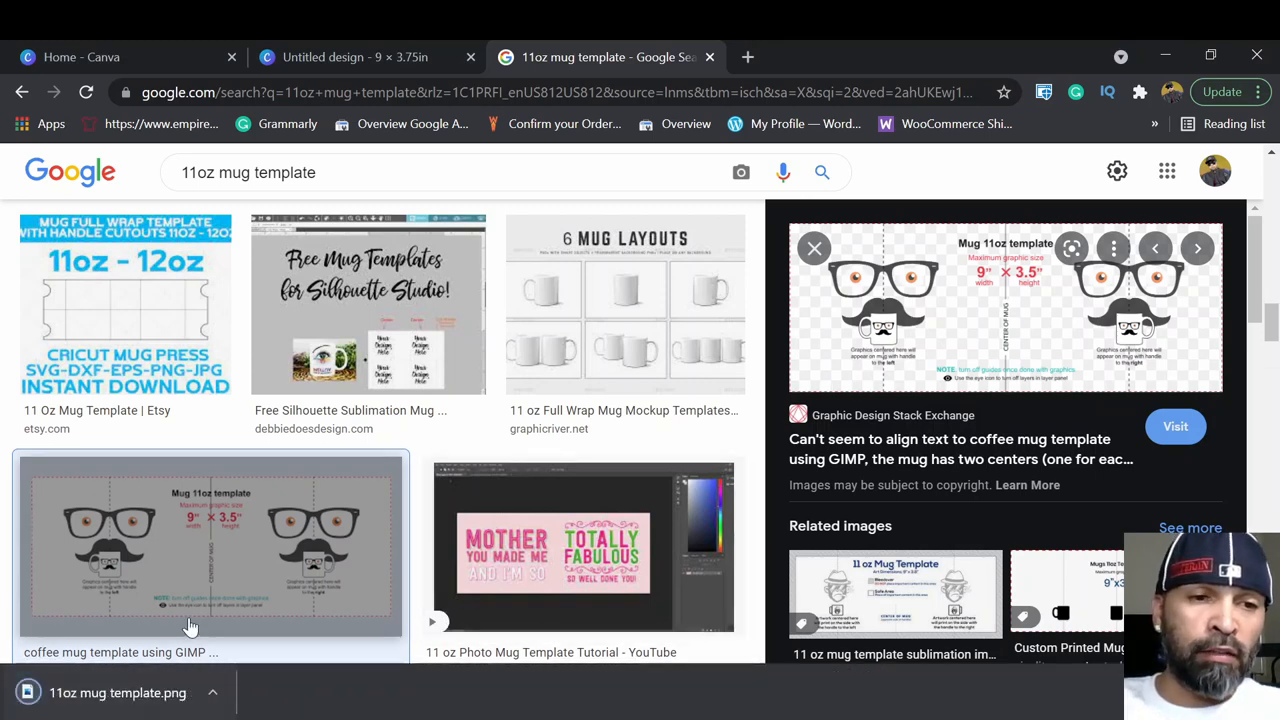
mouse_move(548, 84)
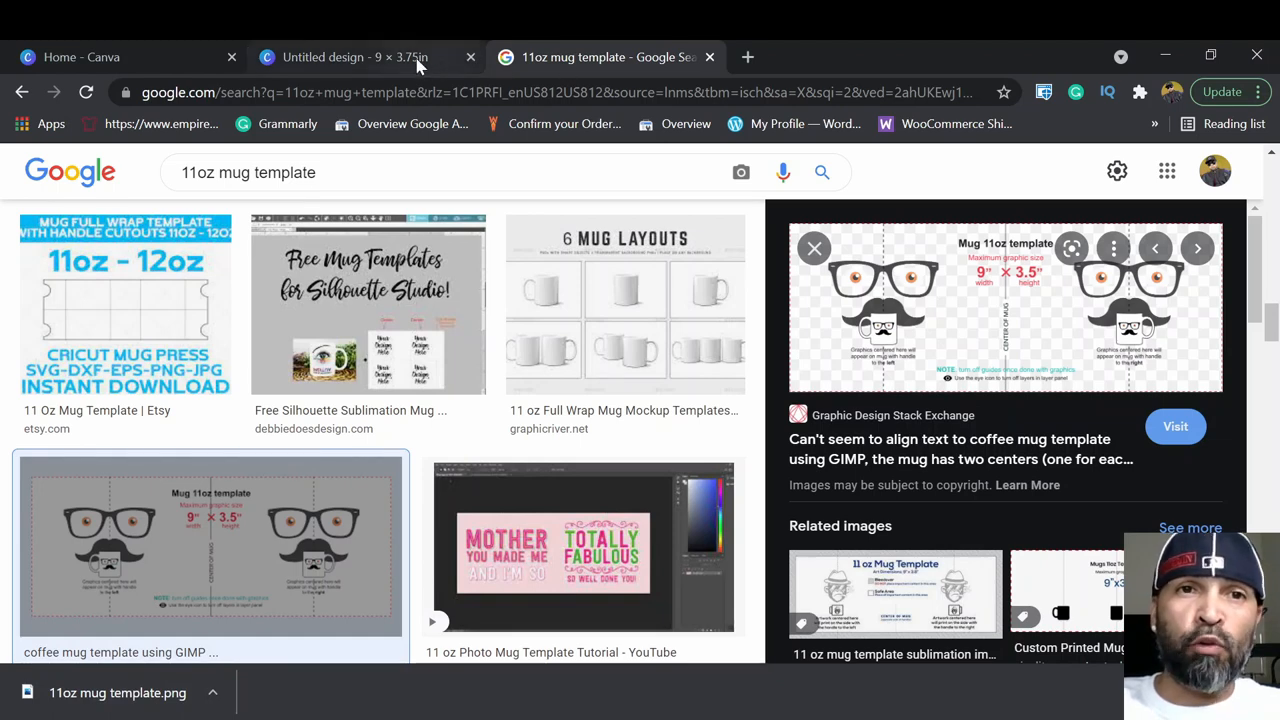
Place the uploaded mug template image on the page and stretch it to fill the 9 × 3.75 in page.
click(356, 56)
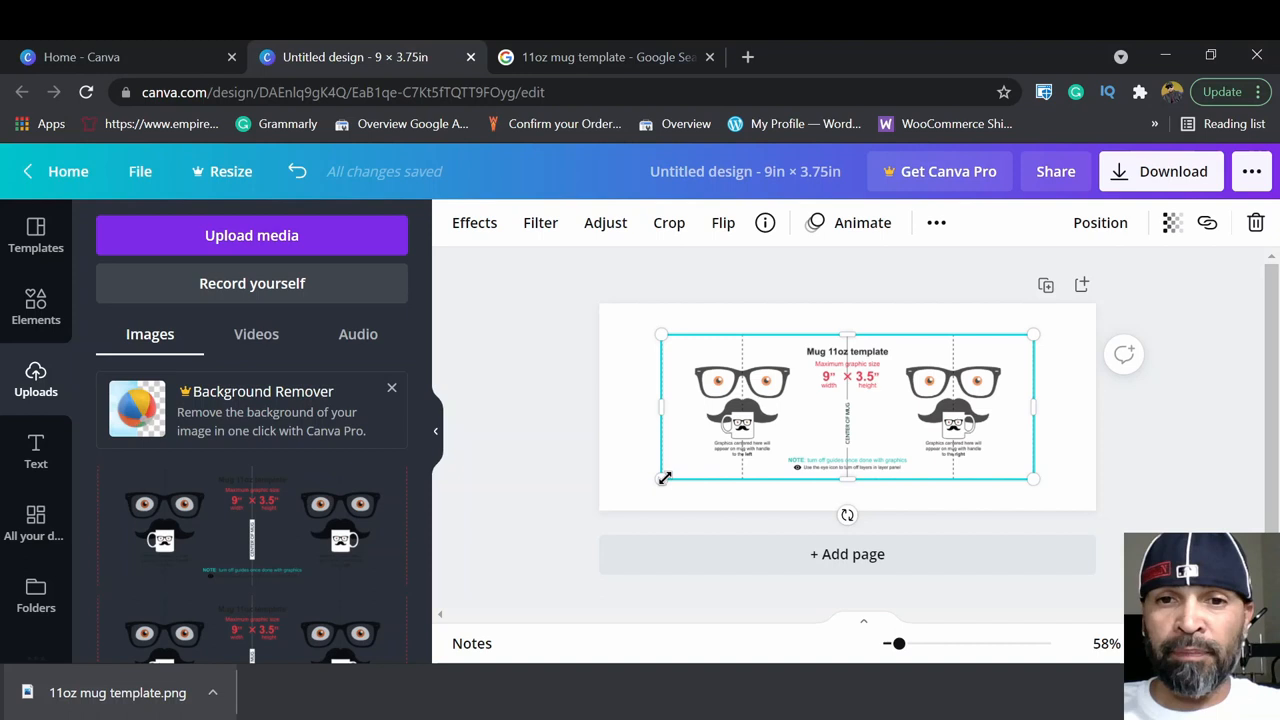
mouse_move(690, 358)
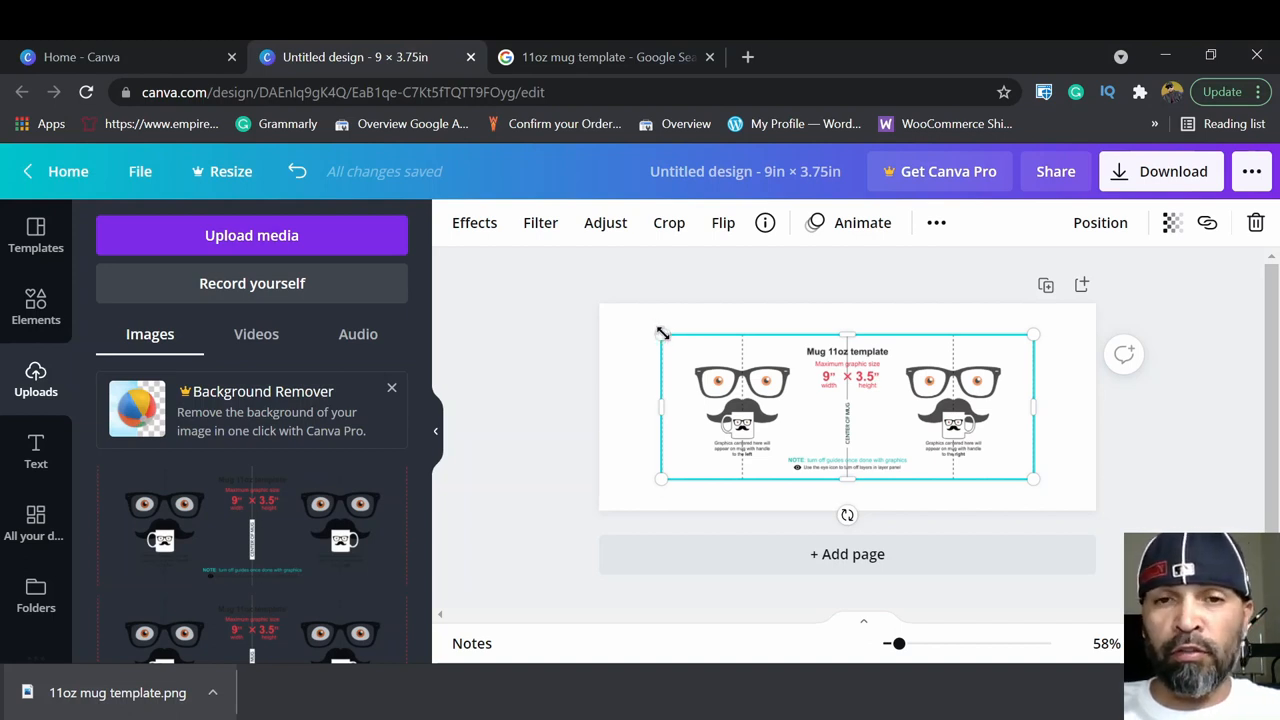
drag(662, 334, 630, 320)
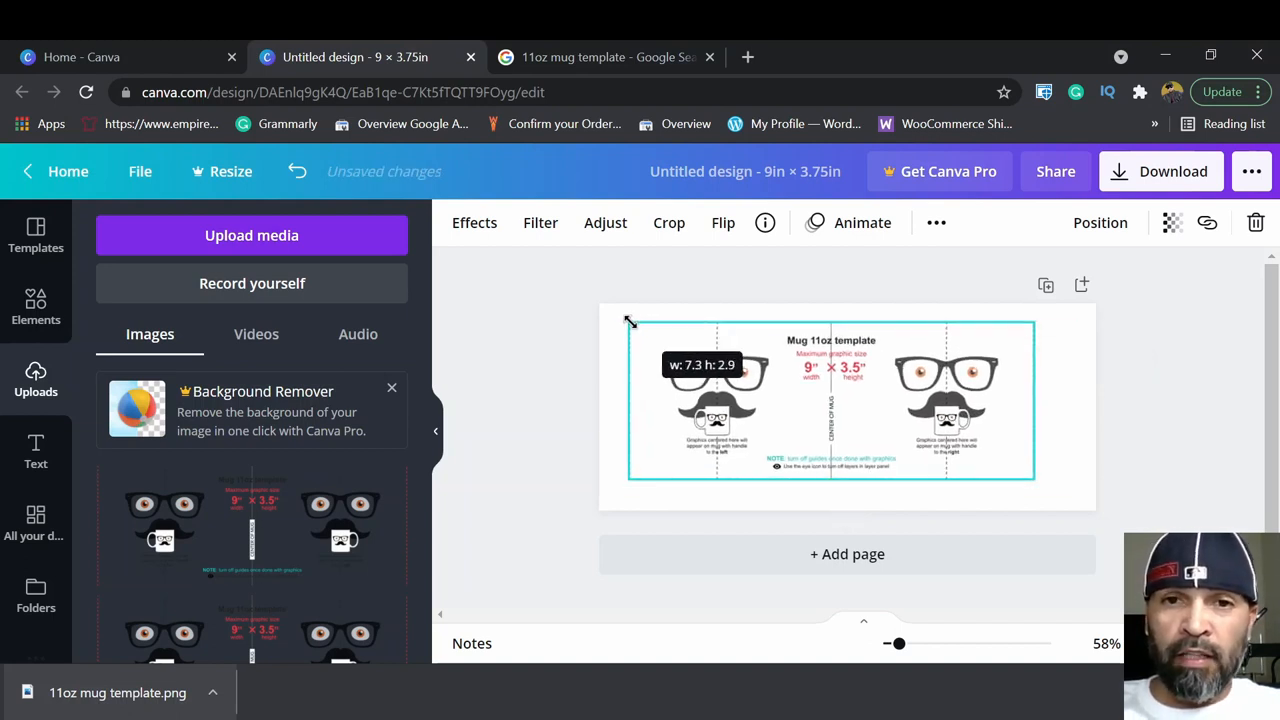
drag(628, 320, 600, 310)
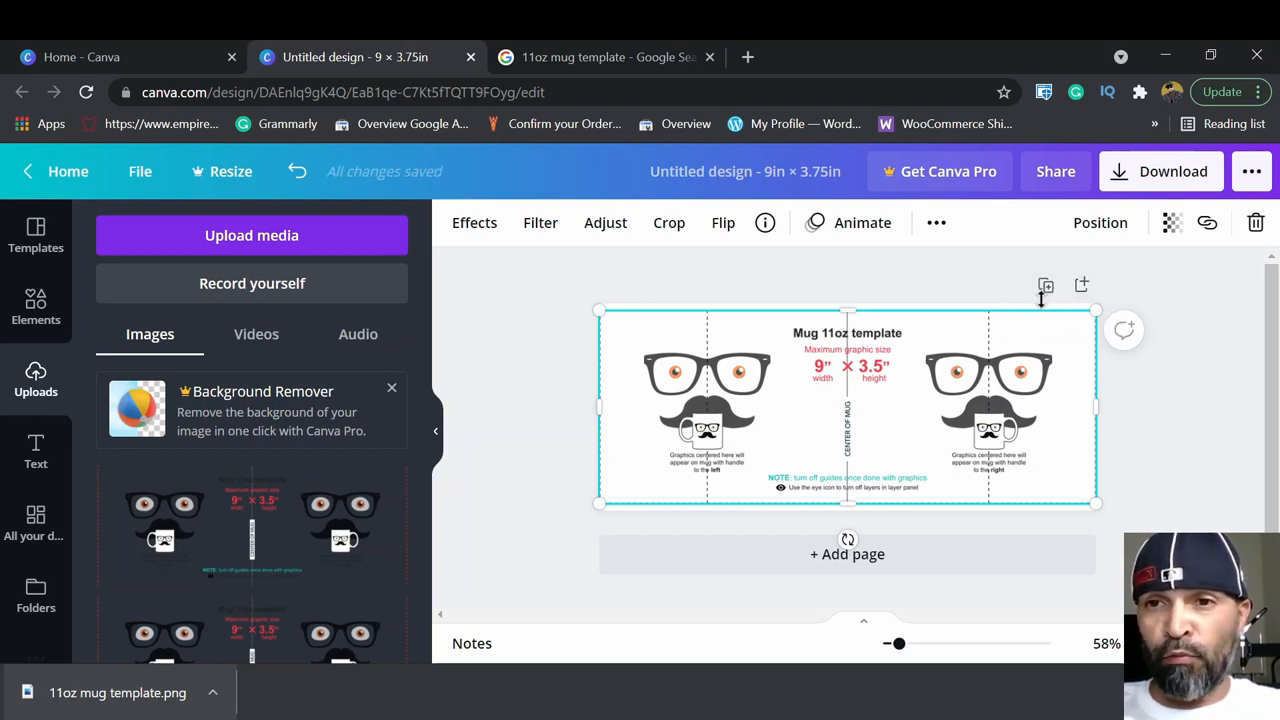
mouse_move(1080, 286)
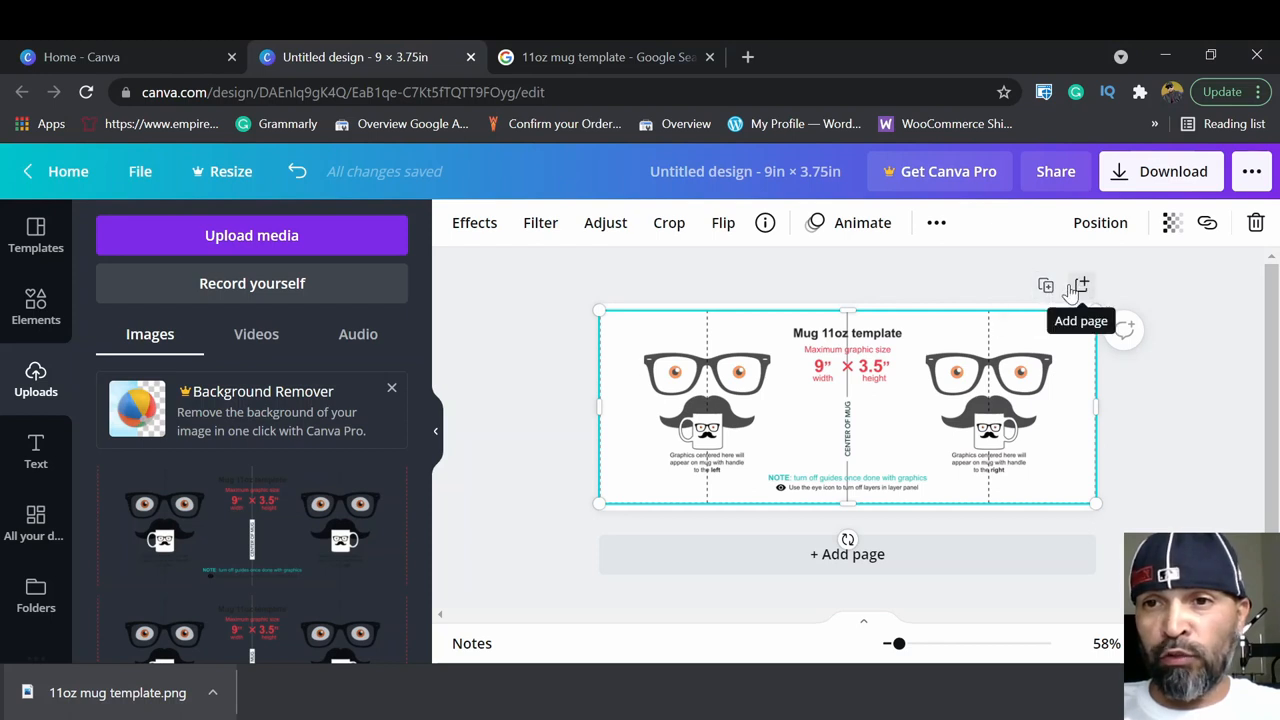
mouse_move(1044, 290)
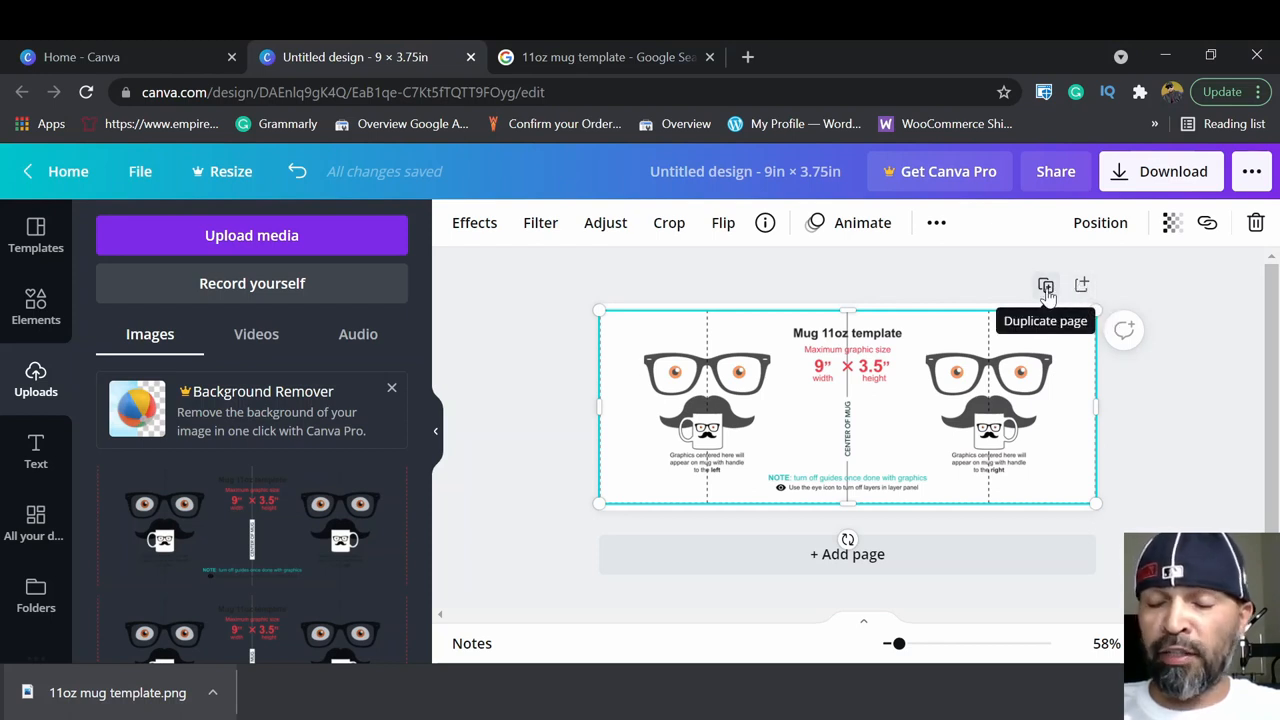
mouse_move(1080, 286)
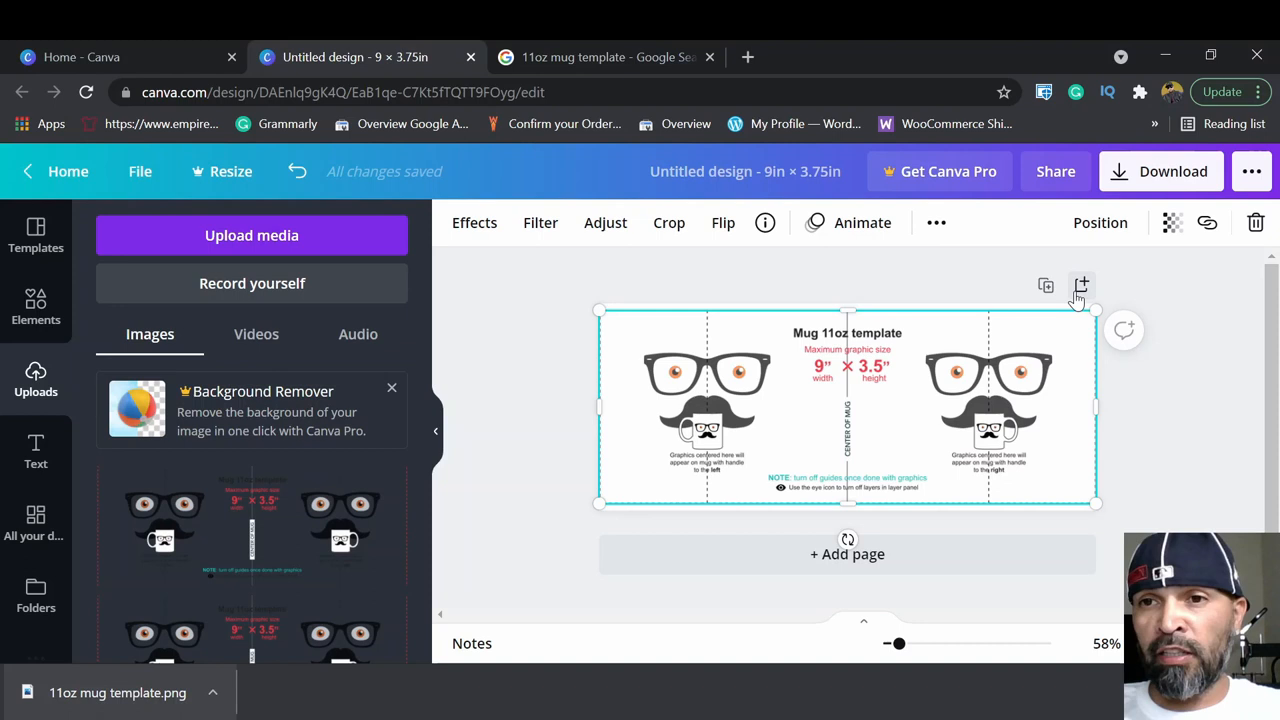
mouse_move(1080, 288)
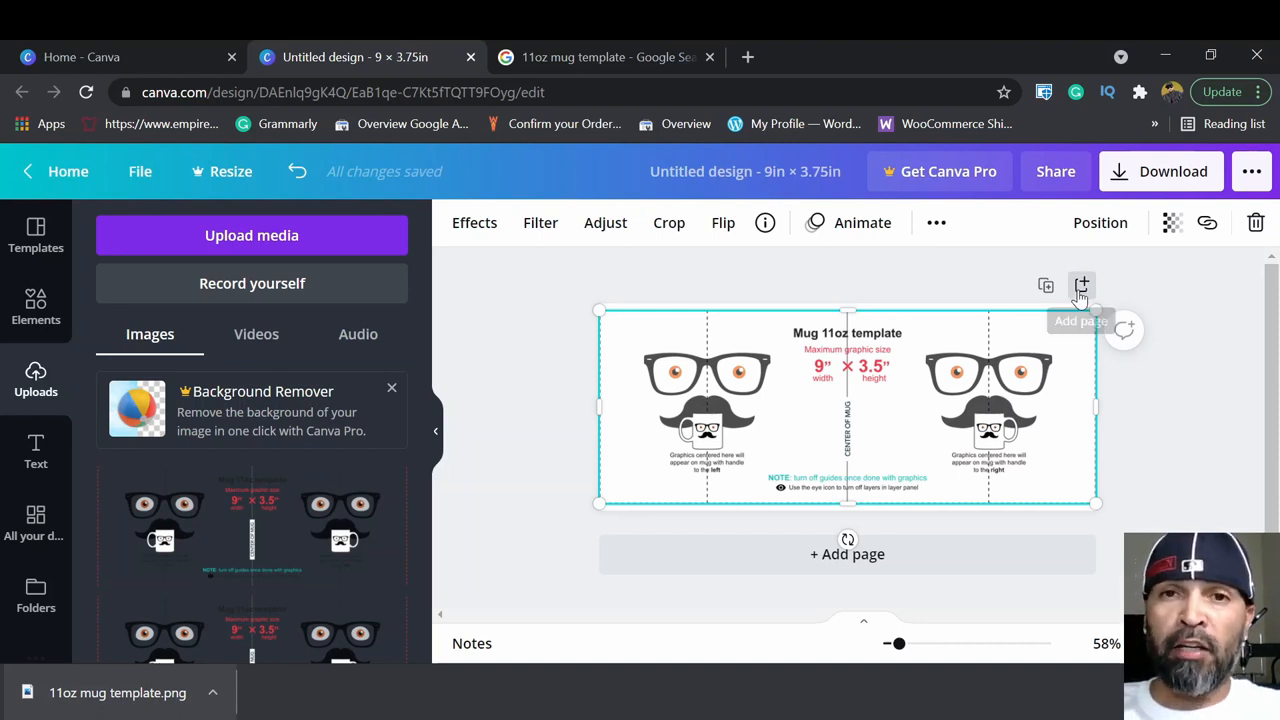
Add a blank Page 2 below the mug template page.
click(1080, 284)
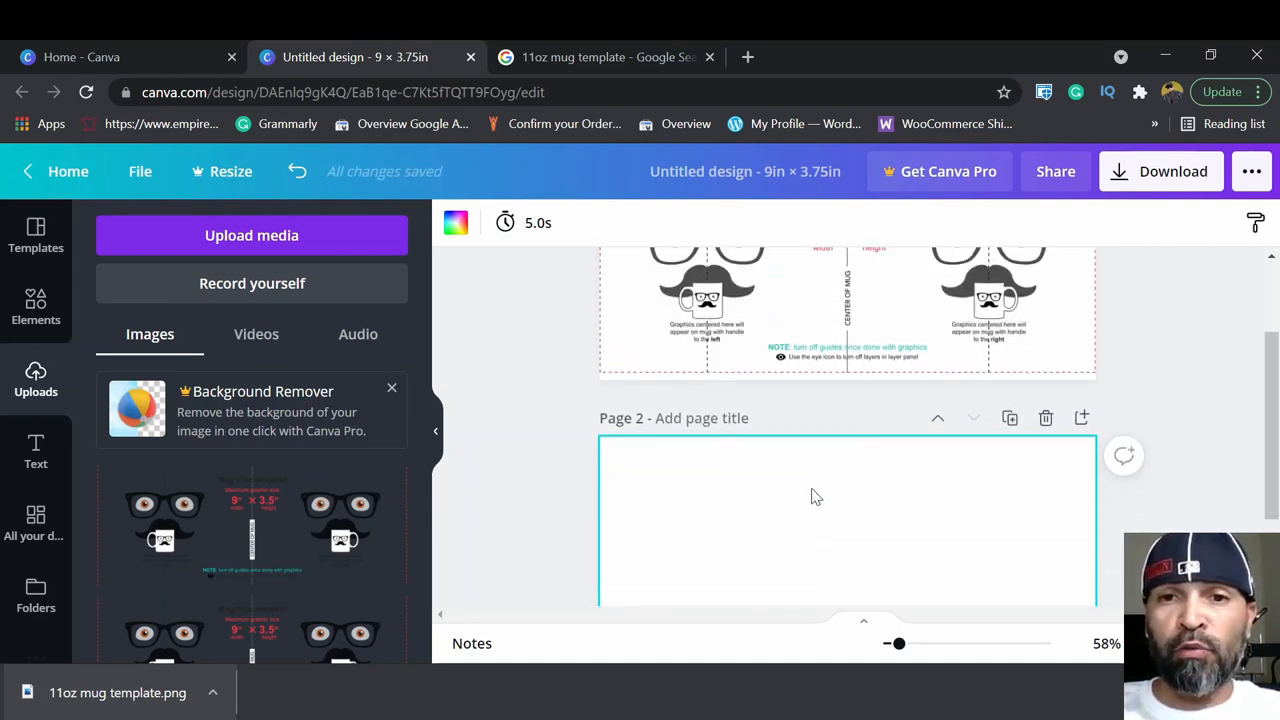
scroll(down, 3)
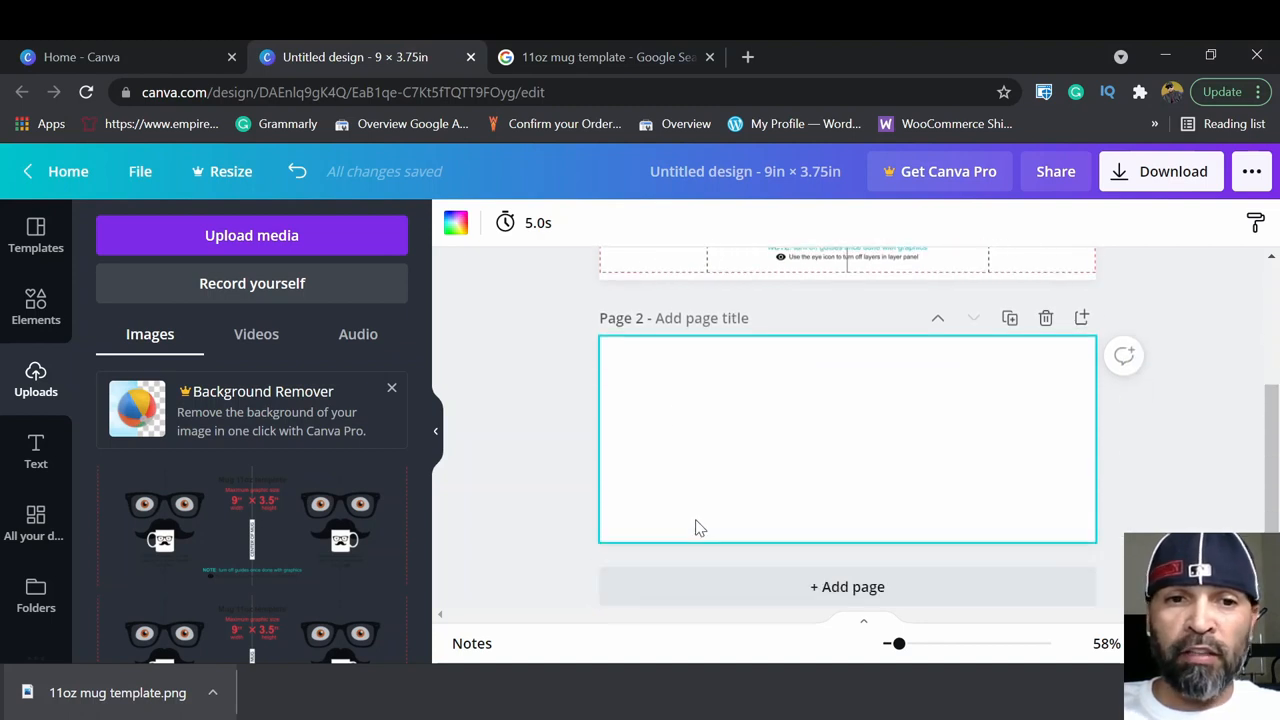
mouse_move(88, 390)
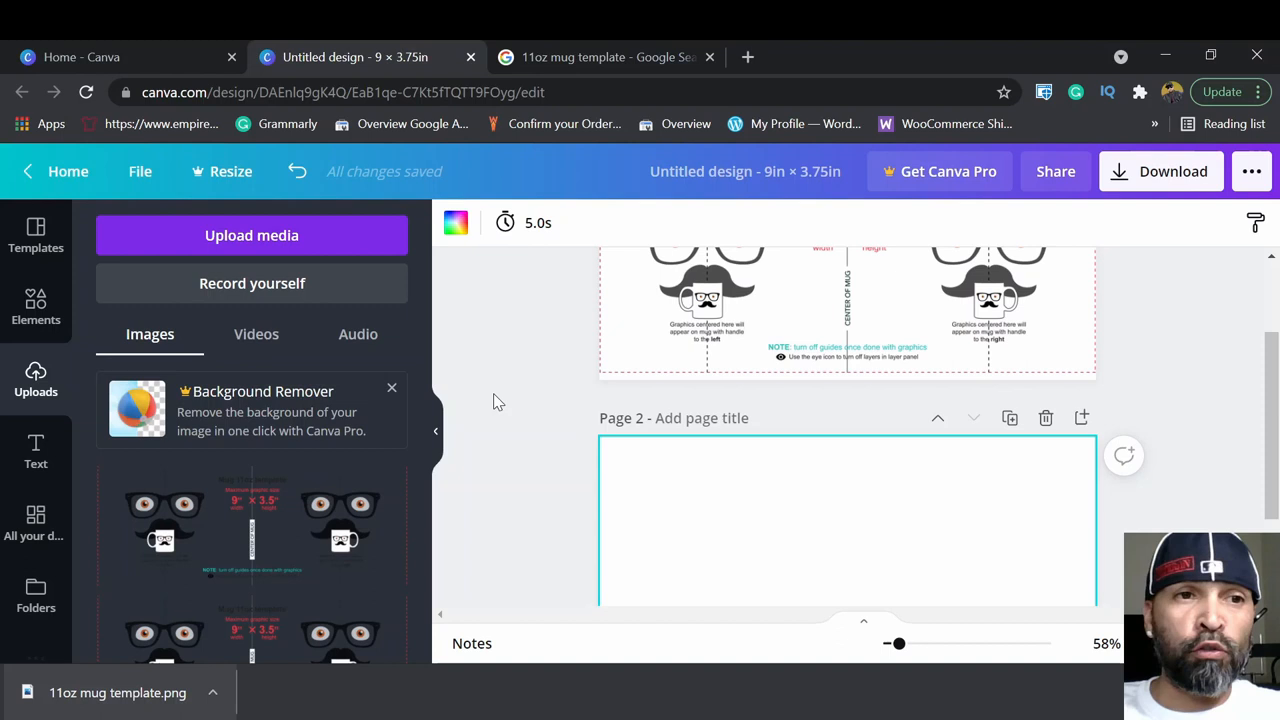
mouse_move(828, 528)
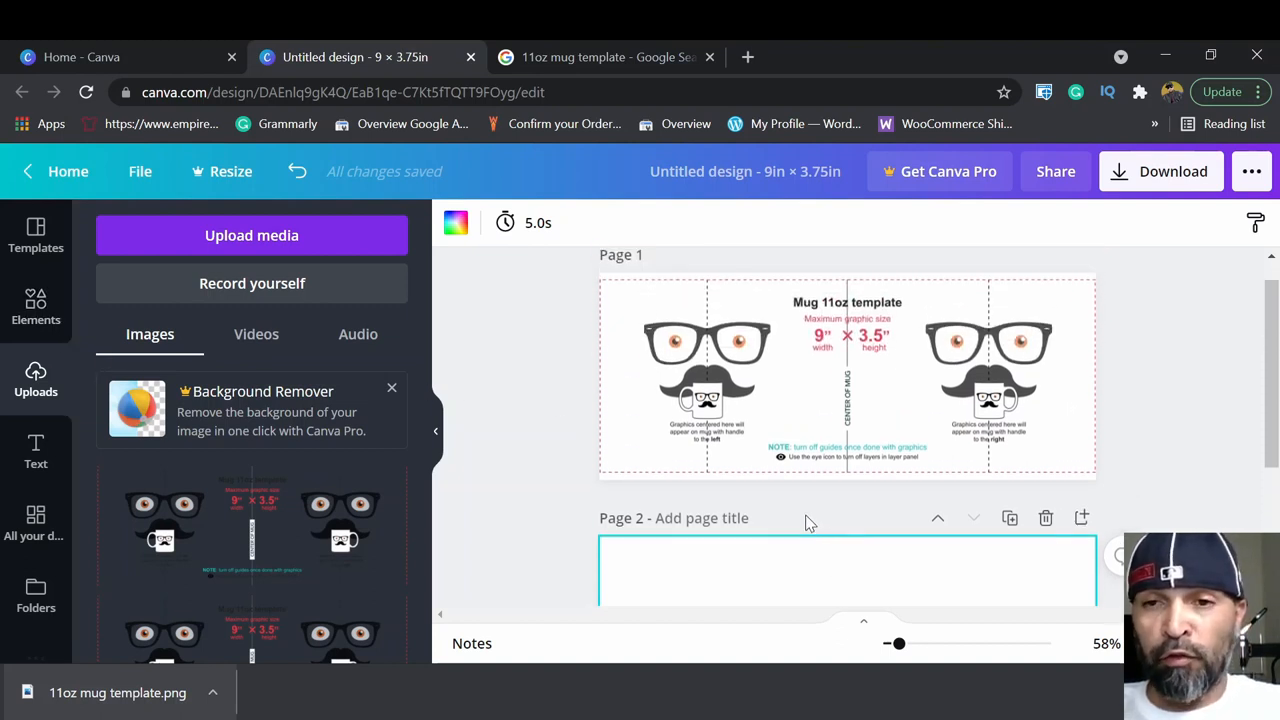
scroll(down, 3)
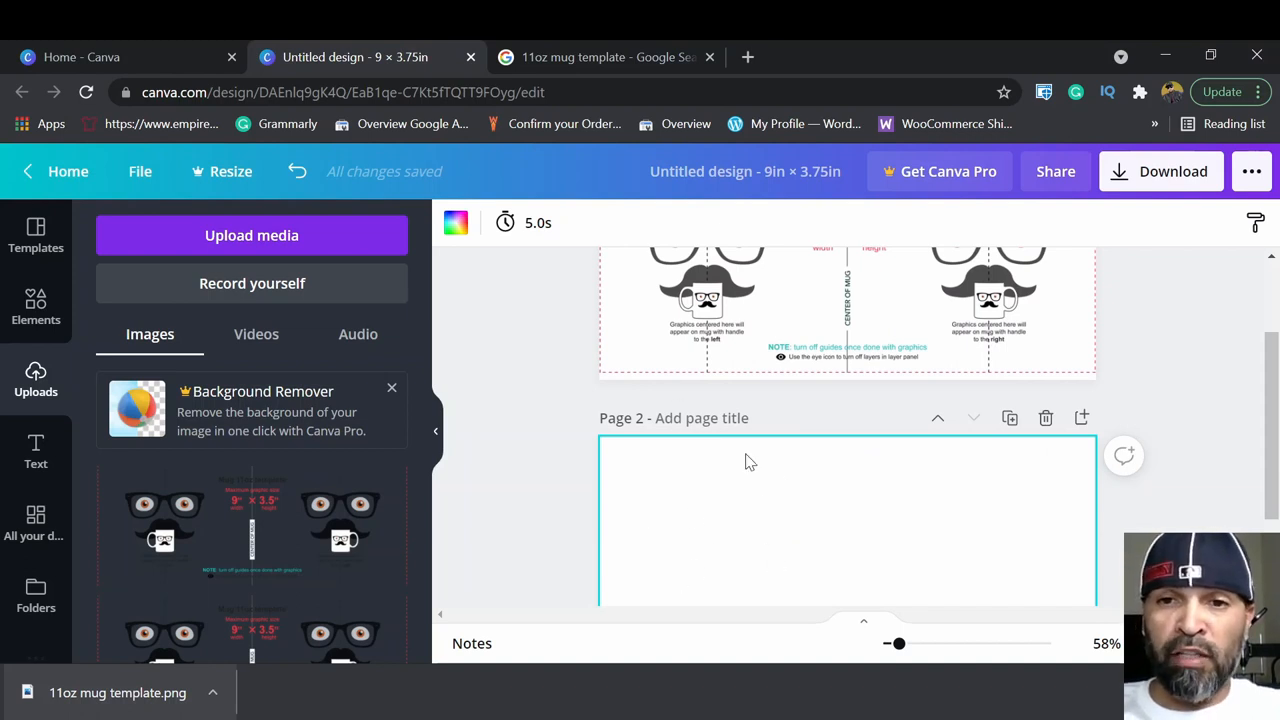
mouse_move(808, 482)
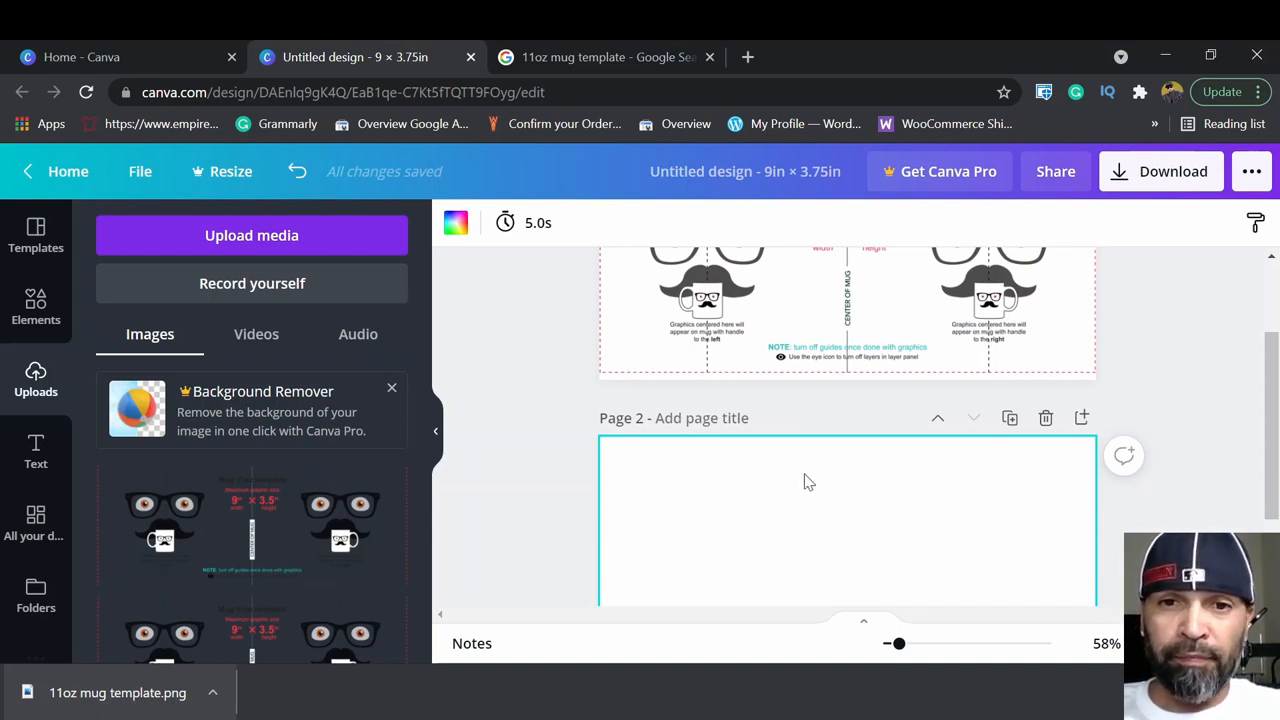
mouse_move(398, 346)
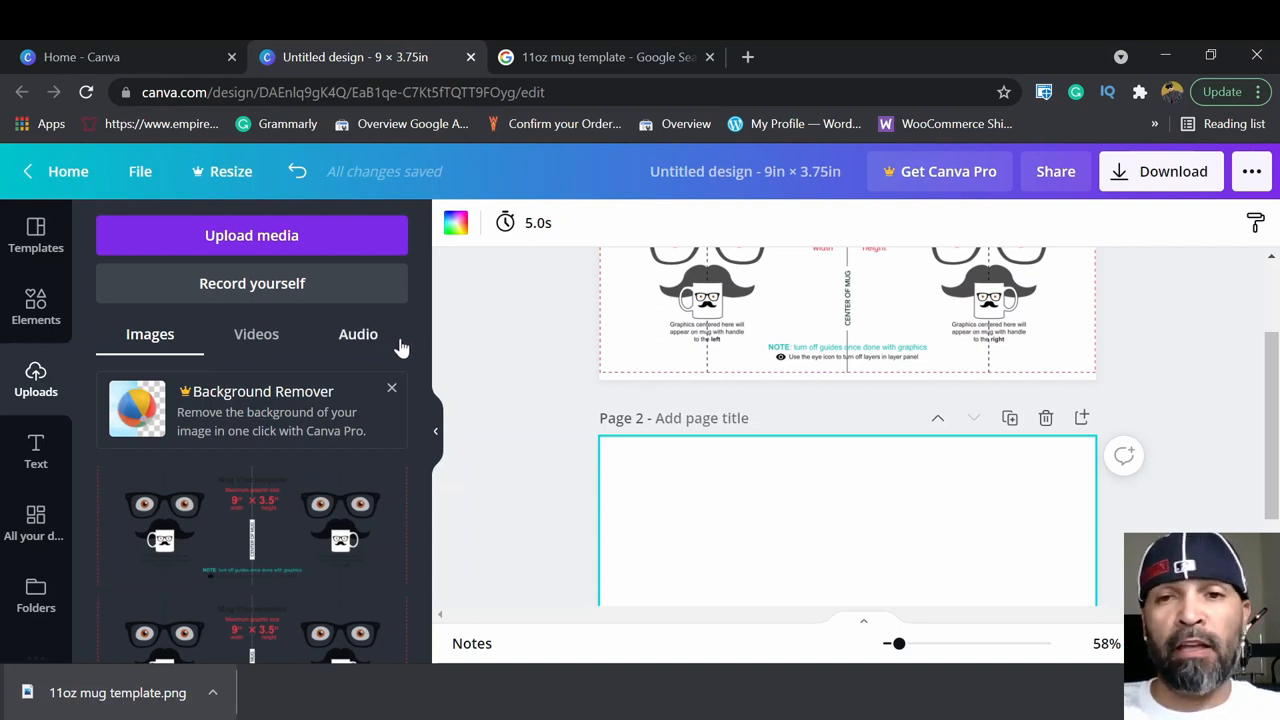
mouse_move(258, 370)
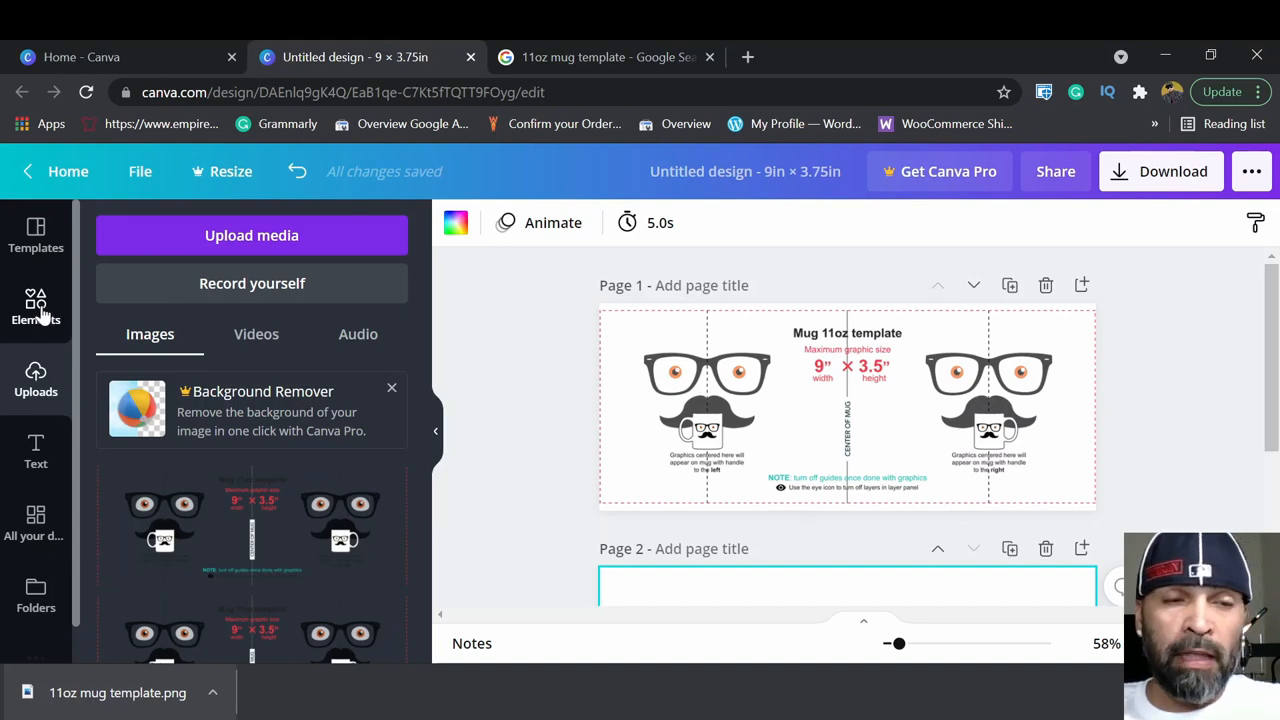
Search Elements for Flowers, filter to Graphics and add the red flower to Page 2.
click(36, 304)
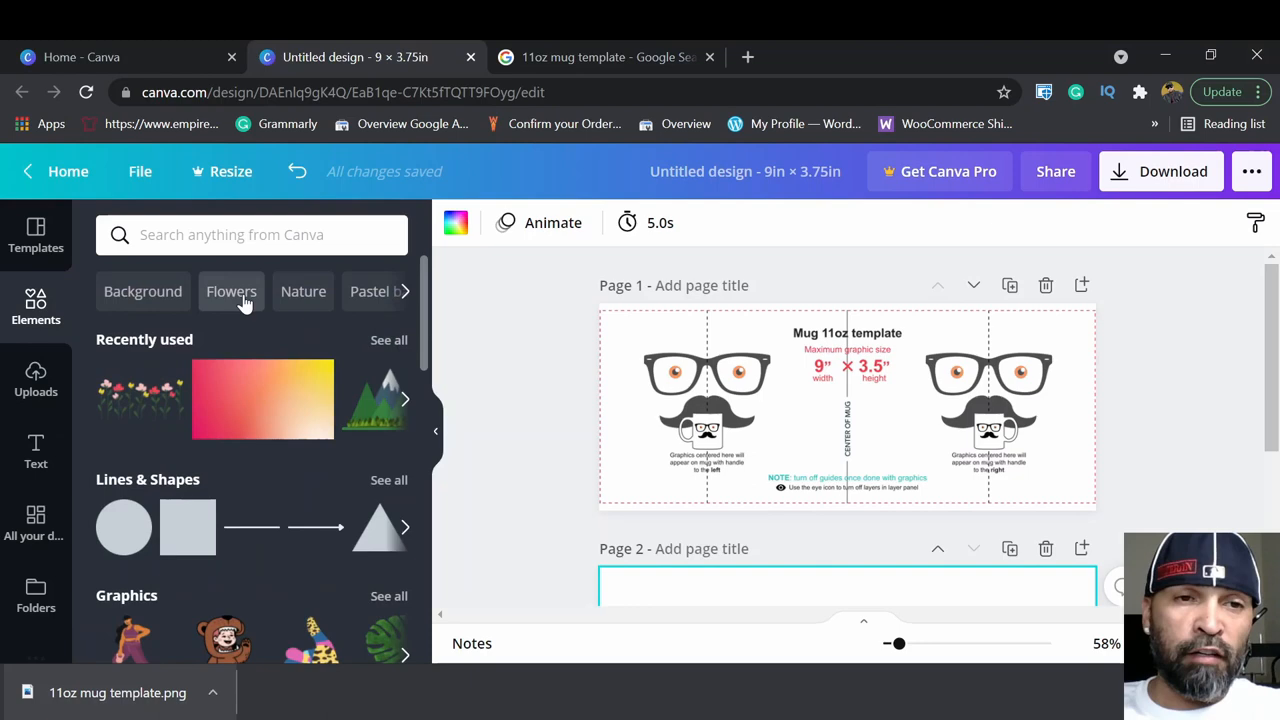
click(232, 292)
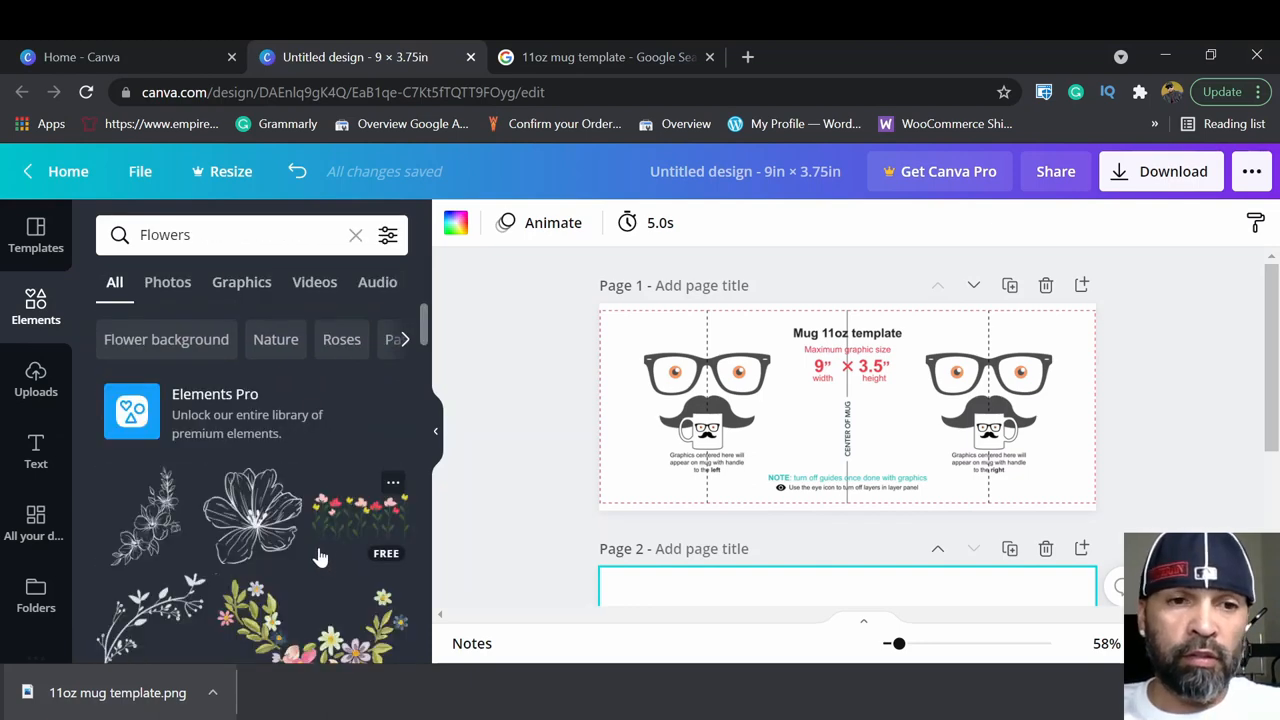
scroll(down, 3)
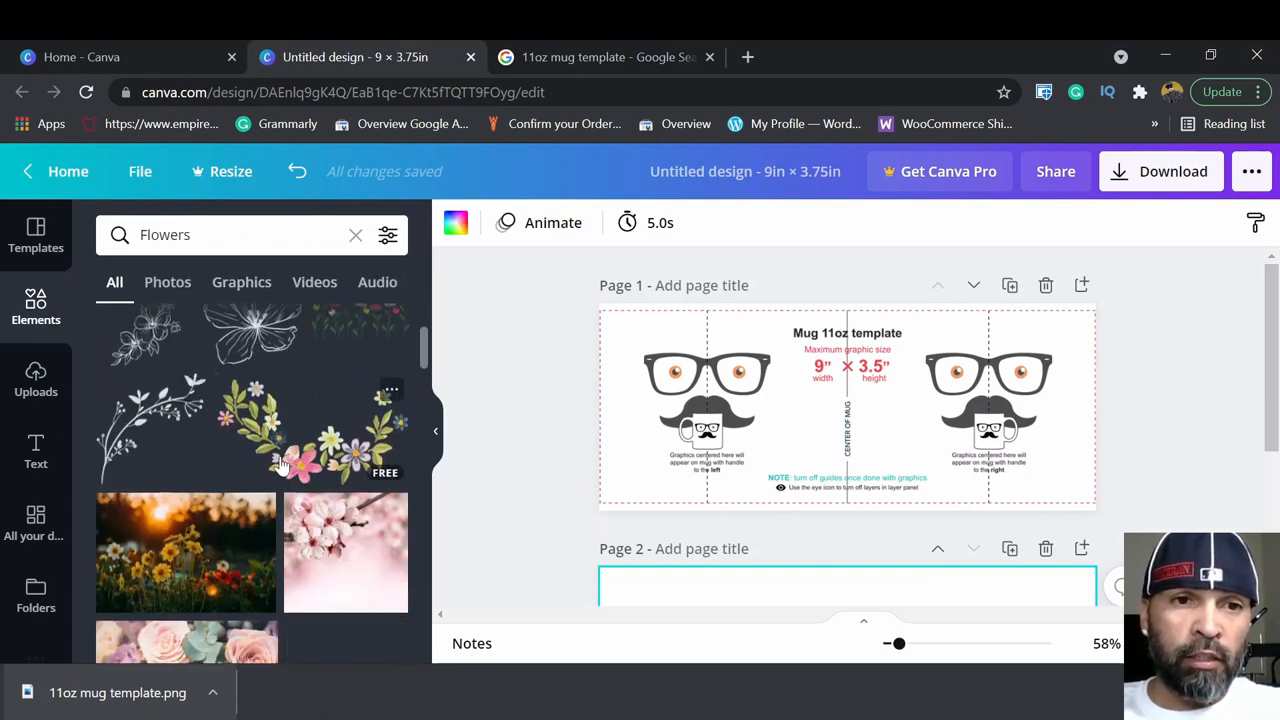
scroll(down, 3)
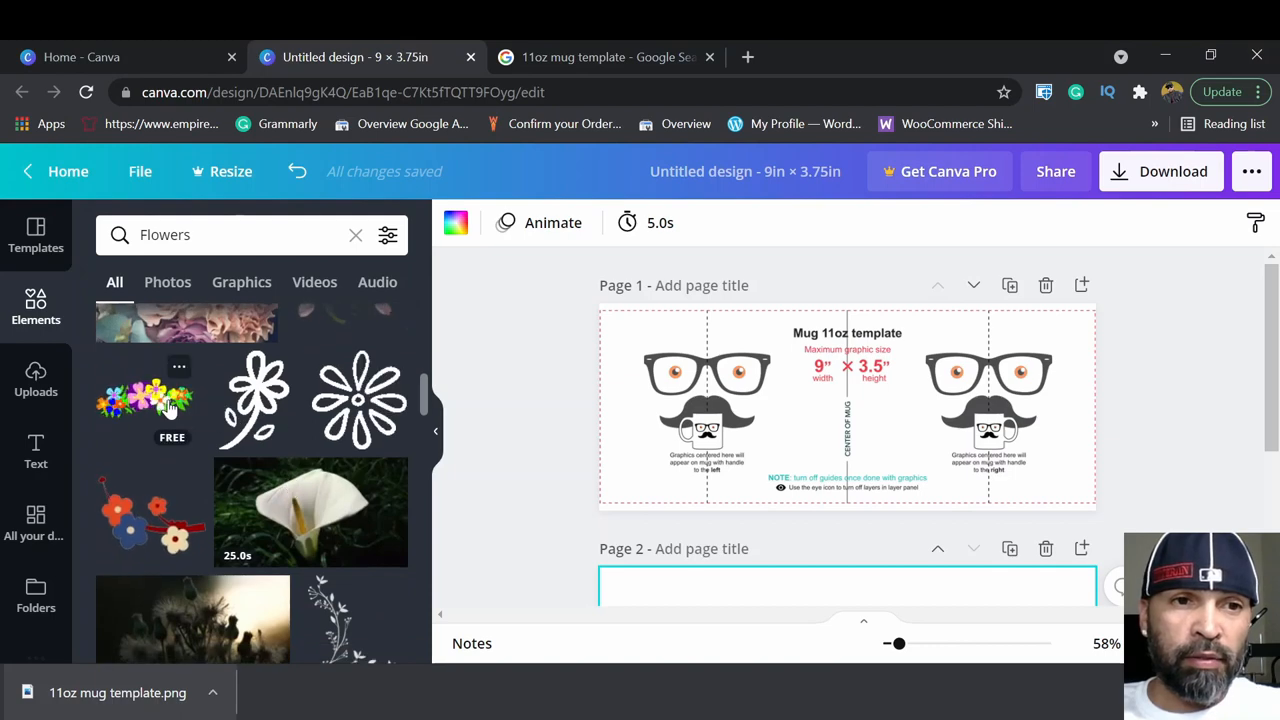
click(240, 282)
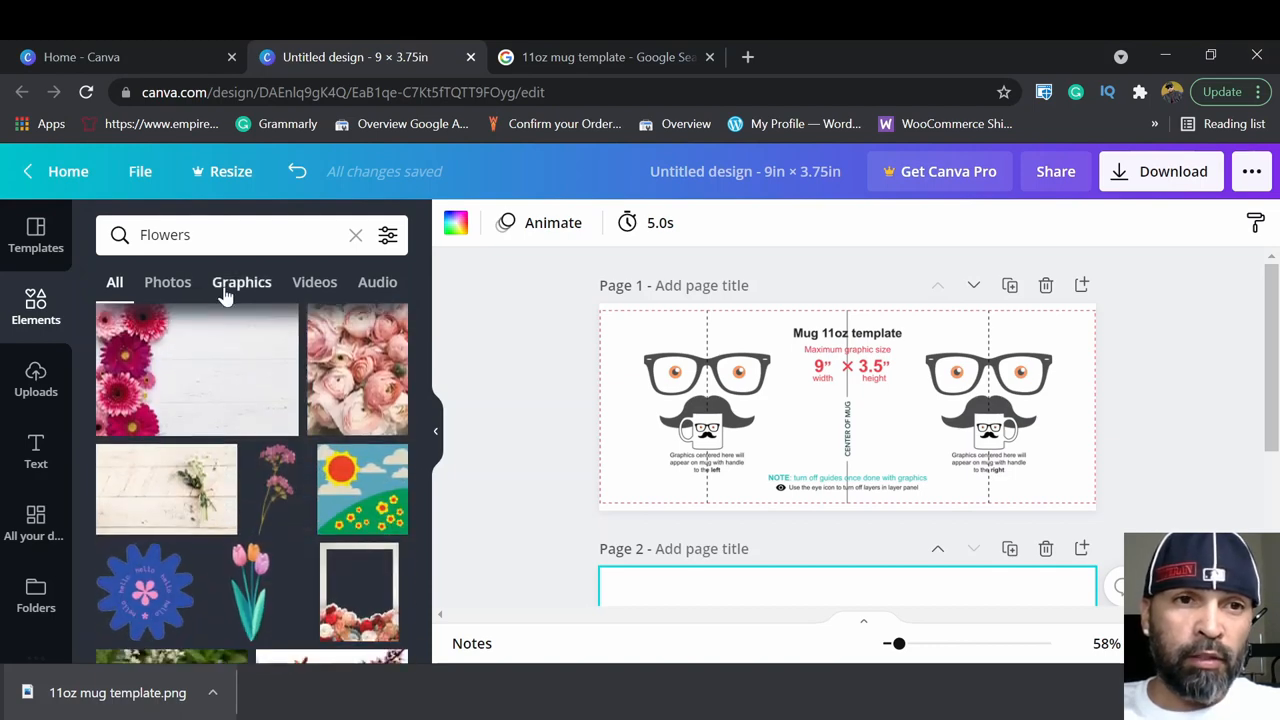
click(240, 282)
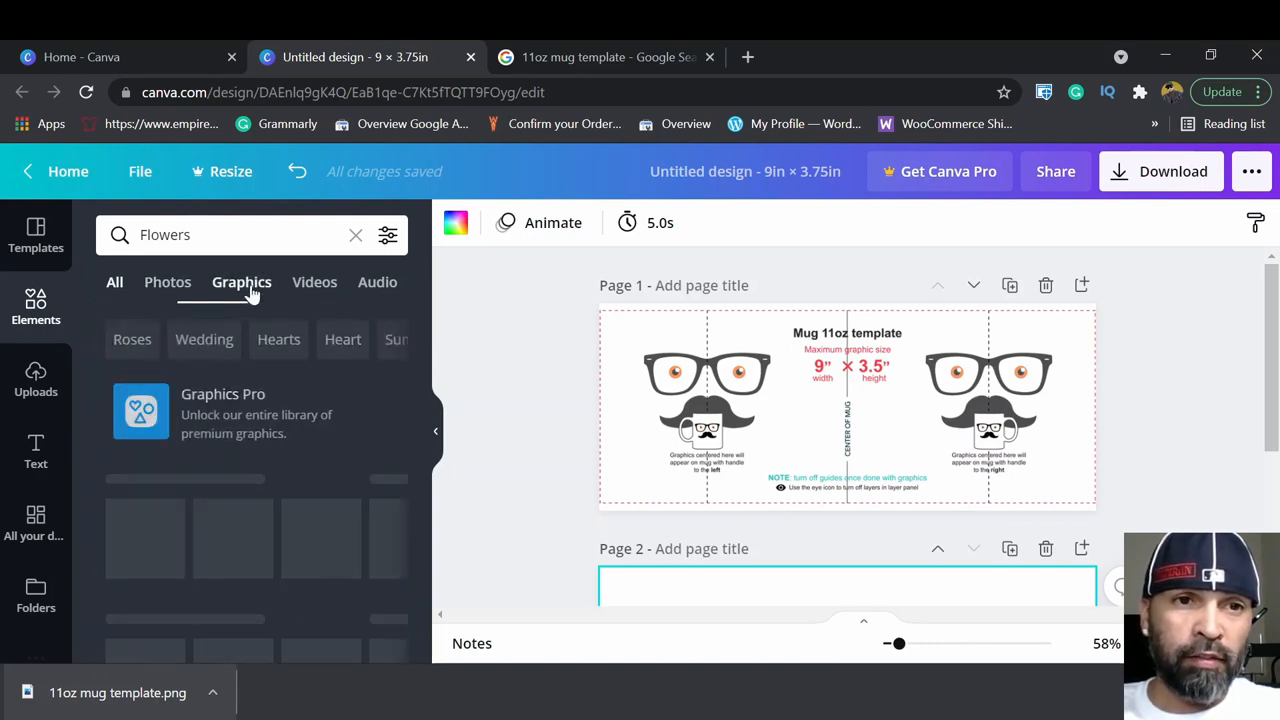
click(240, 282)
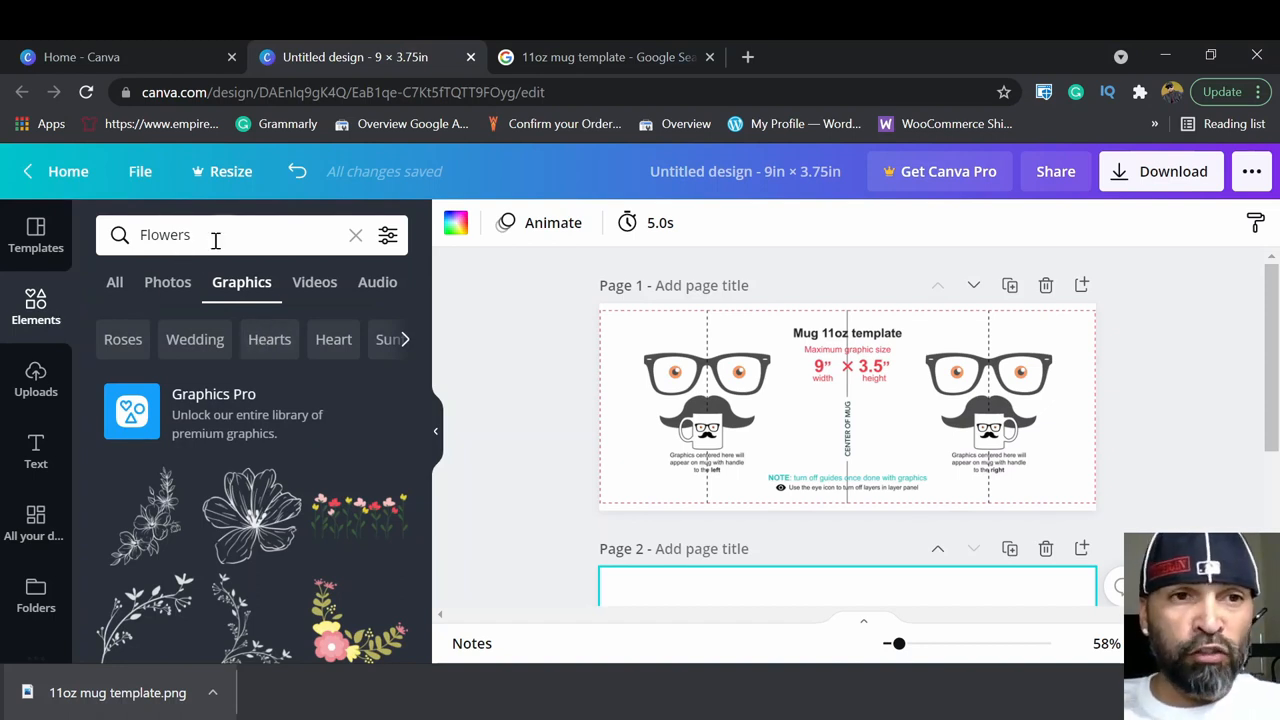
scroll(down, 3)
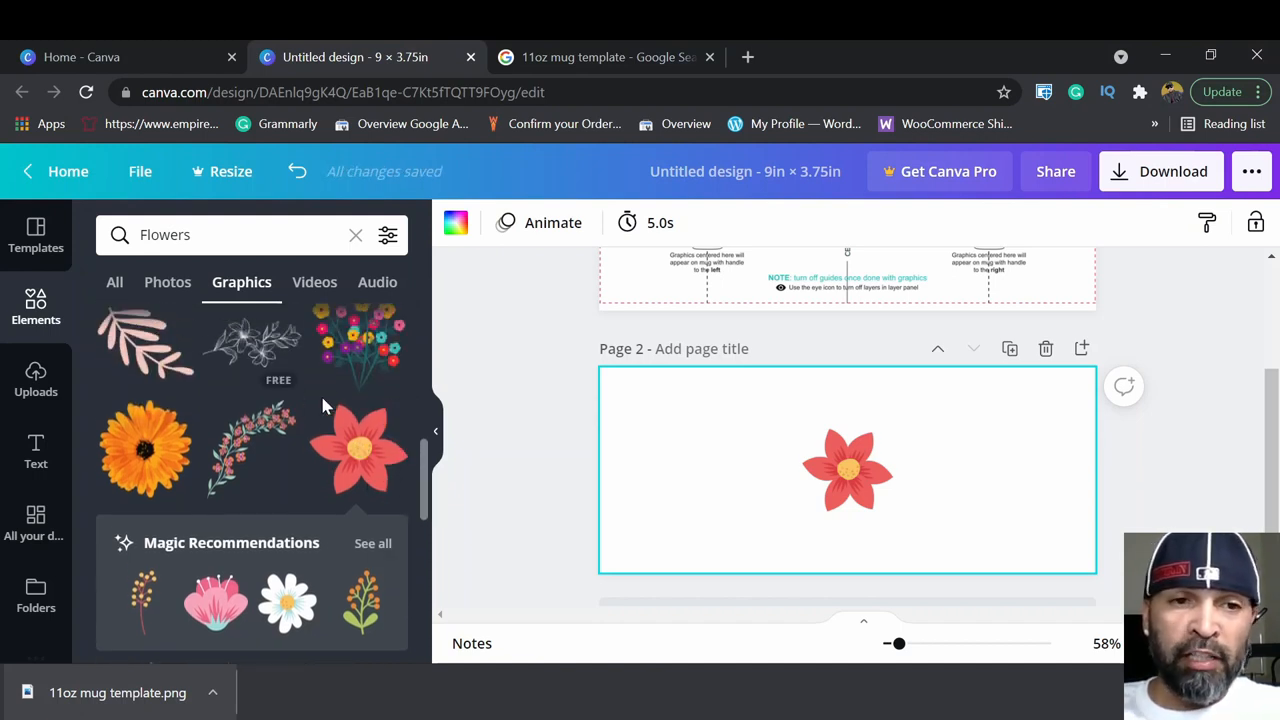
Move the red flower to the left side of Page 2.
click(848, 470)
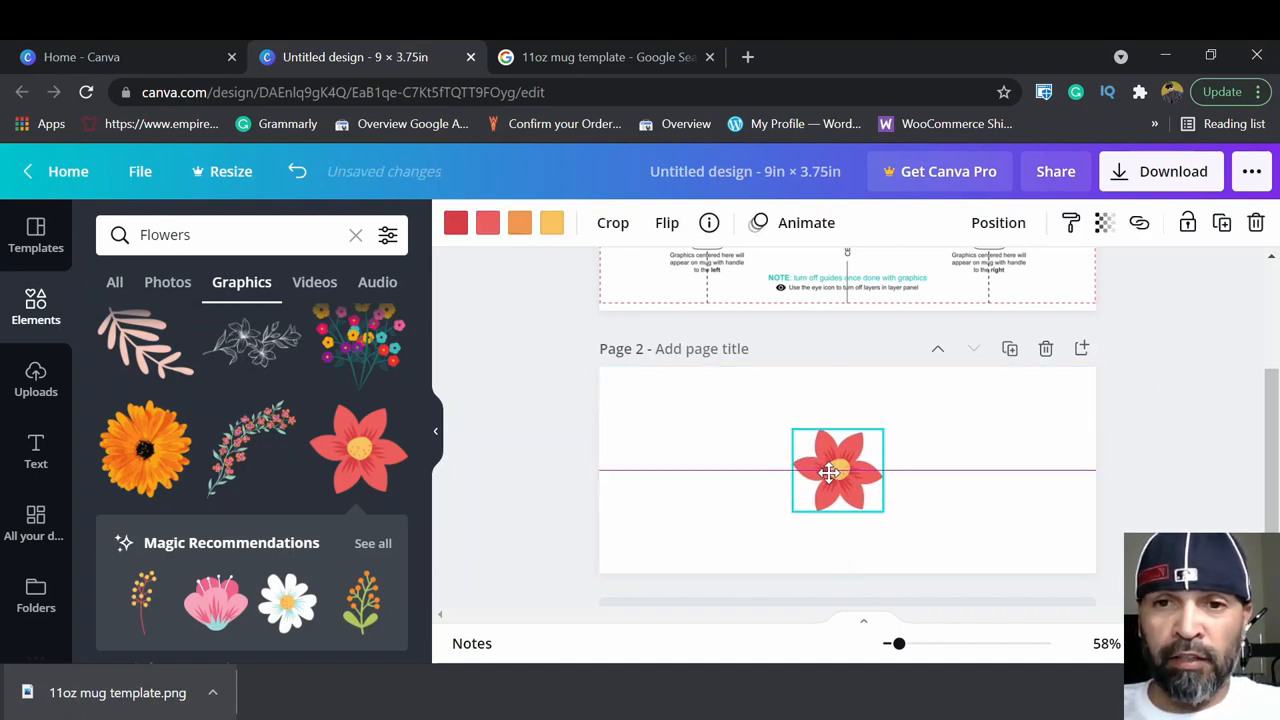
drag(836, 470, 812, 480)
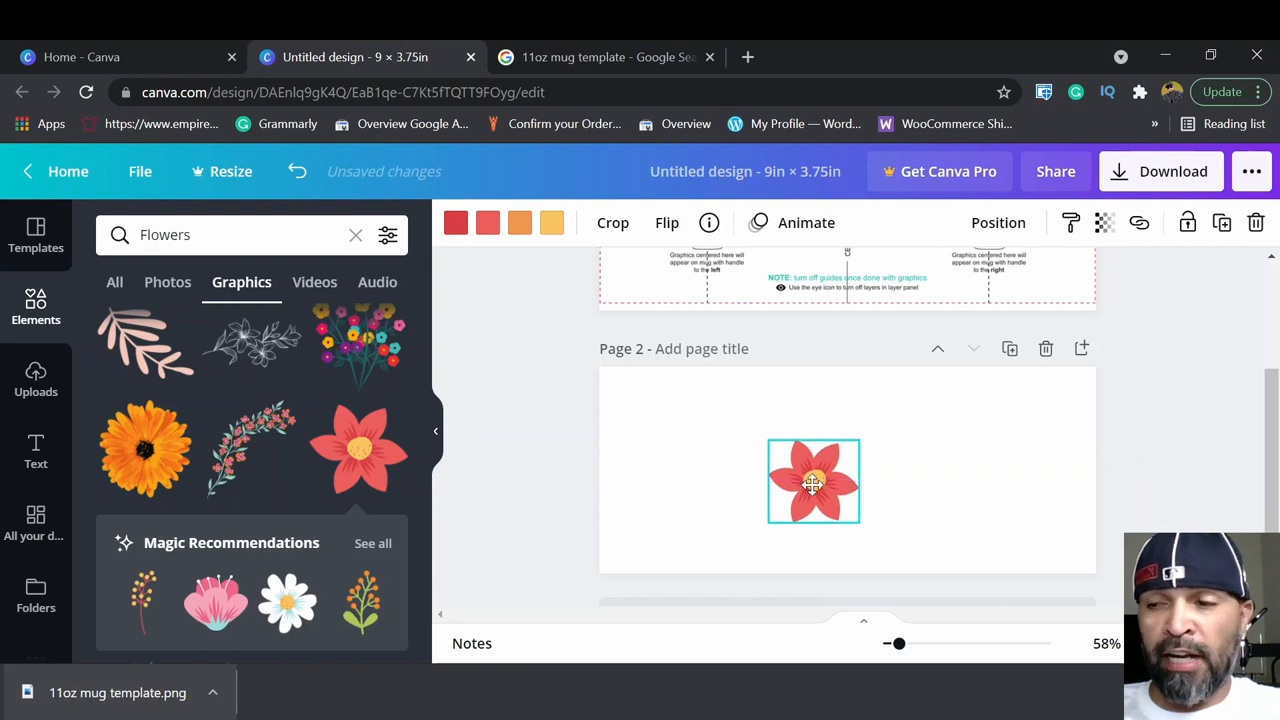
drag(812, 480, 856, 462)
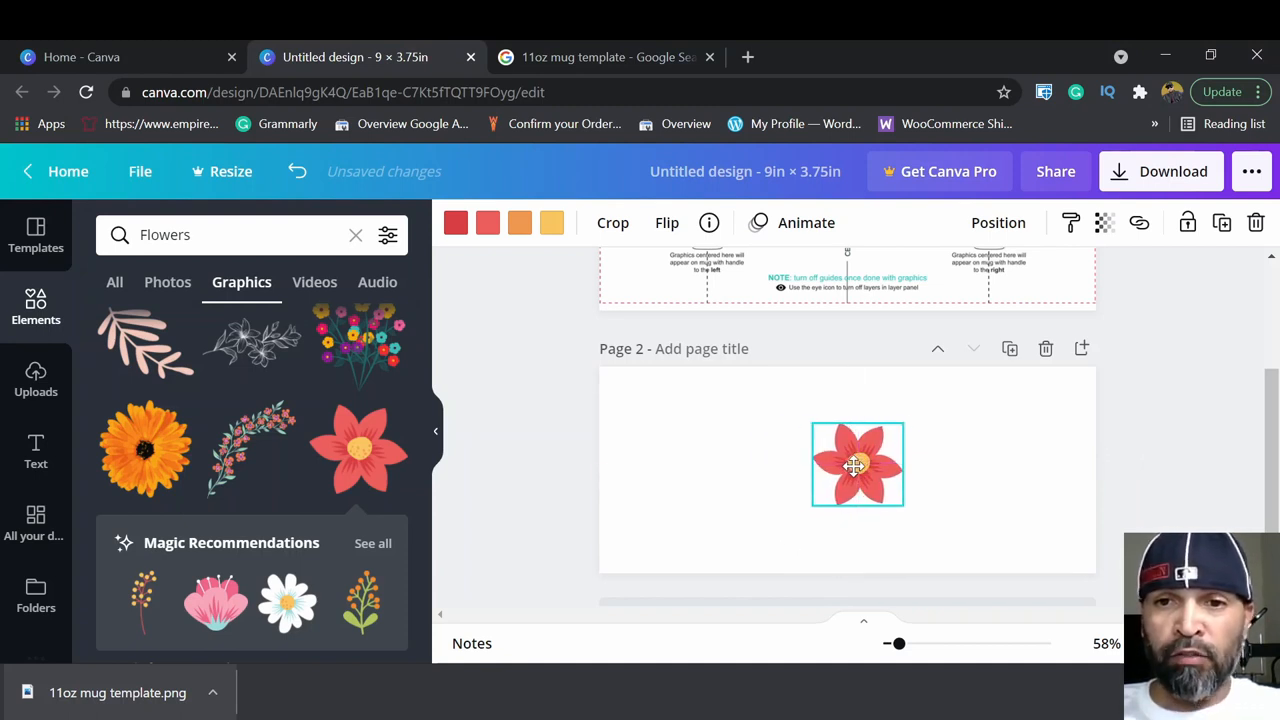
drag(856, 464, 700, 470)
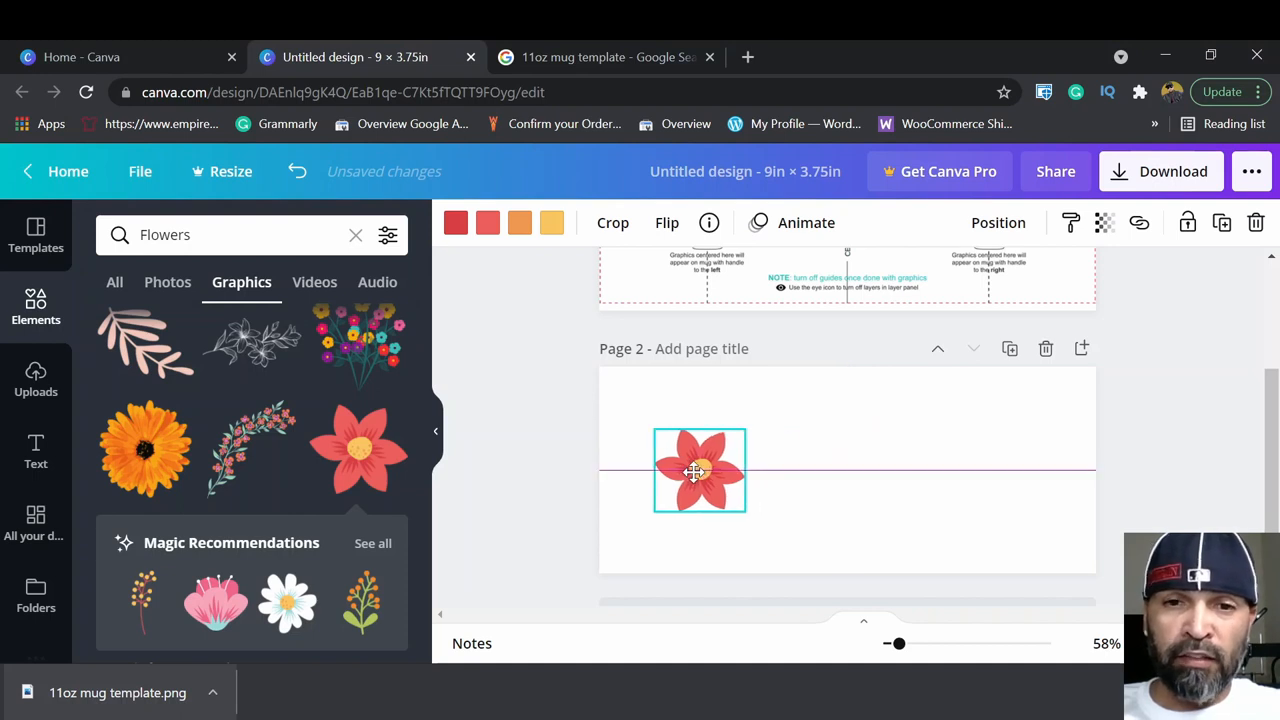
drag(700, 470, 780, 464)
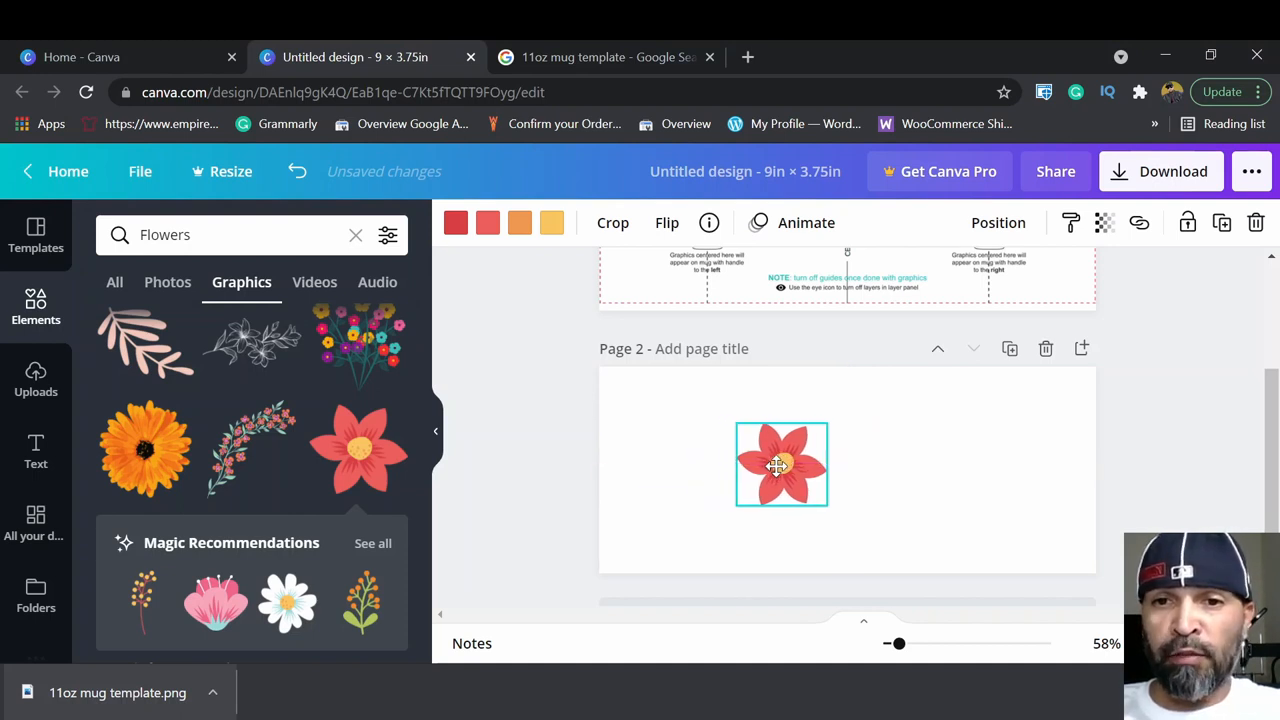
drag(780, 464, 848, 470)
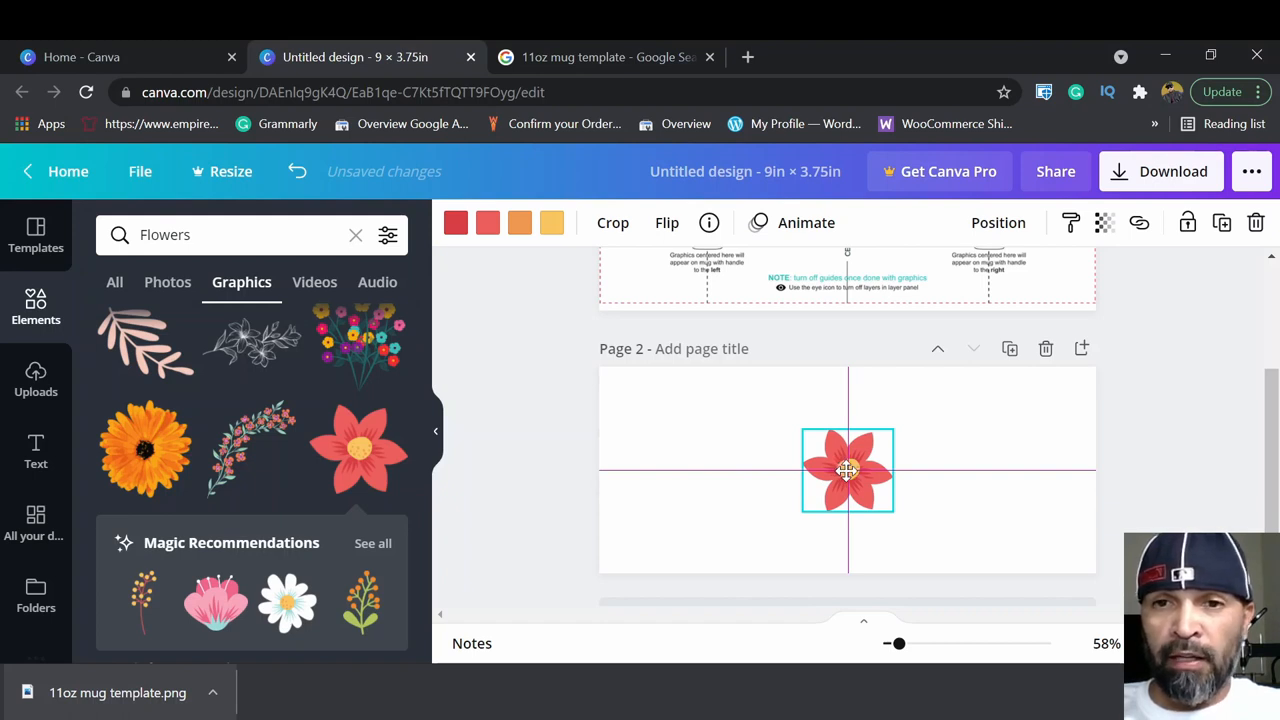
scroll(down, 3)
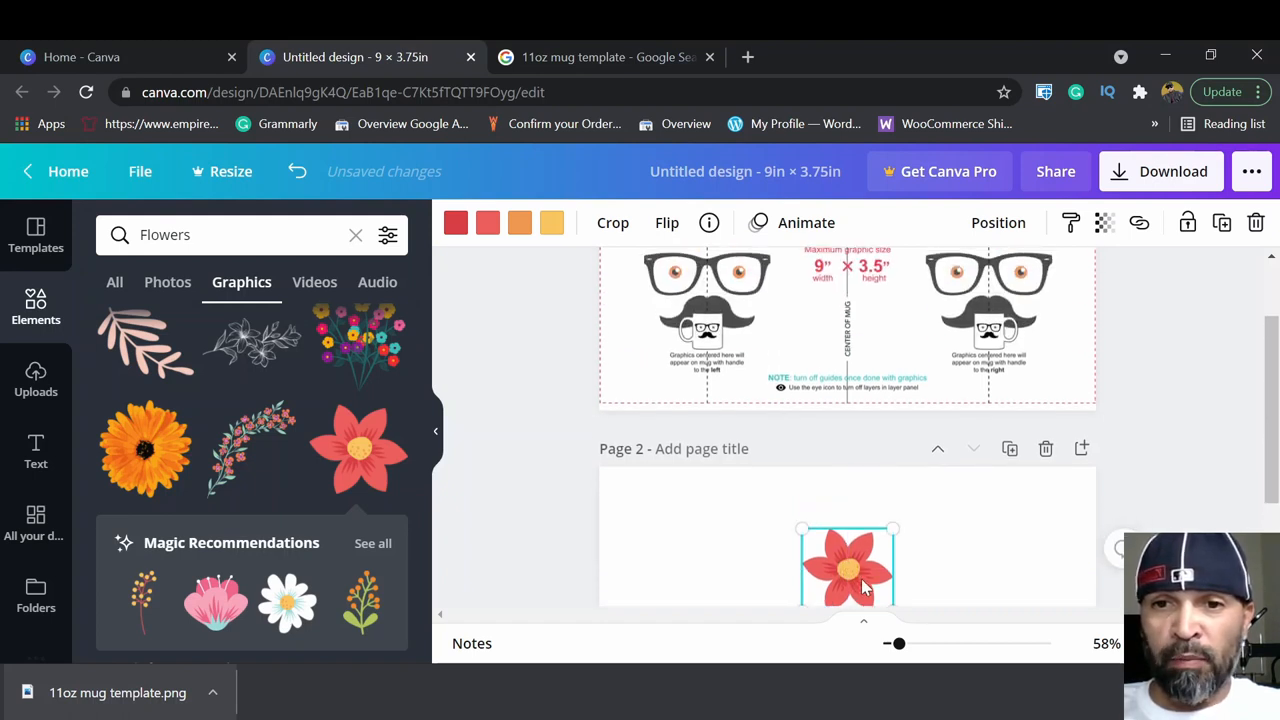
drag(864, 588, 852, 576)
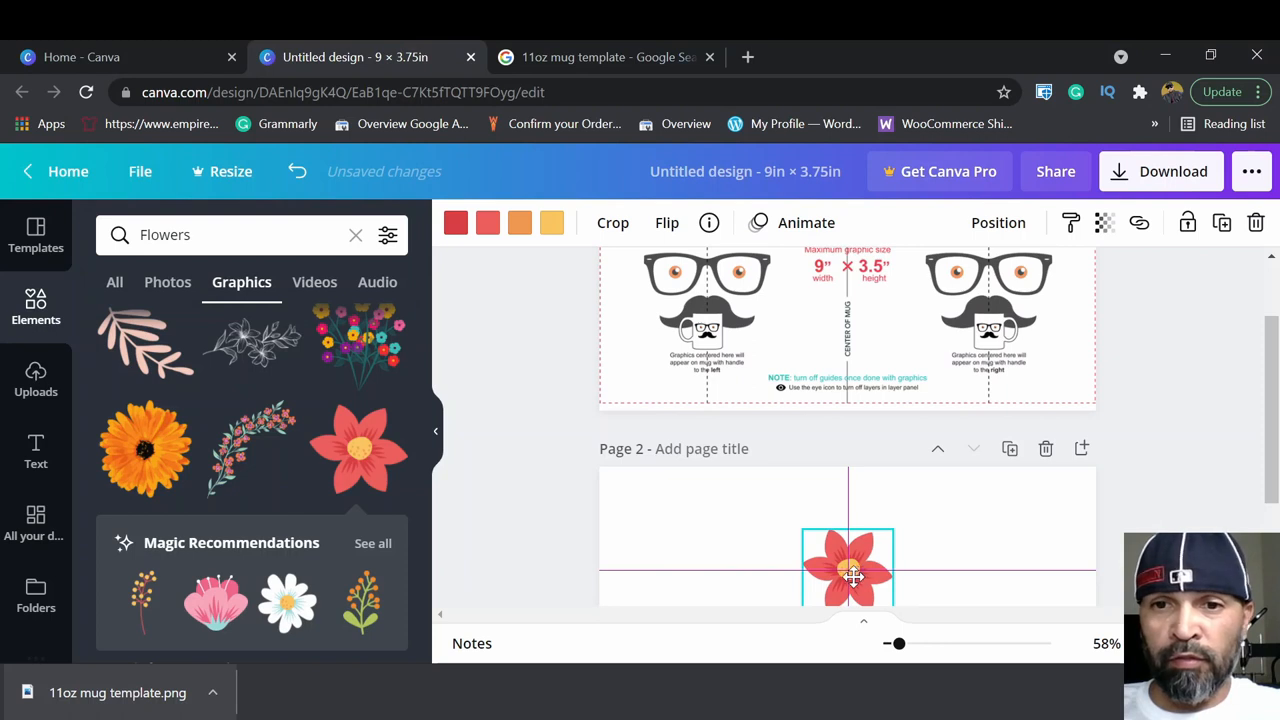
drag(850, 572, 764, 572)
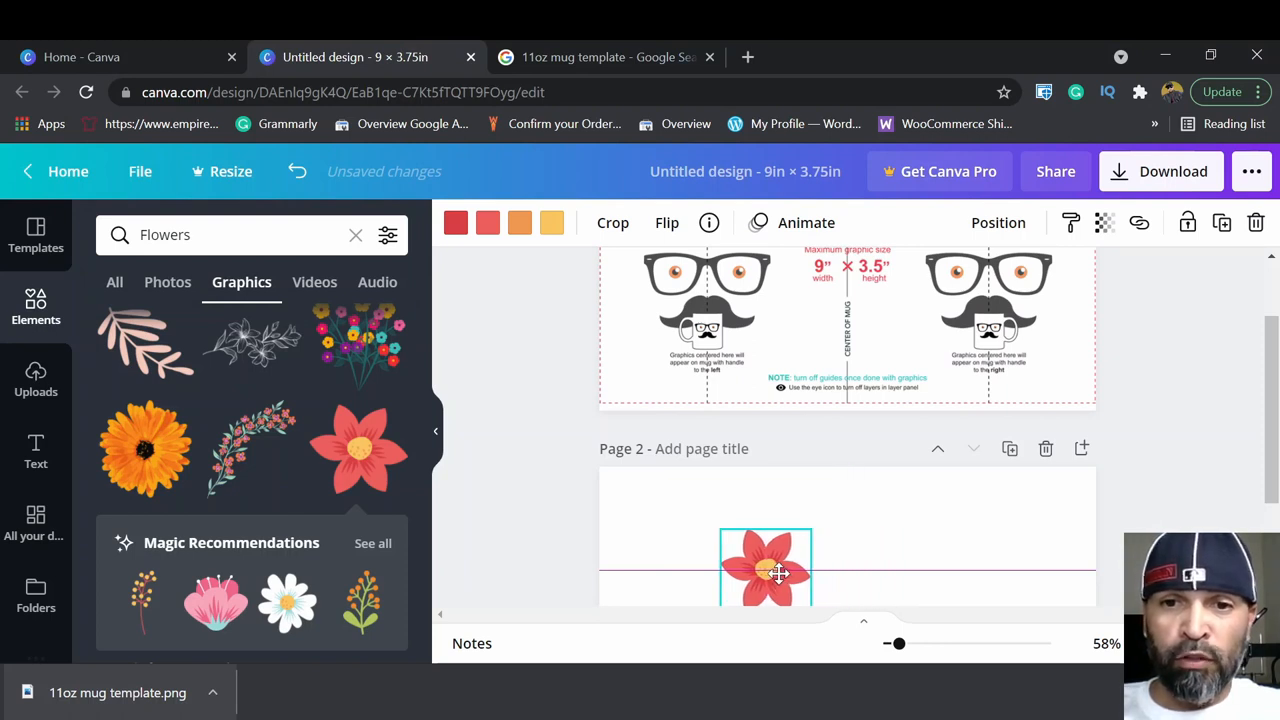
drag(778, 572, 710, 572)
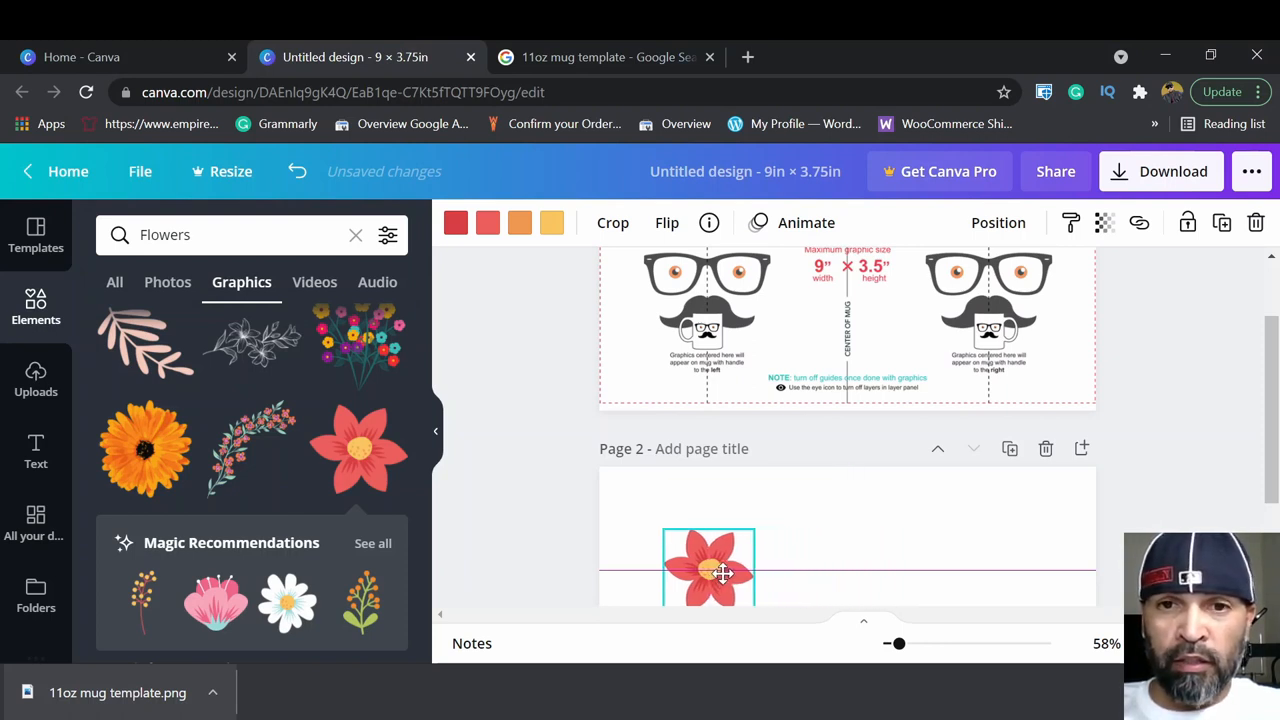
drag(724, 572, 718, 578)
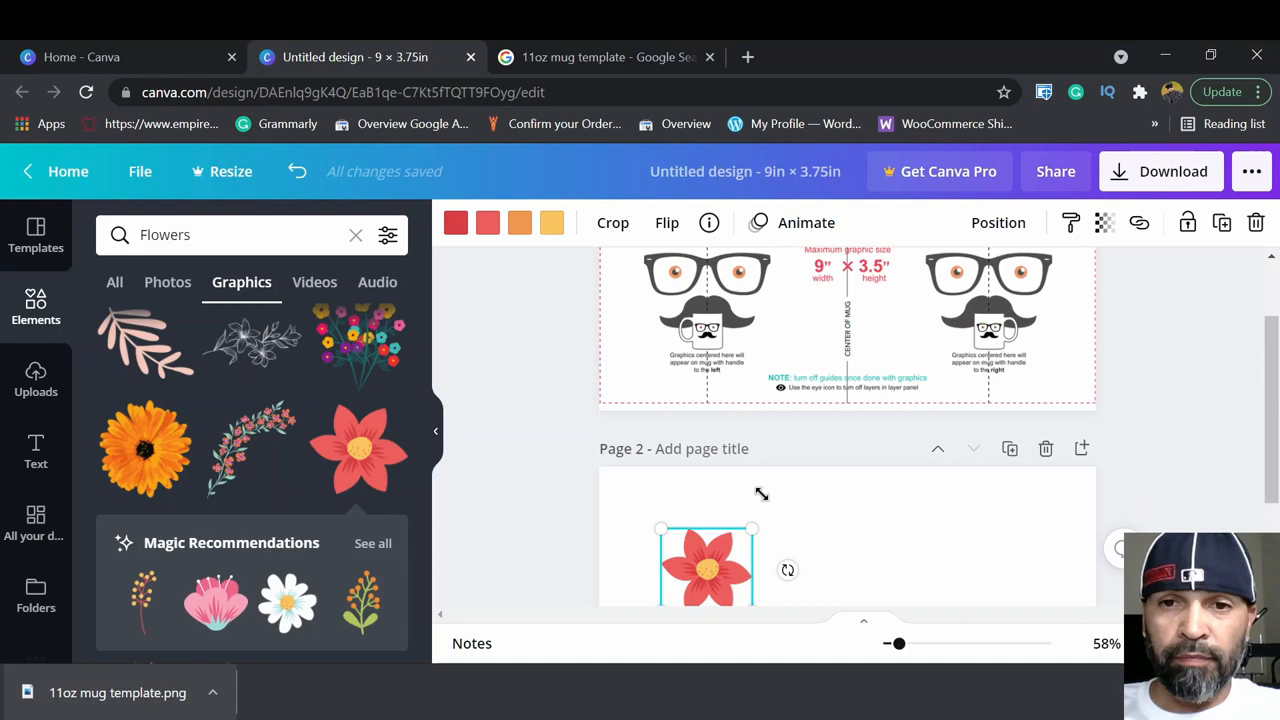
Shrink the flower to about 1.6 × 1.5 in.
scroll(down, 3)
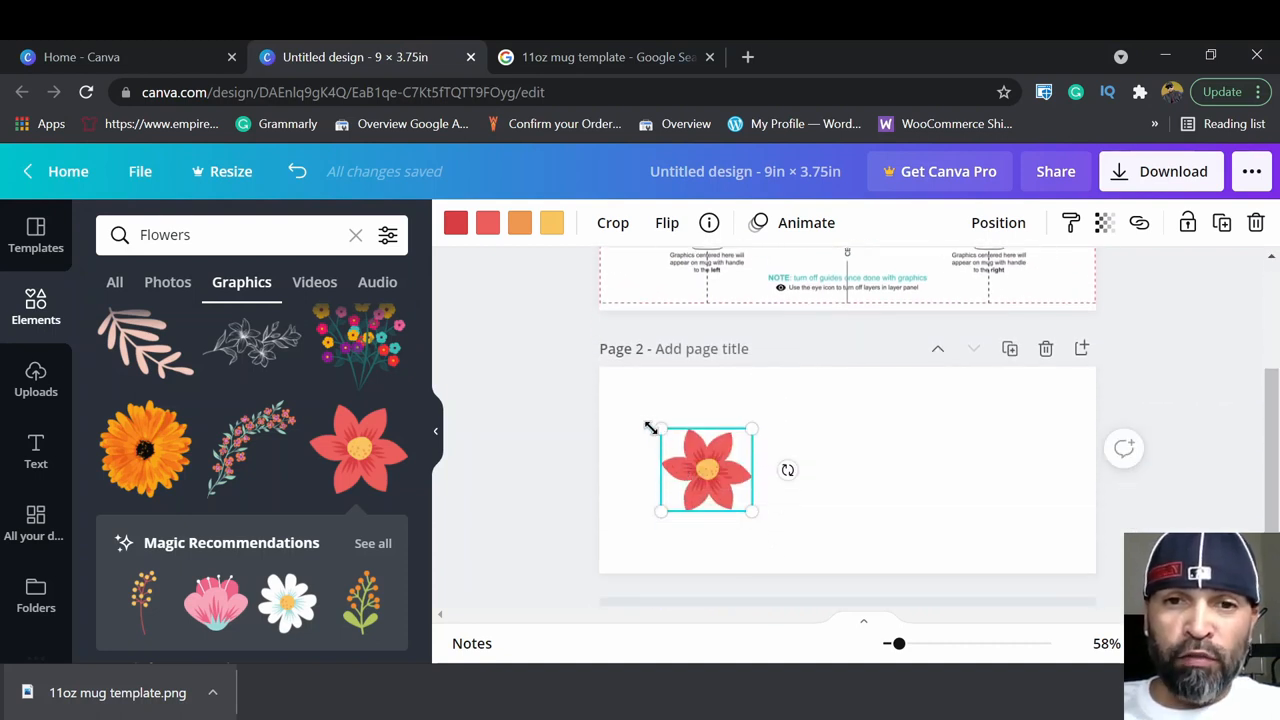
drag(660, 428, 652, 444)
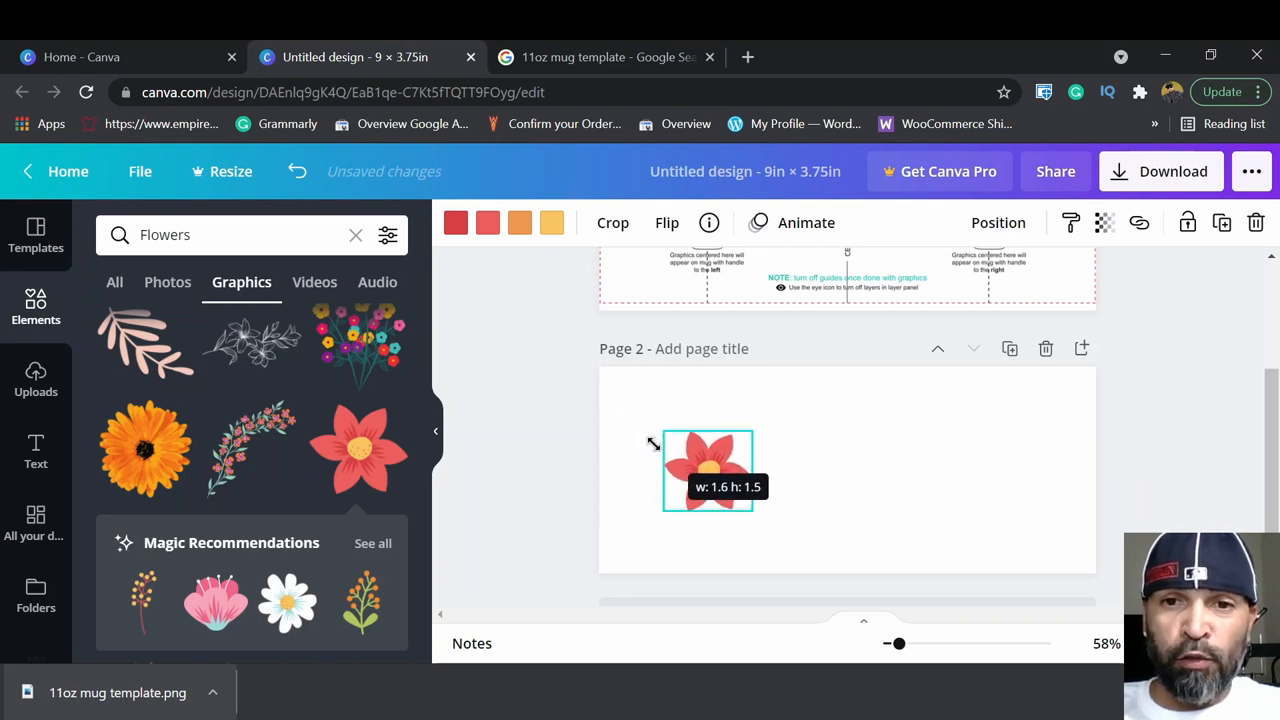
drag(656, 438, 648, 440)
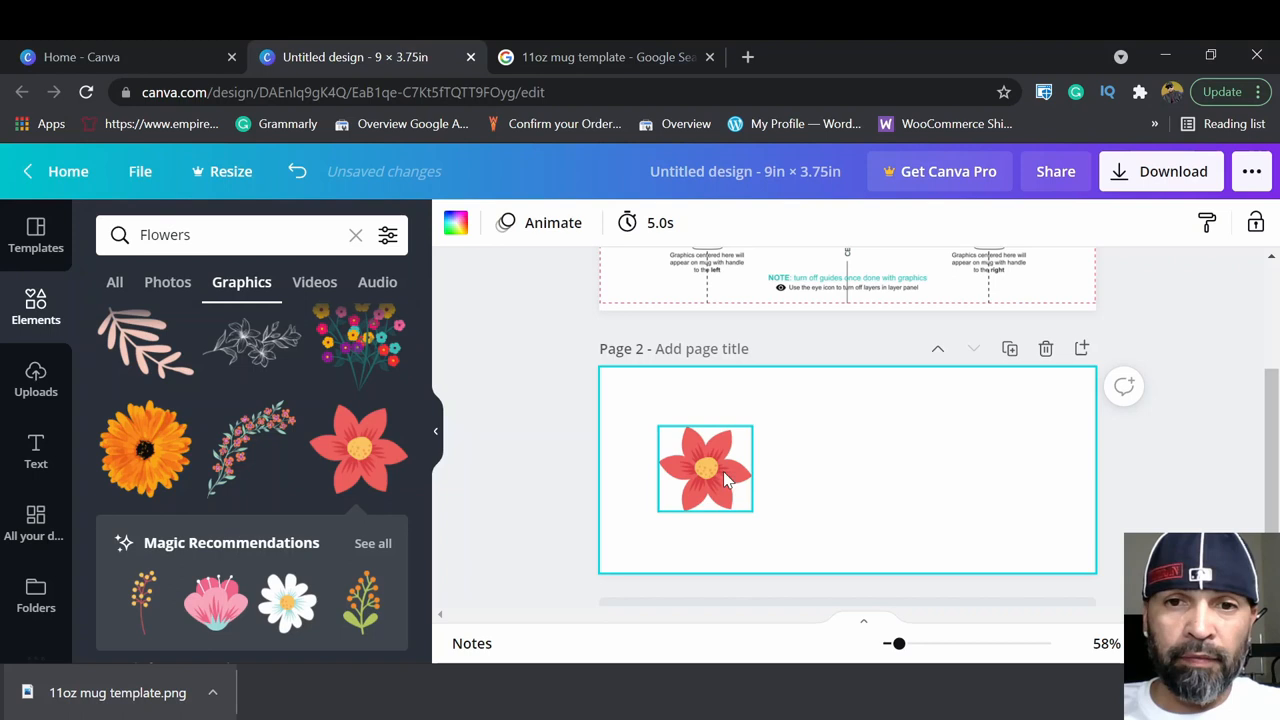
click(704, 468)
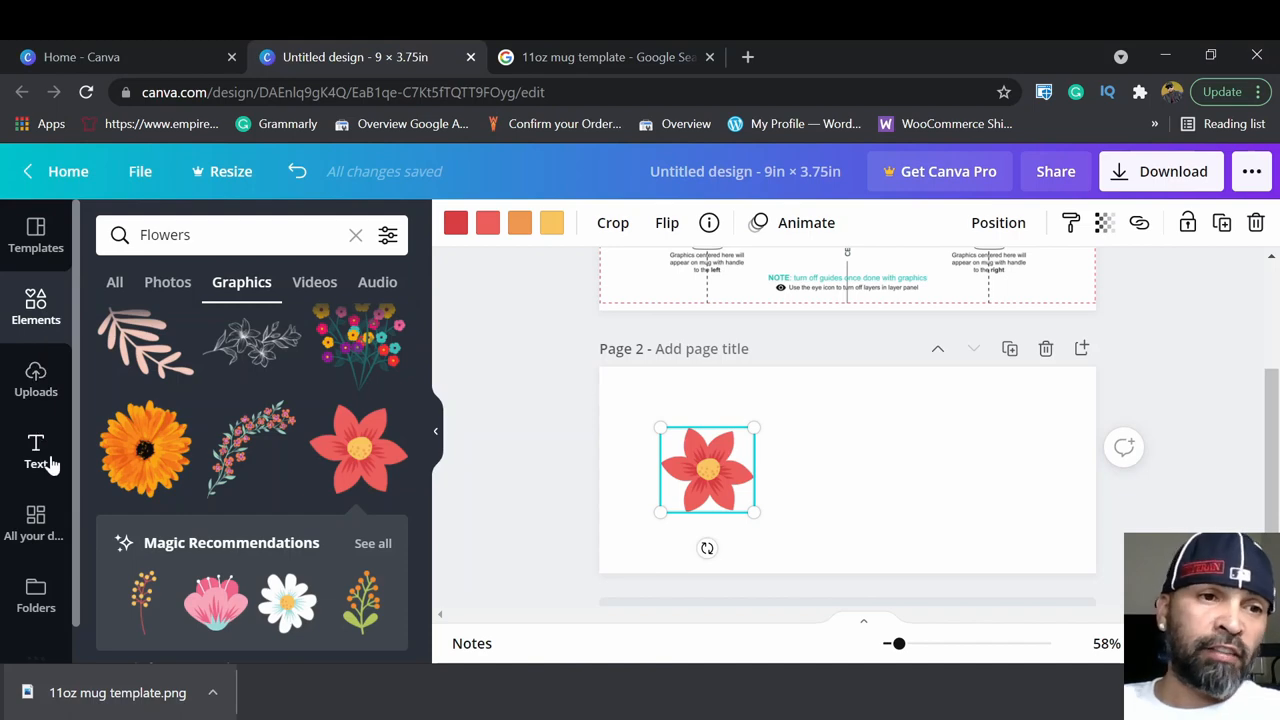
Add a 'text here' heading and position it just above the flower on Page 2.
click(36, 452)
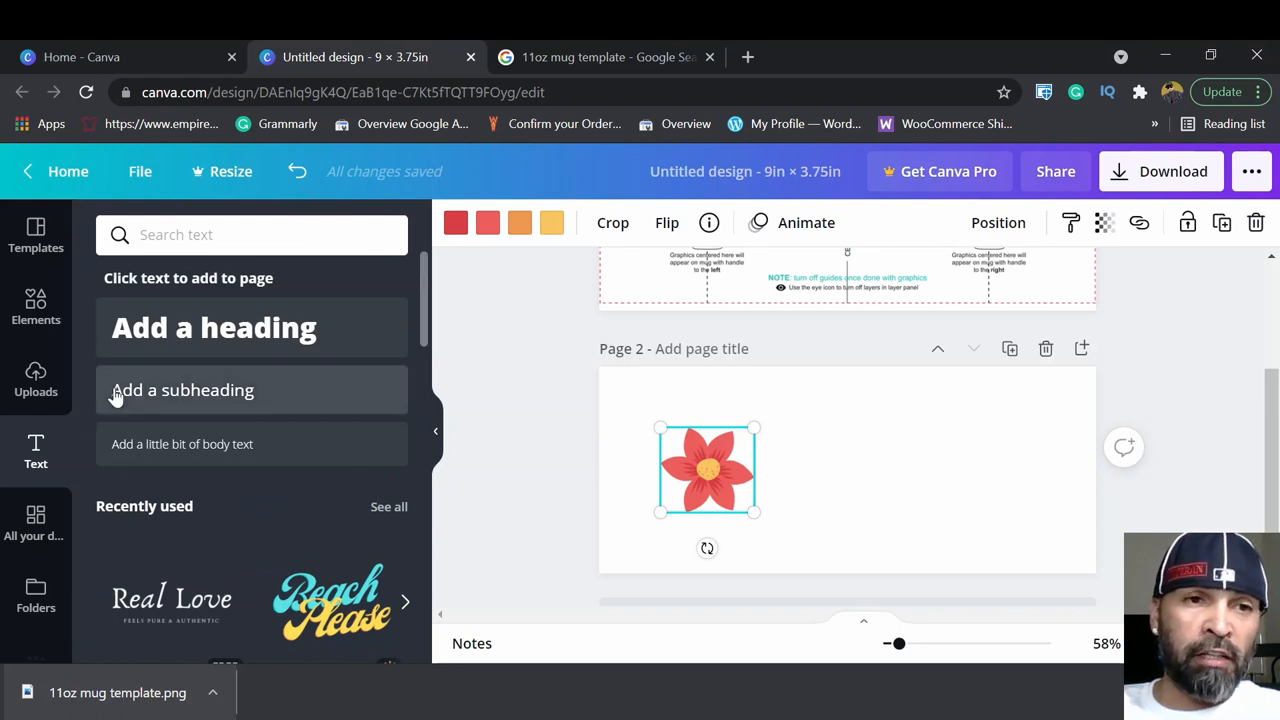
click(212, 328)
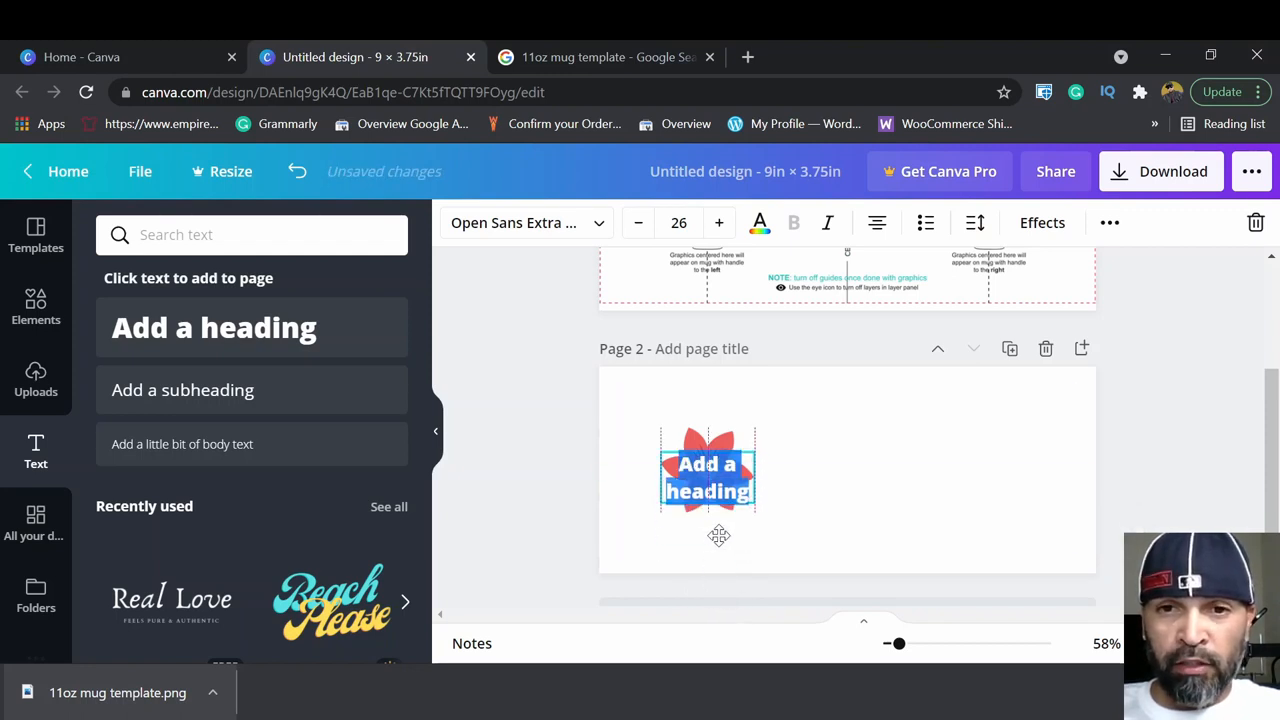
drag(708, 476, 708, 412)
text(text here)
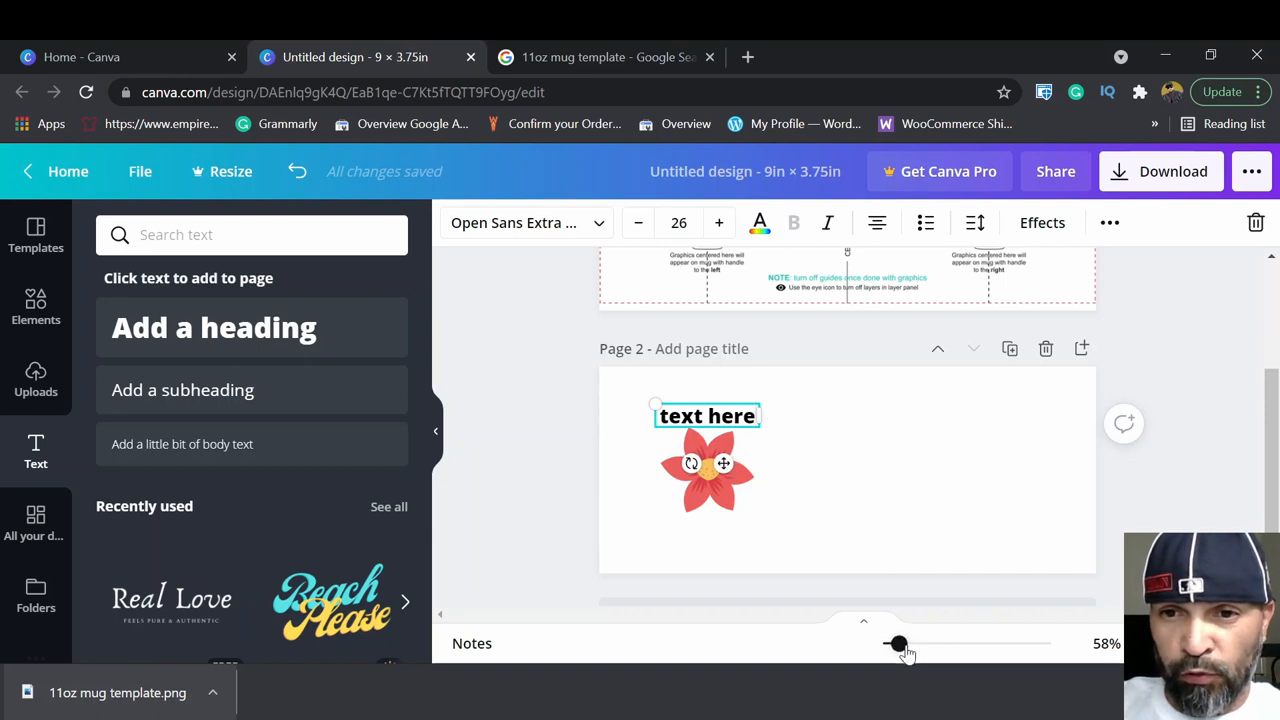
drag(896, 644, 908, 644)
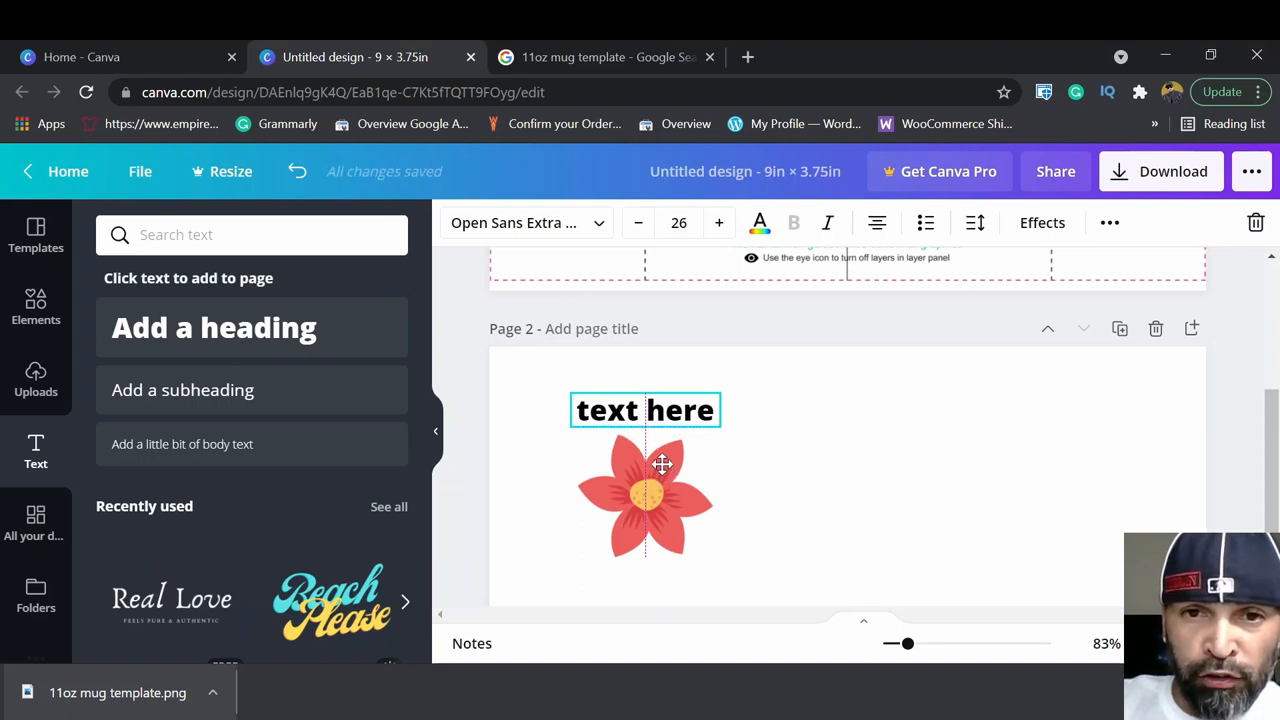
click(644, 496)
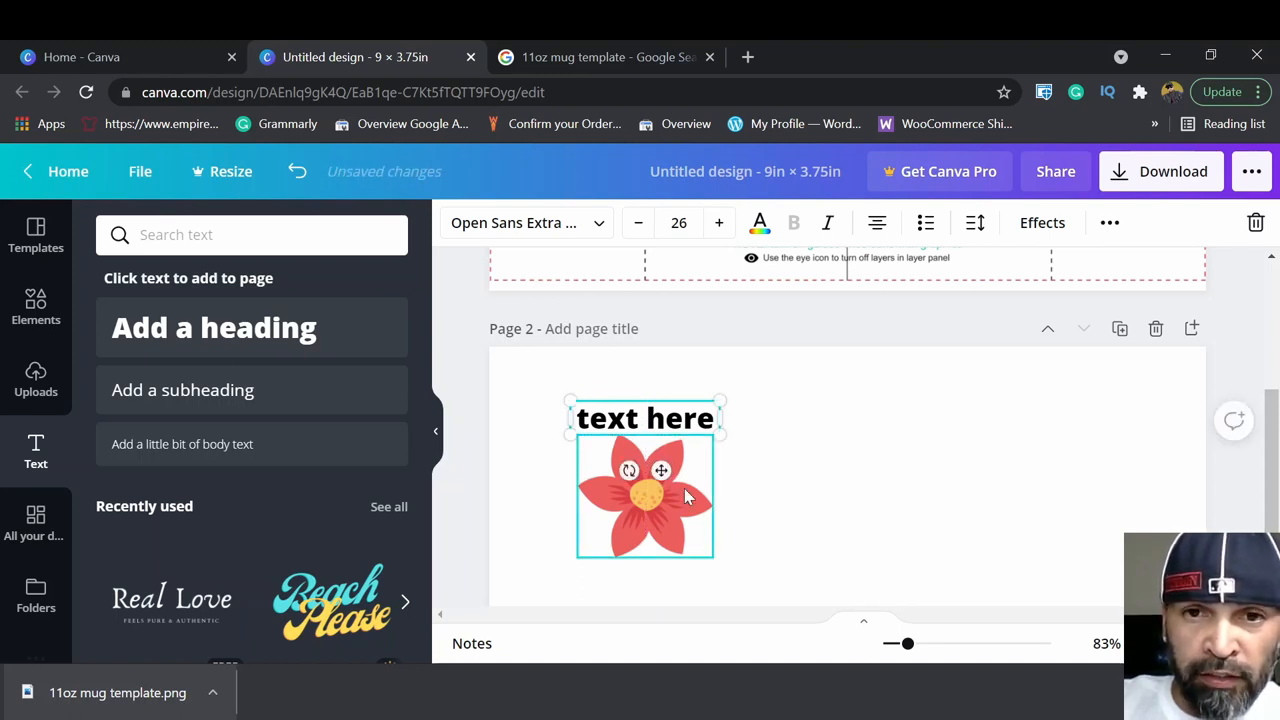
scroll(down, 3)
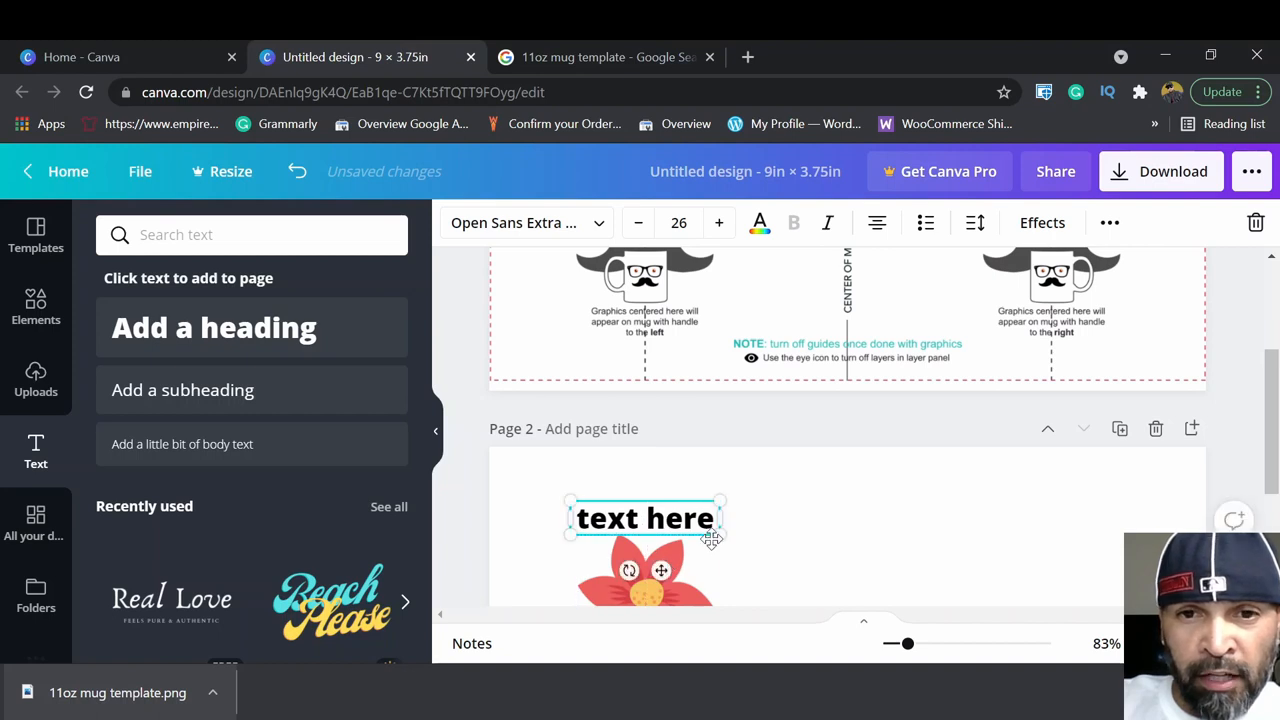
scroll(down, 3)
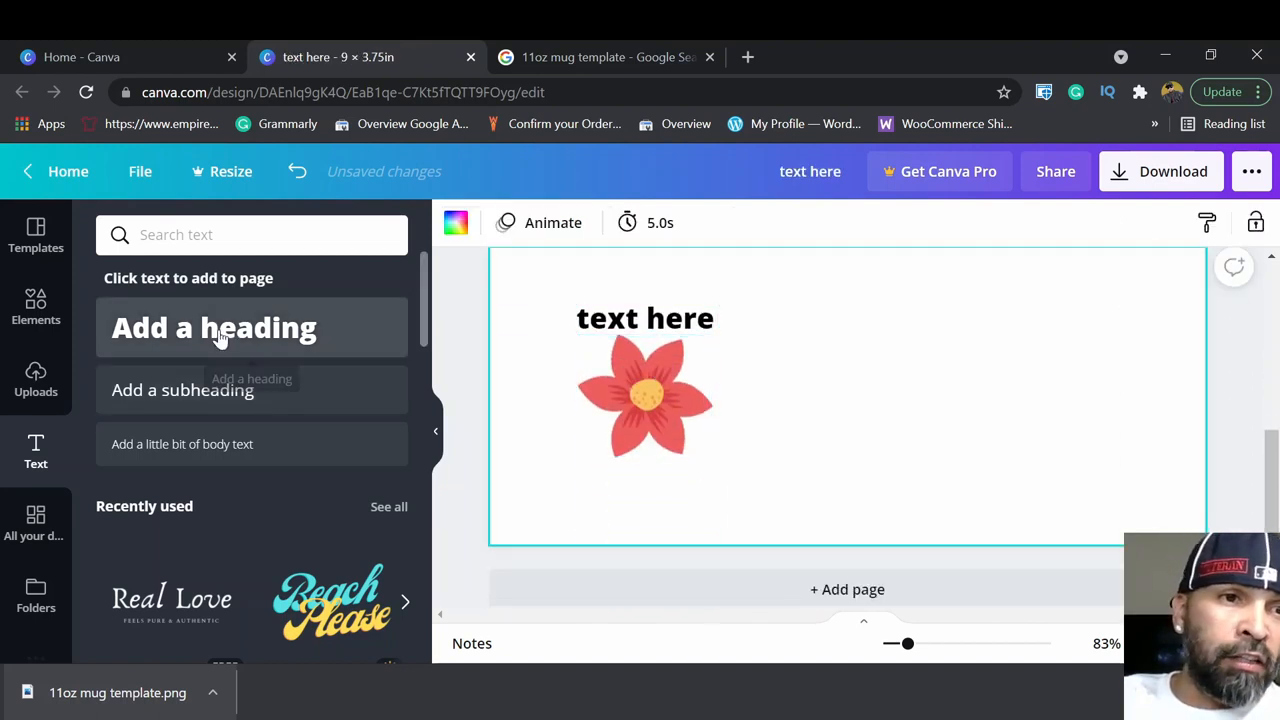
Add a second 'text here' heading and place it just below the flower.
click(212, 328)
text(text here)
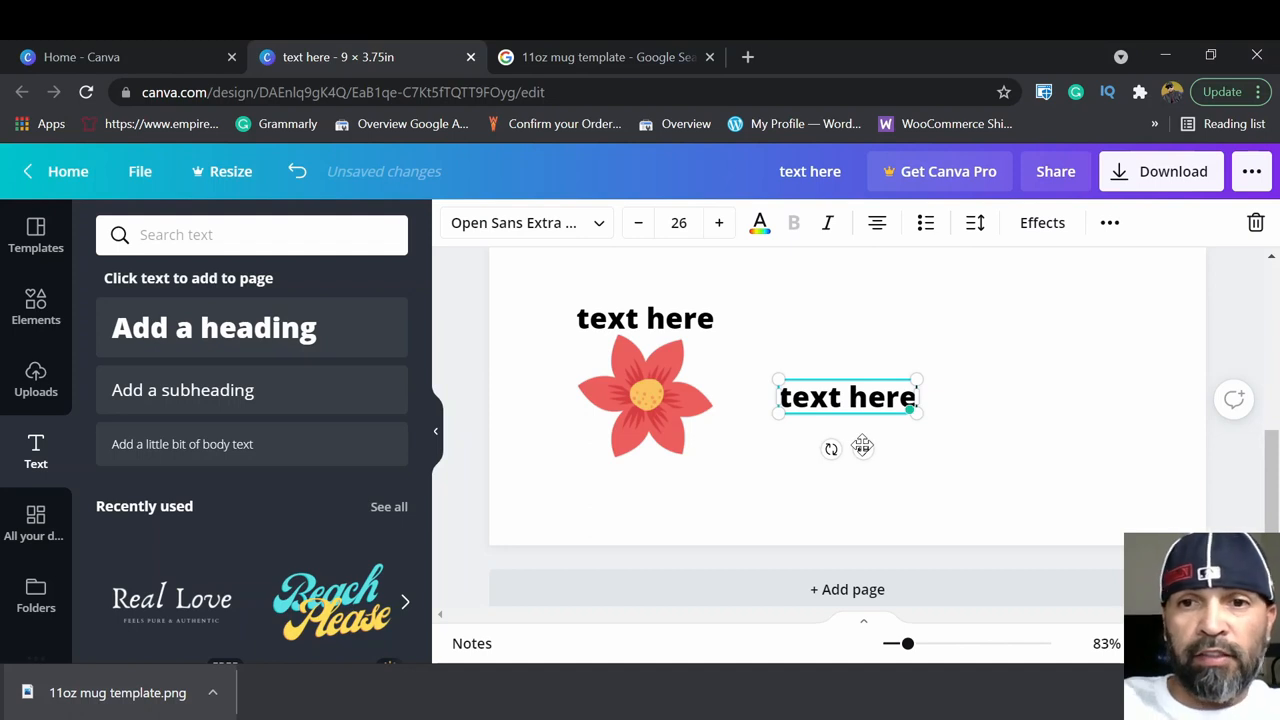
drag(848, 396, 684, 442)
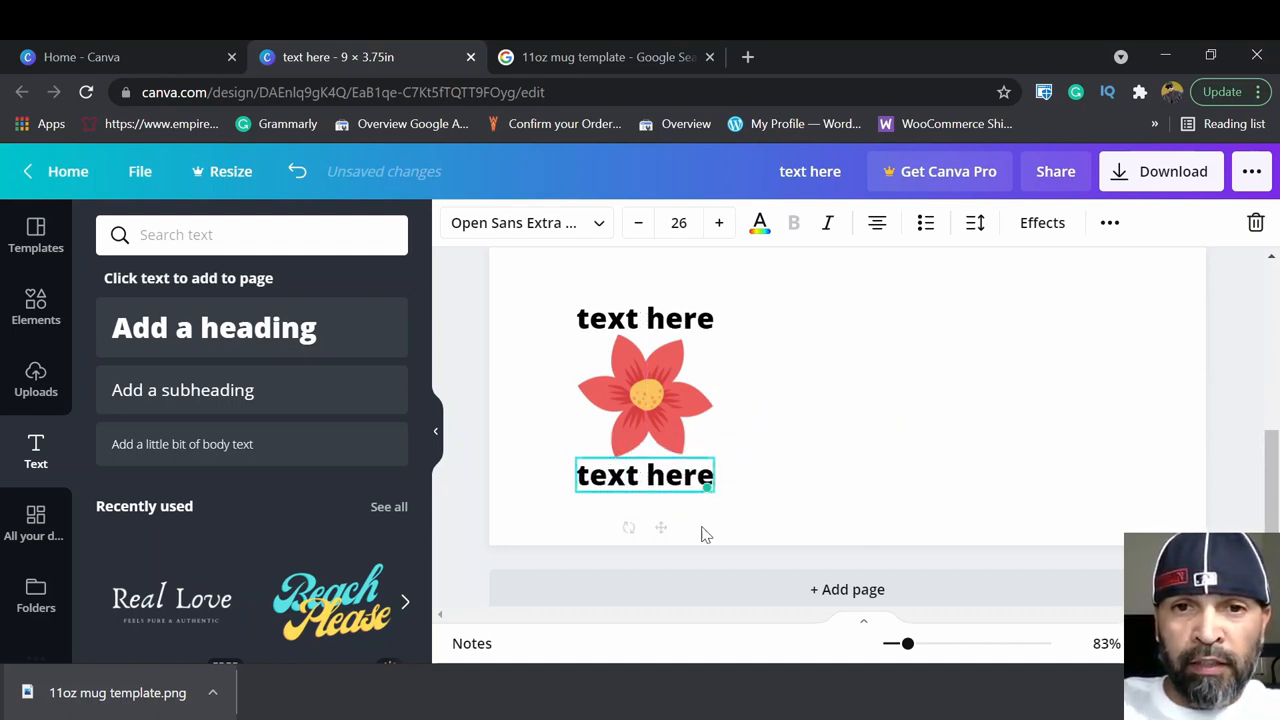
scroll(down, 3)
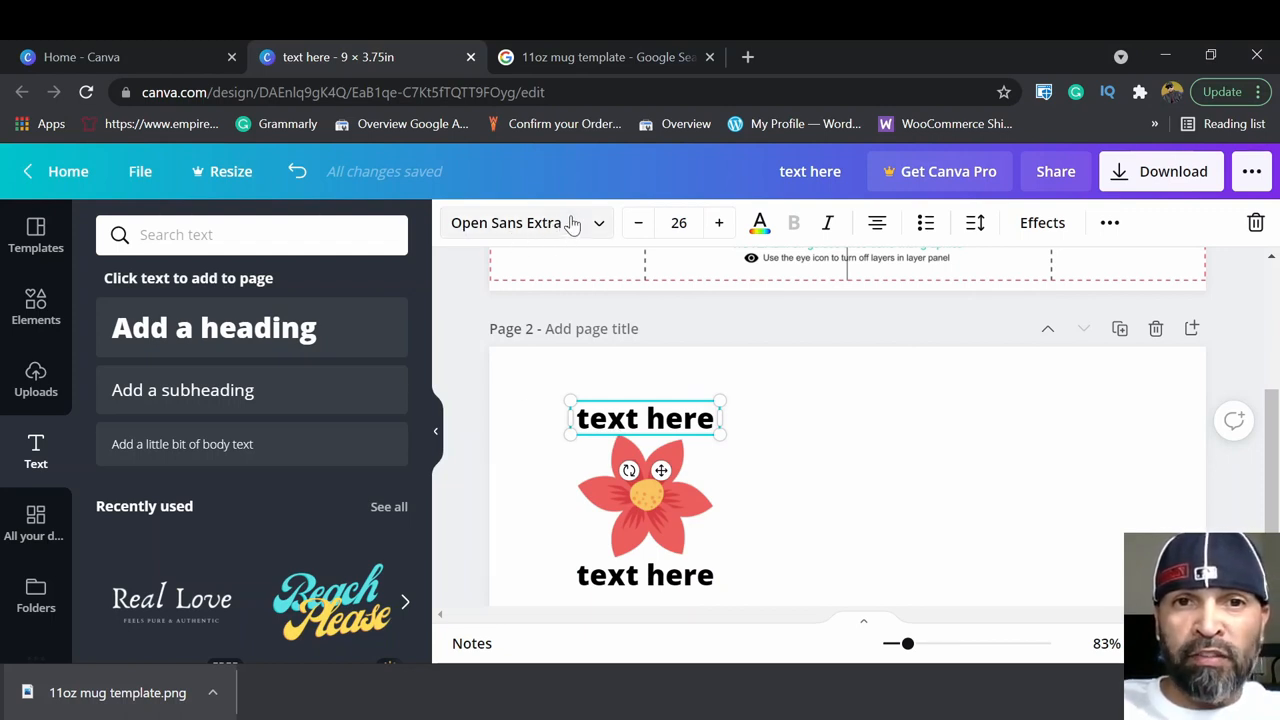
Colour the upper 'text here' caption dark purple, leaving the lower one black.
click(528, 222)
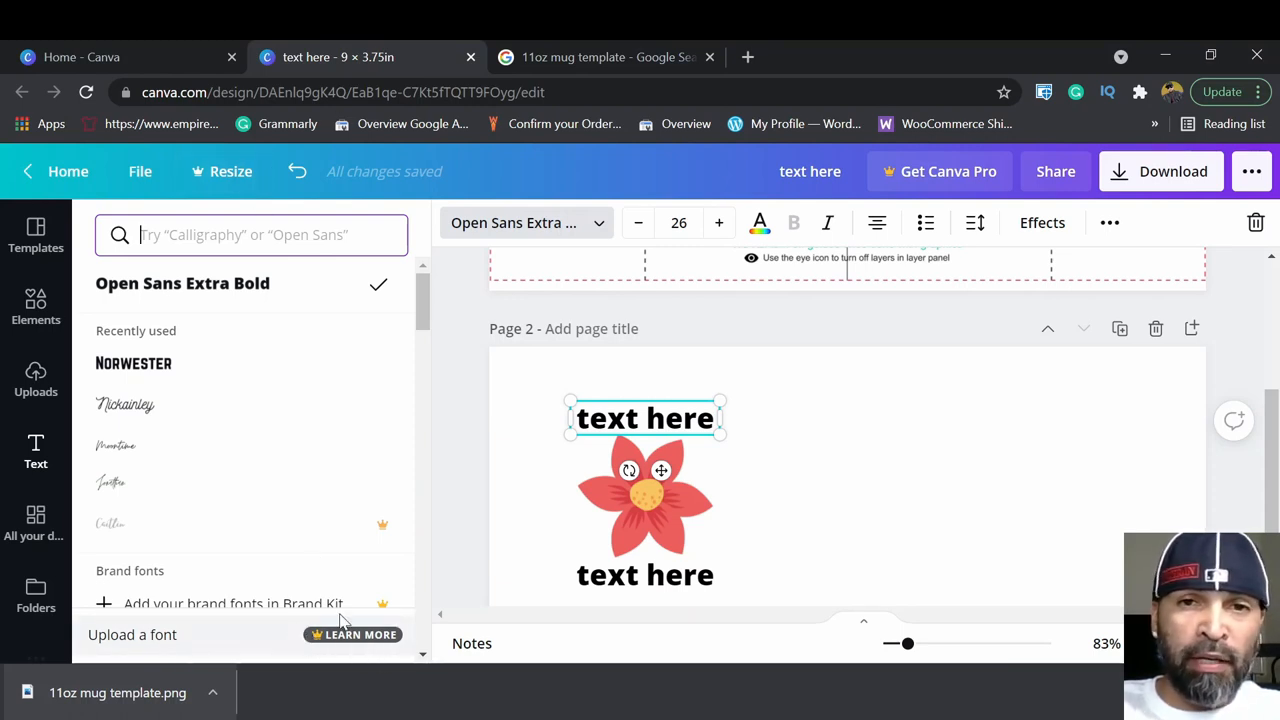
mouse_move(762, 248)
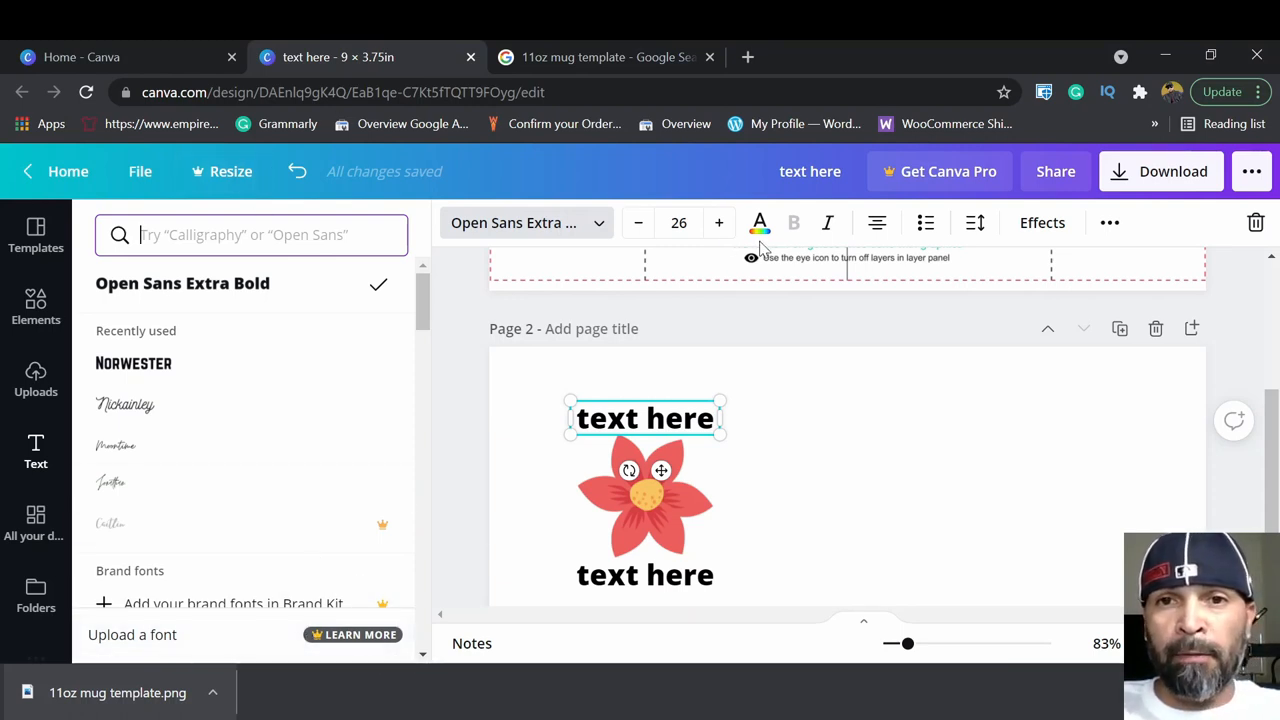
click(680, 222)
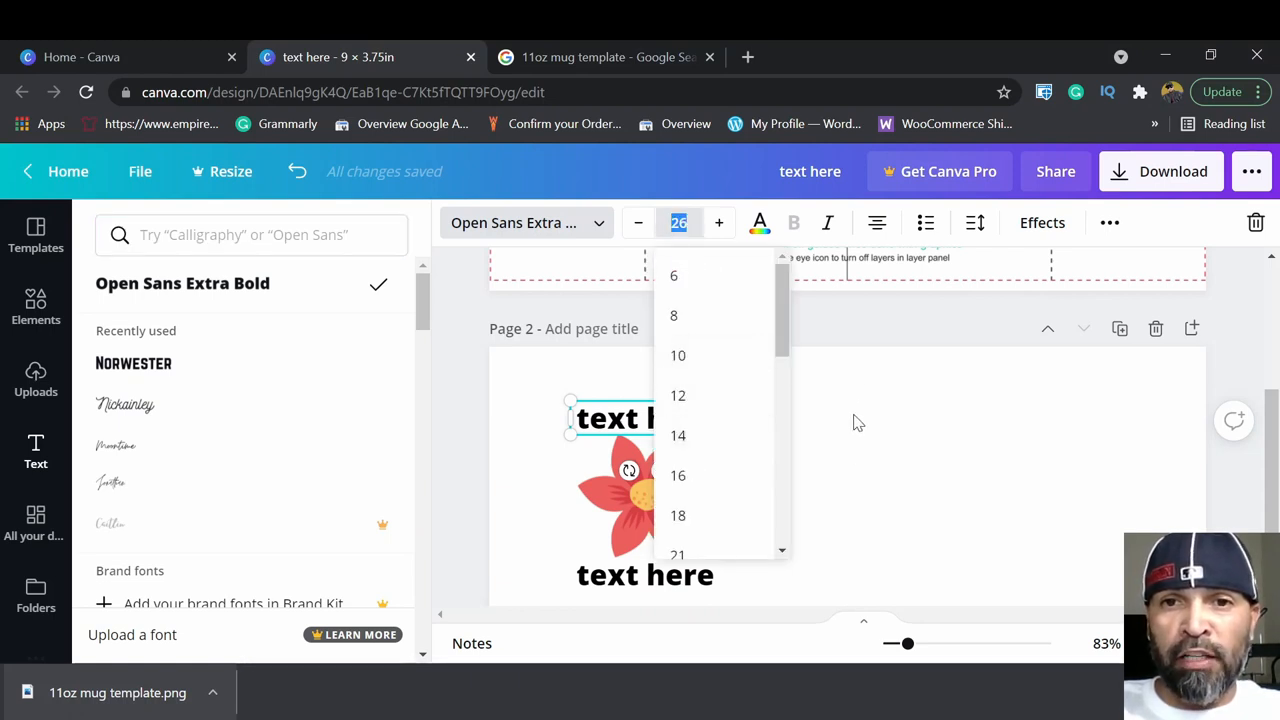
mouse_move(760, 222)
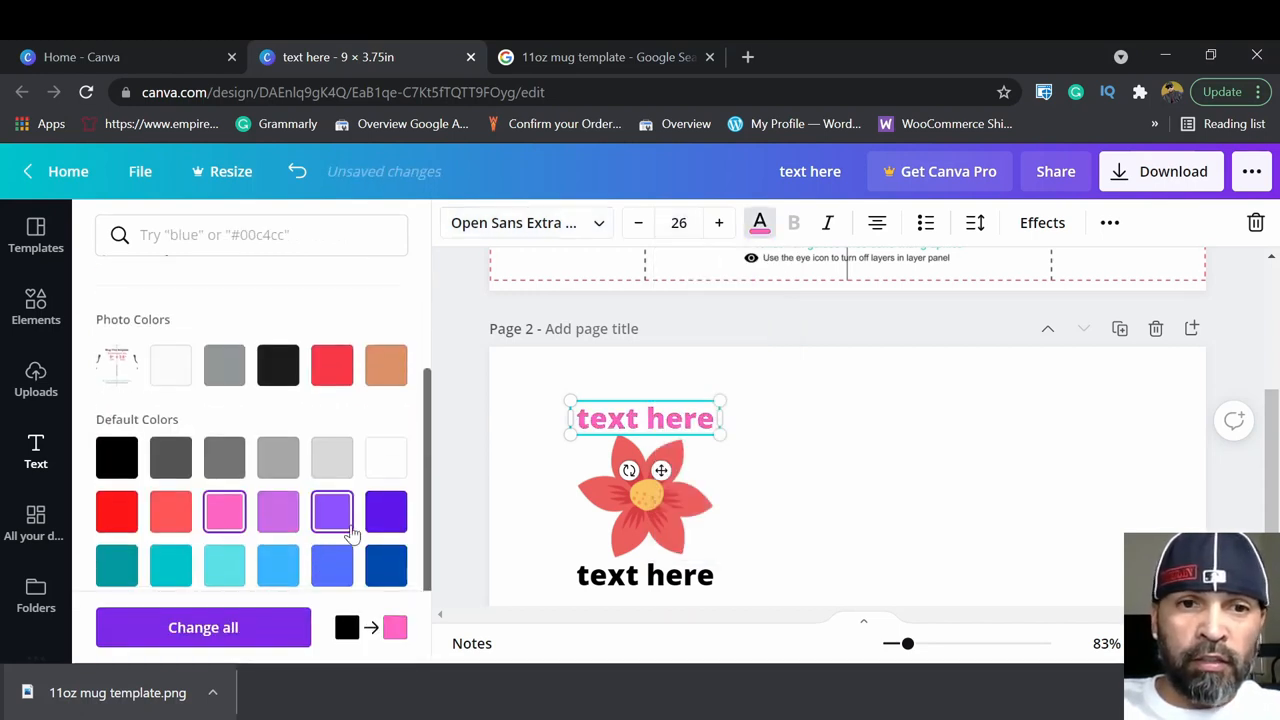
click(332, 512)
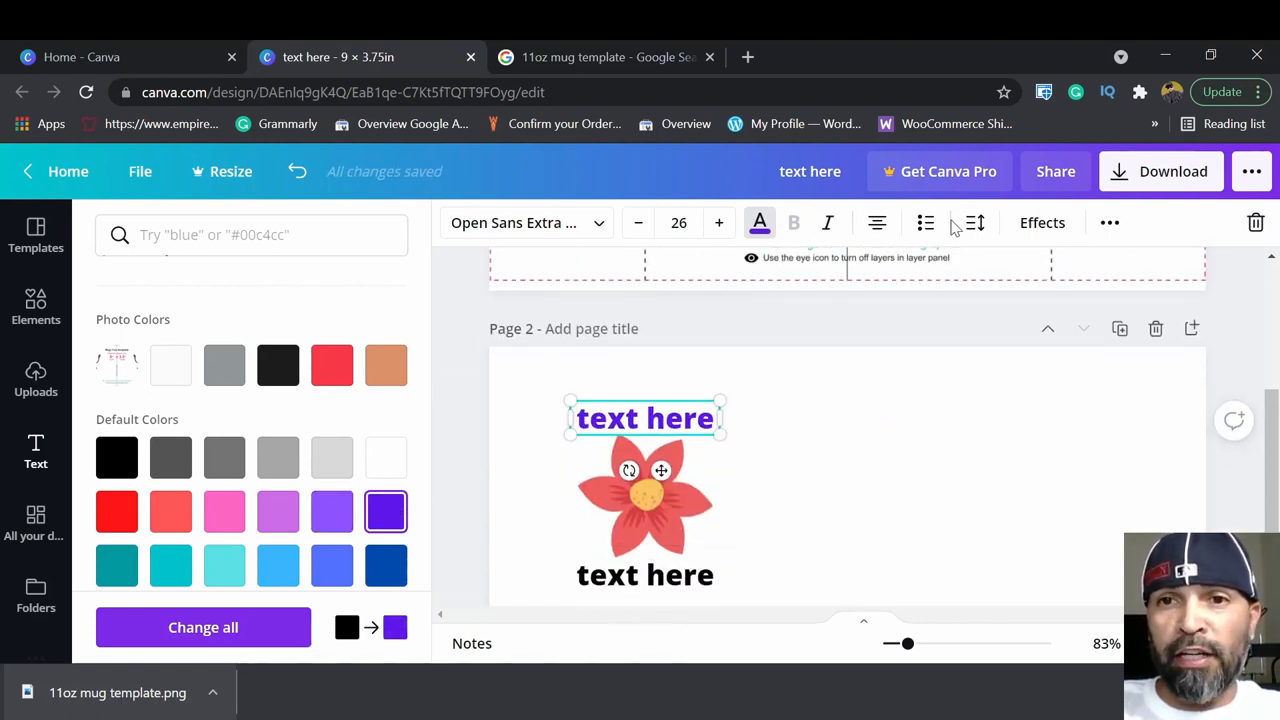
Try lifted, another style and curve text effects on the caption, then leave it with none.
click(1042, 222)
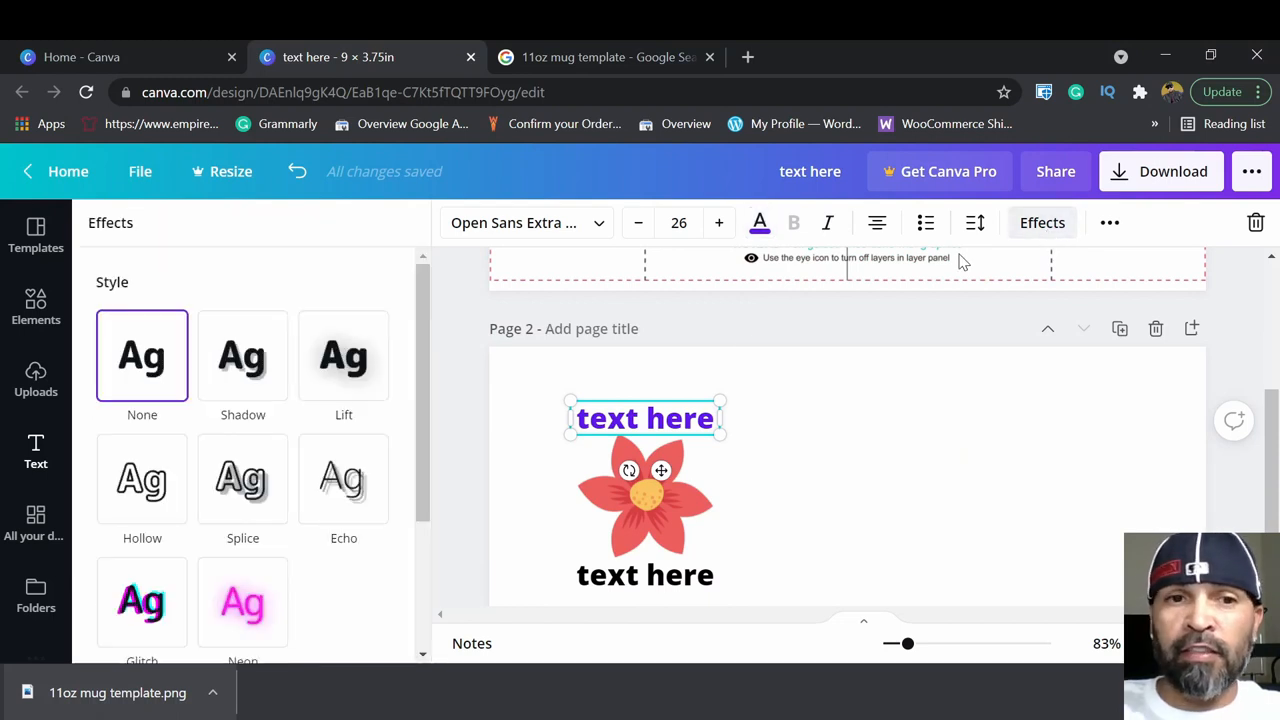
click(344, 356)
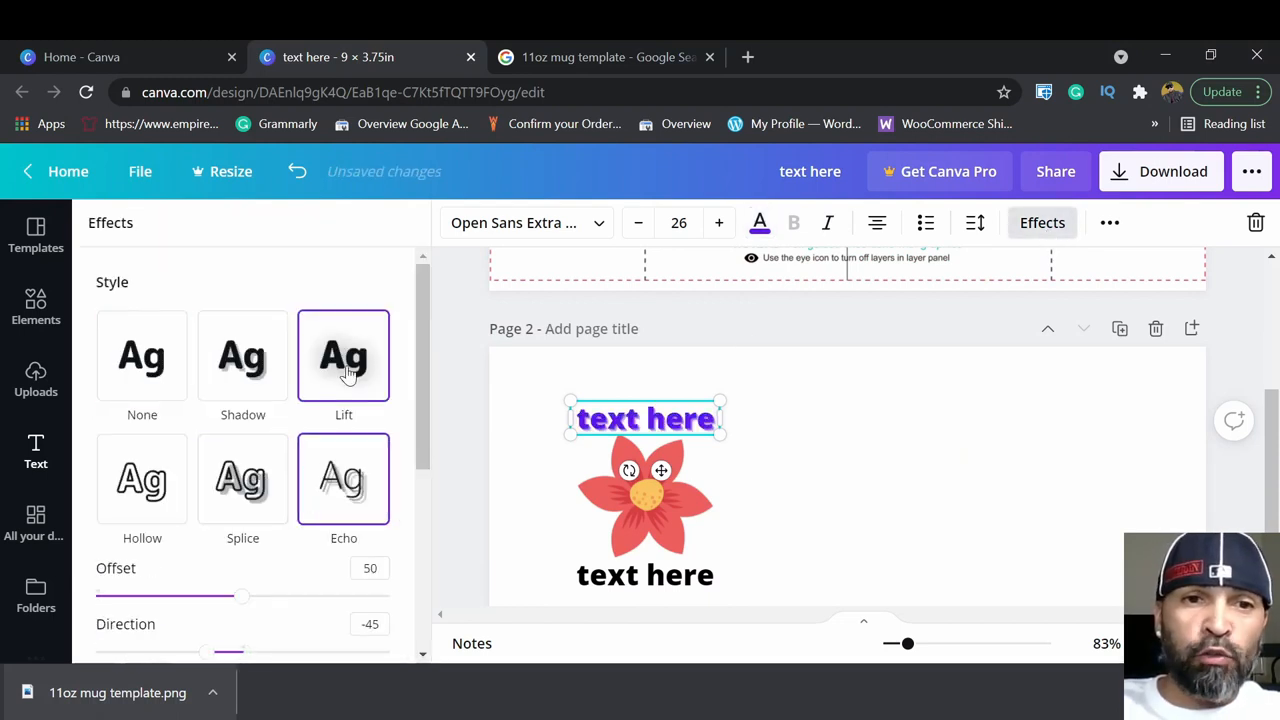
click(242, 464)
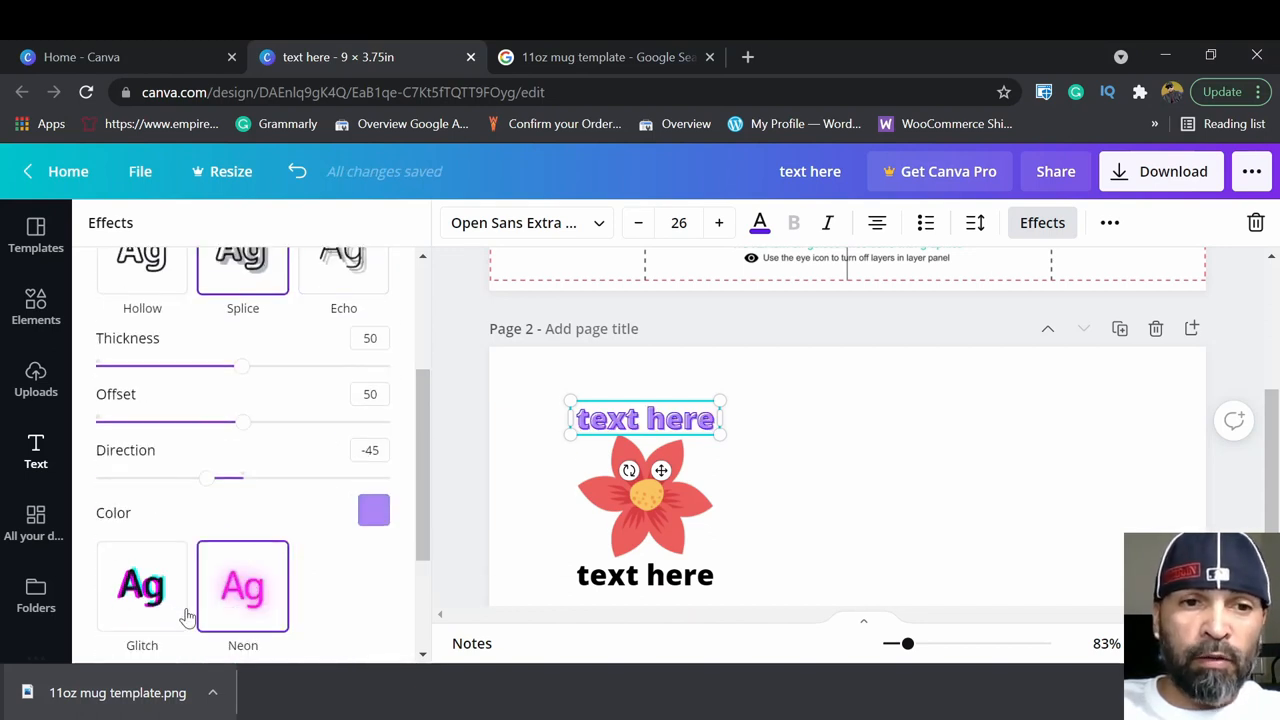
click(242, 570)
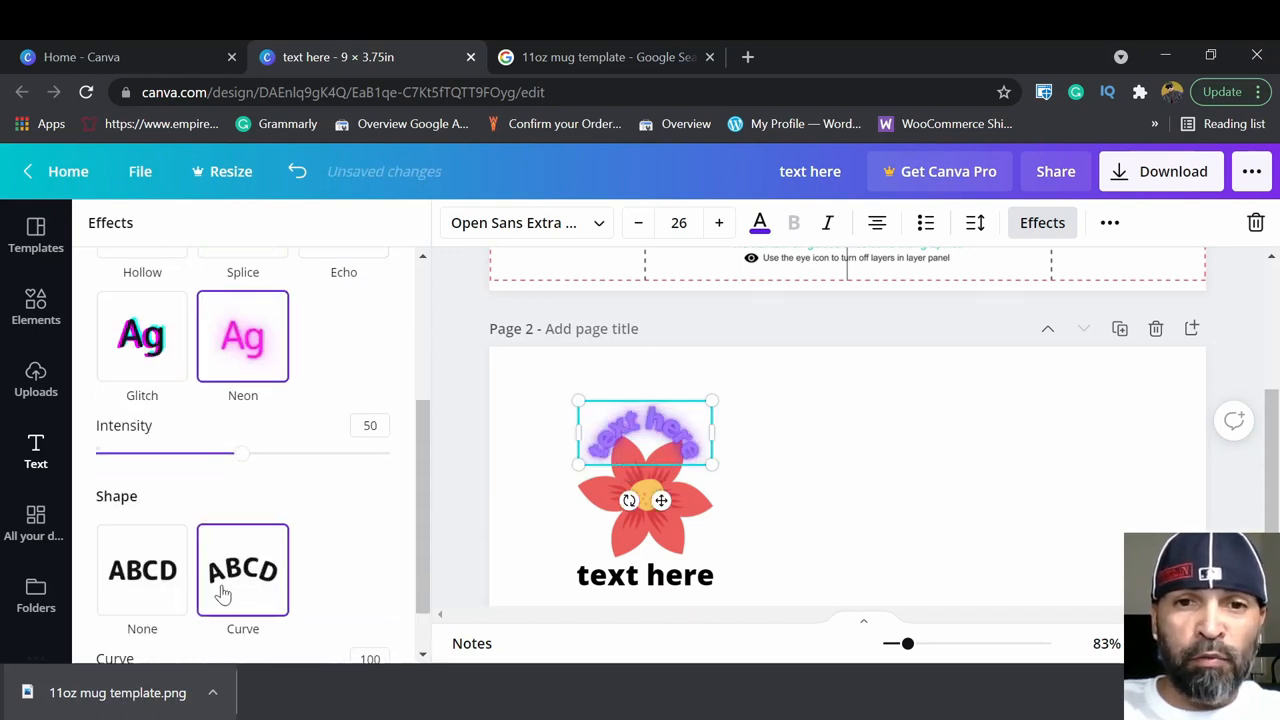
click(142, 570)
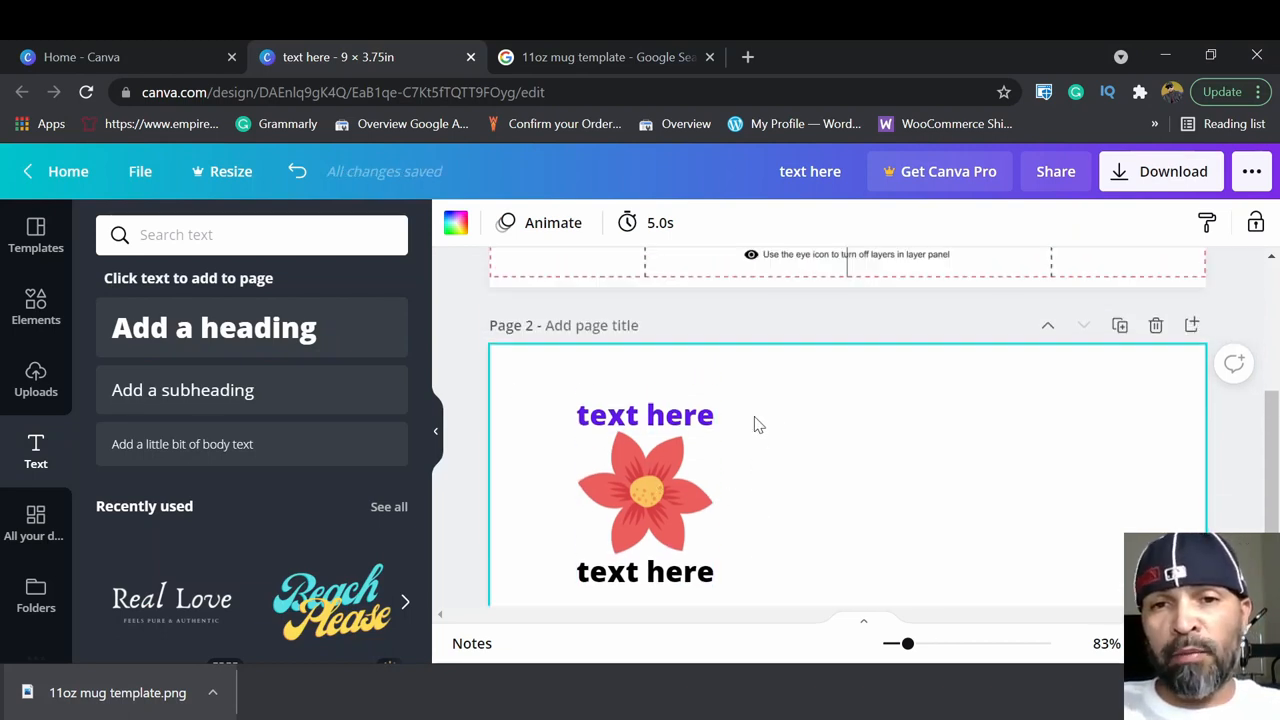
Select the flower with both captions, move the group left and enlarge it in stages.
scroll(down, 3)
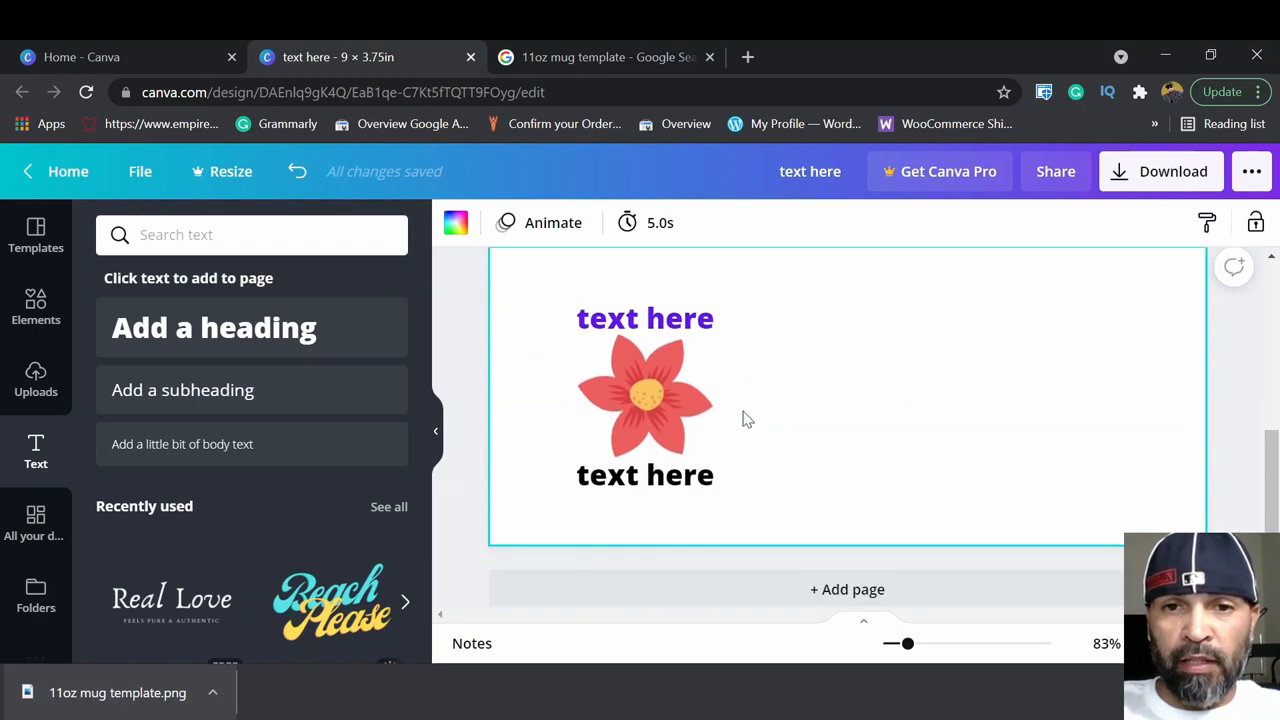
mouse_move(520, 296)
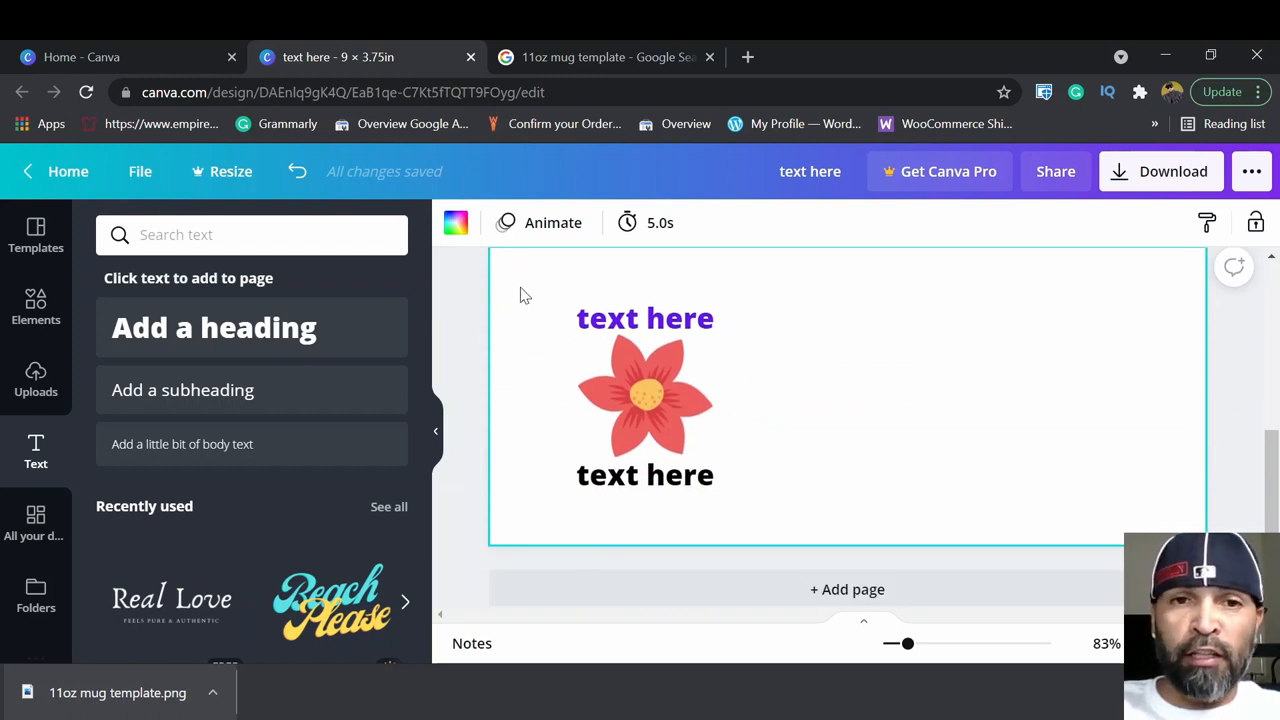
mouse_move(518, 294)
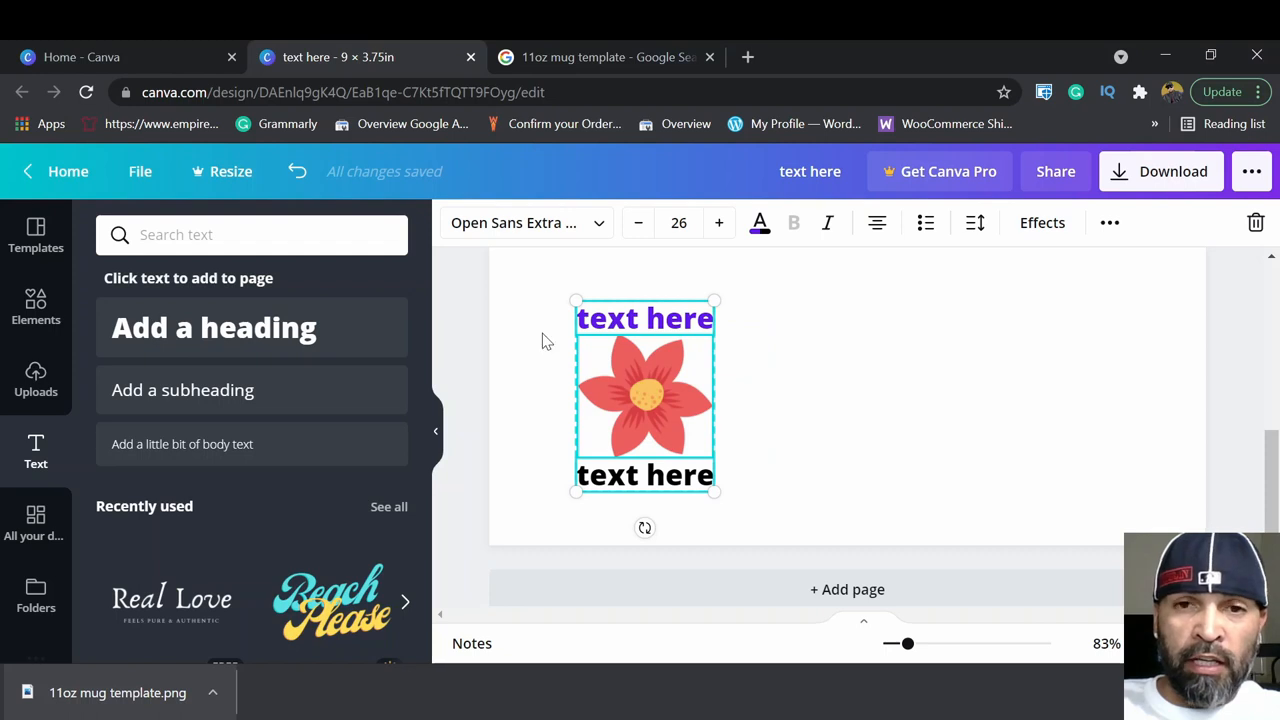
drag(644, 396, 656, 396)
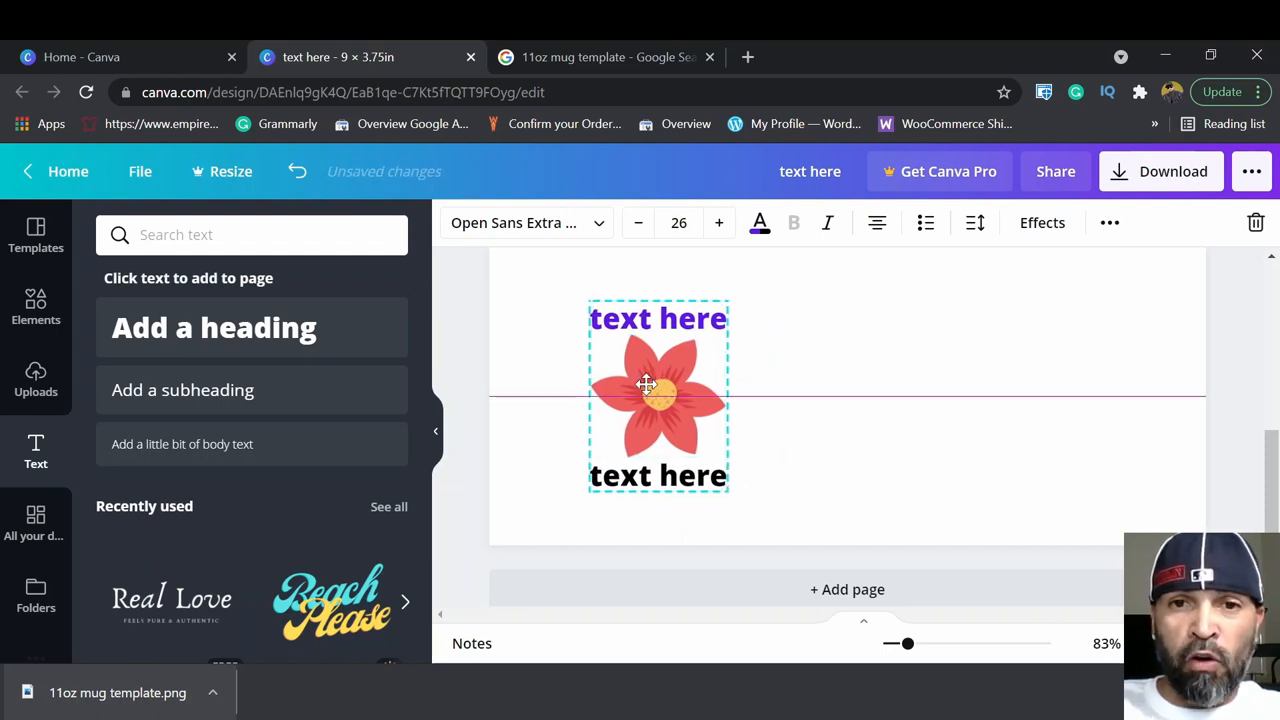
drag(658, 390, 640, 396)
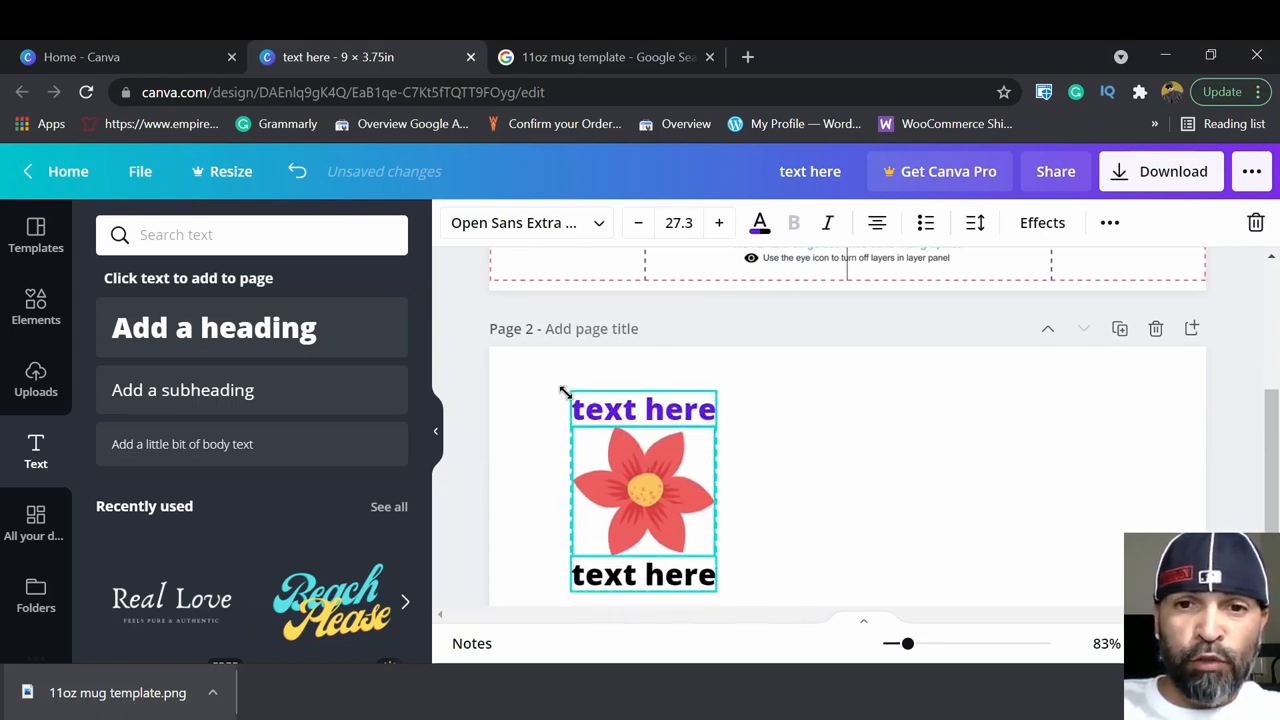
drag(568, 390, 548, 384)
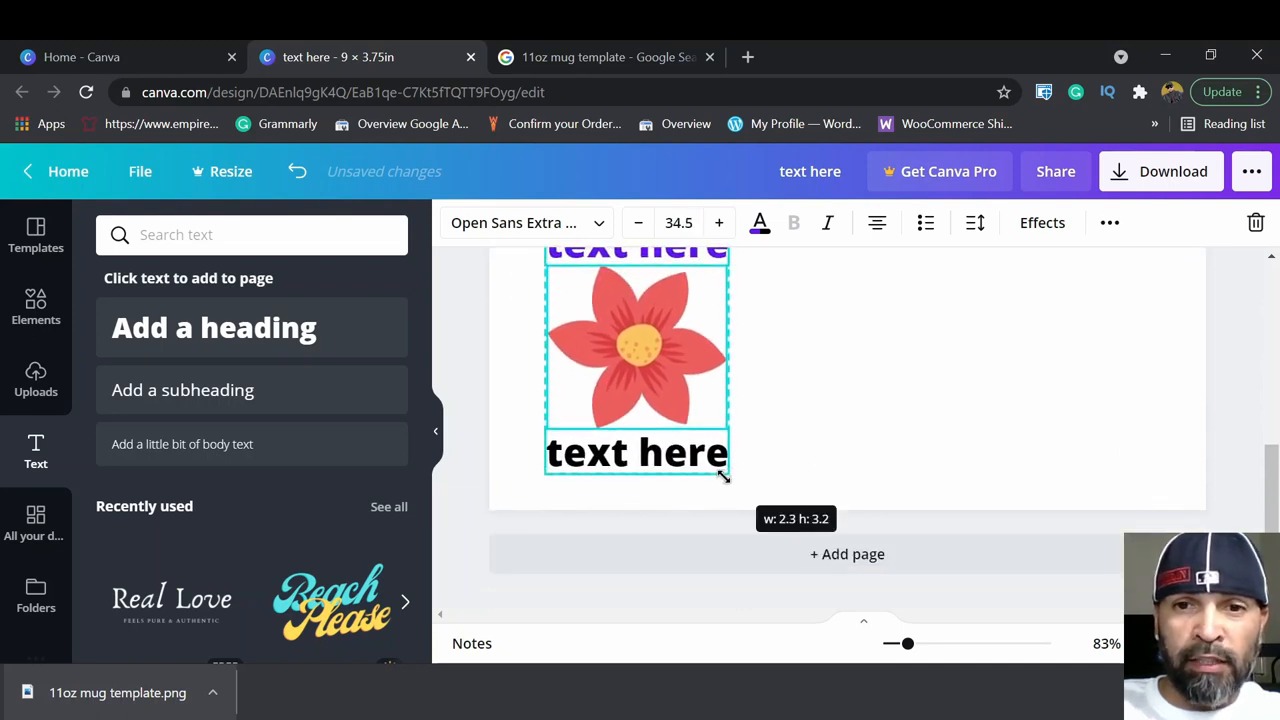
drag(730, 480, 728, 480)
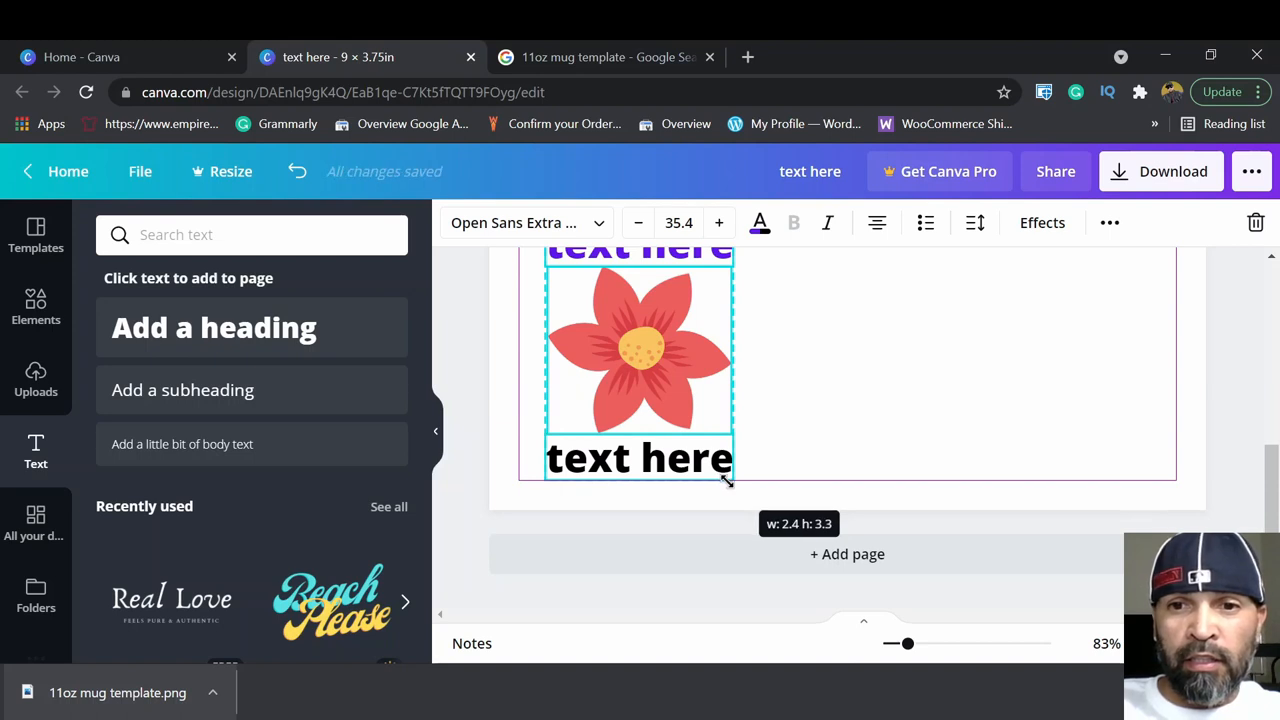
drag(728, 482, 736, 490)
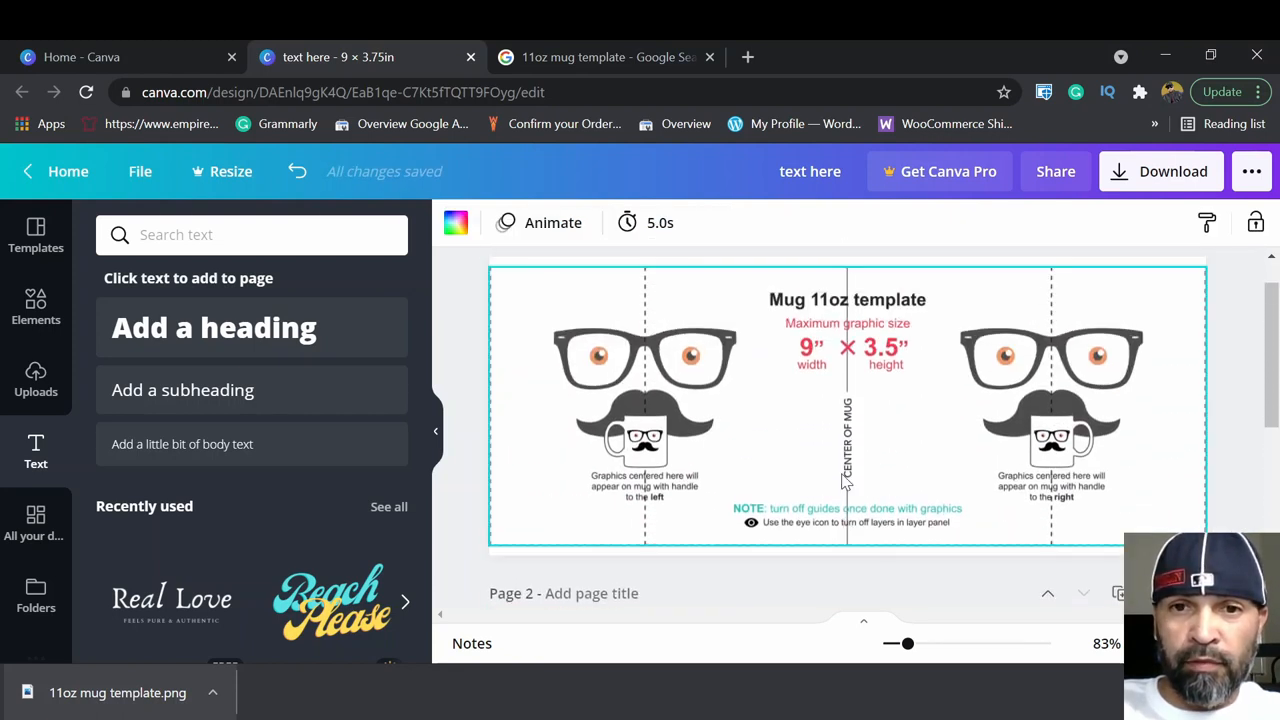
Select just the flower graphic and shift it right of the captions.
scroll(down, 3)
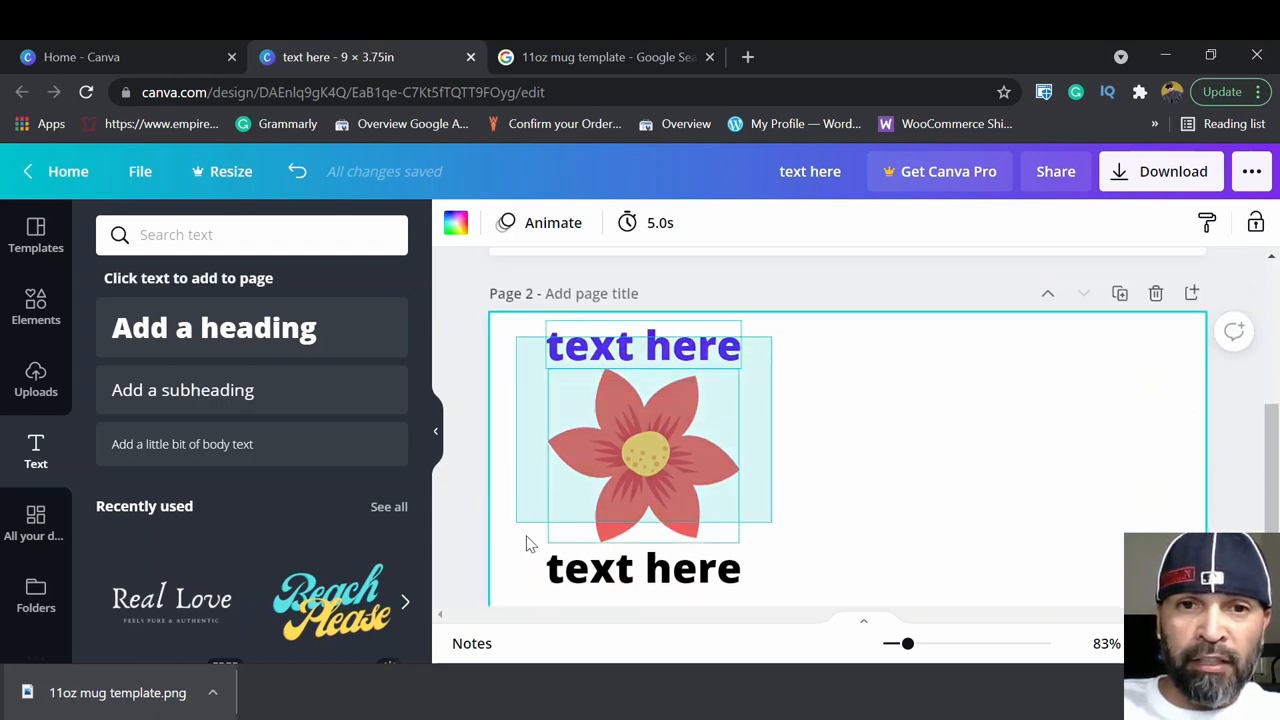
click(644, 440)
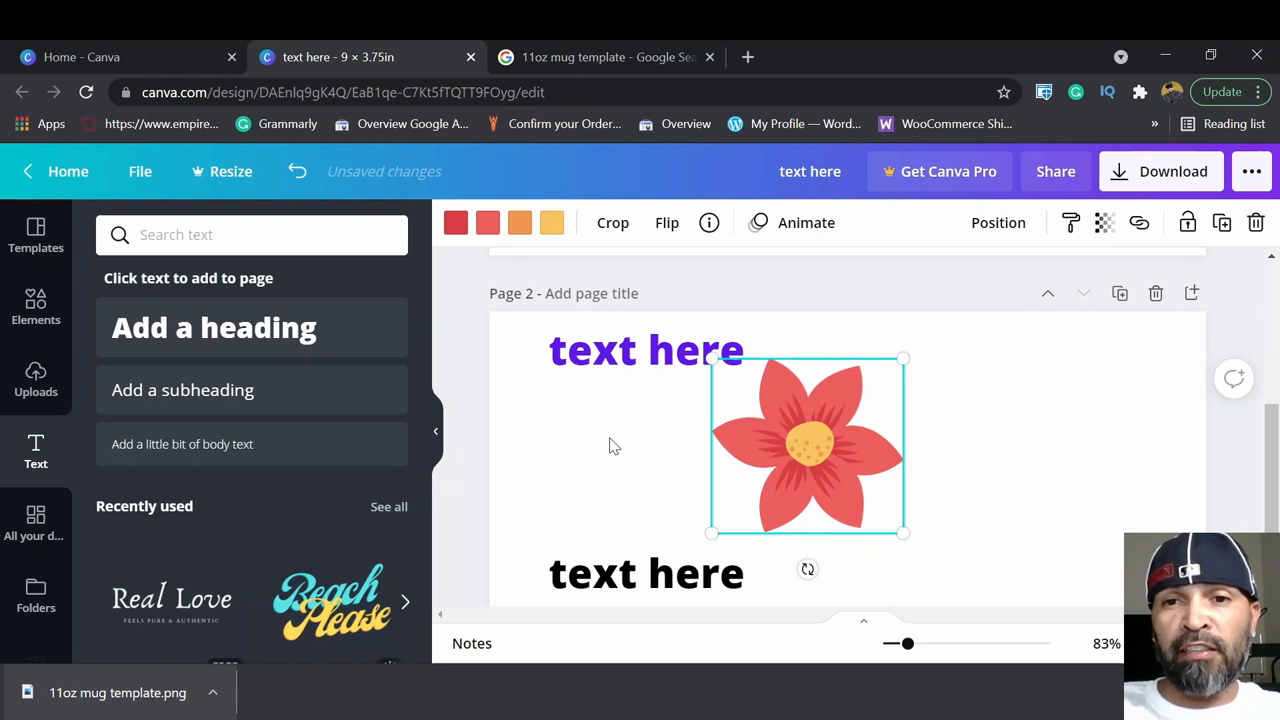
mouse_move(672, 442)
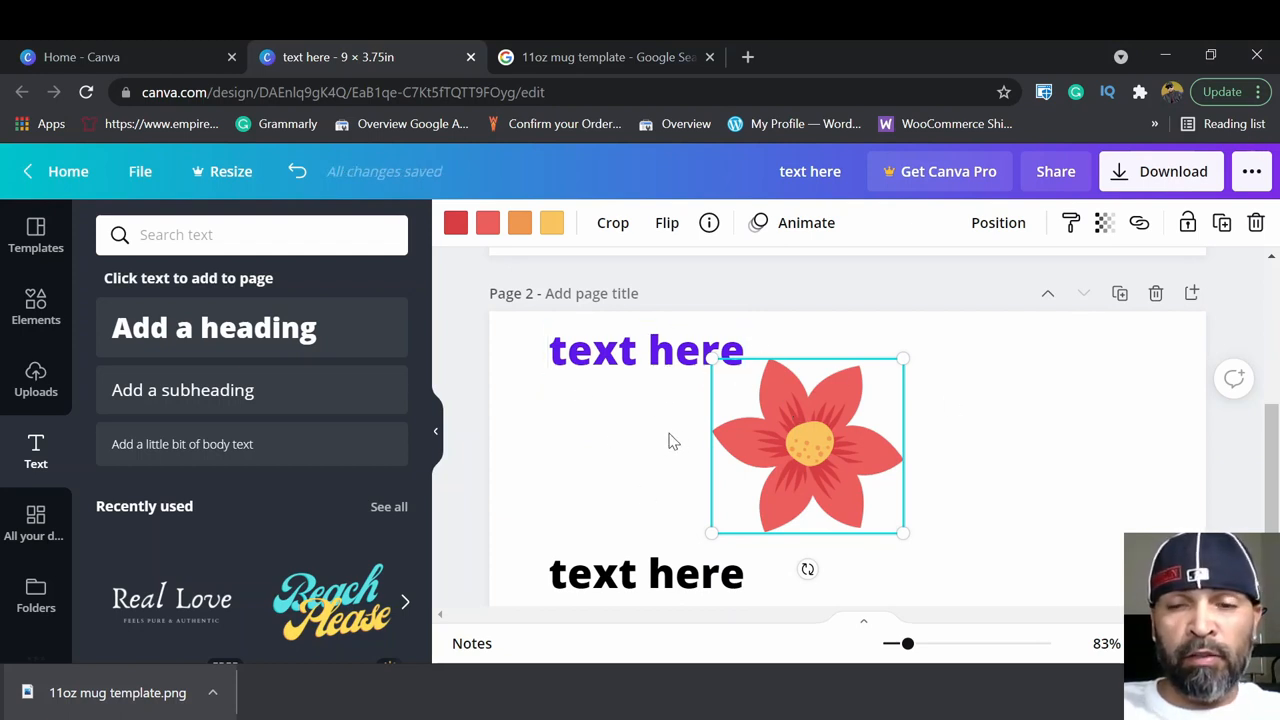
mouse_move(788, 528)
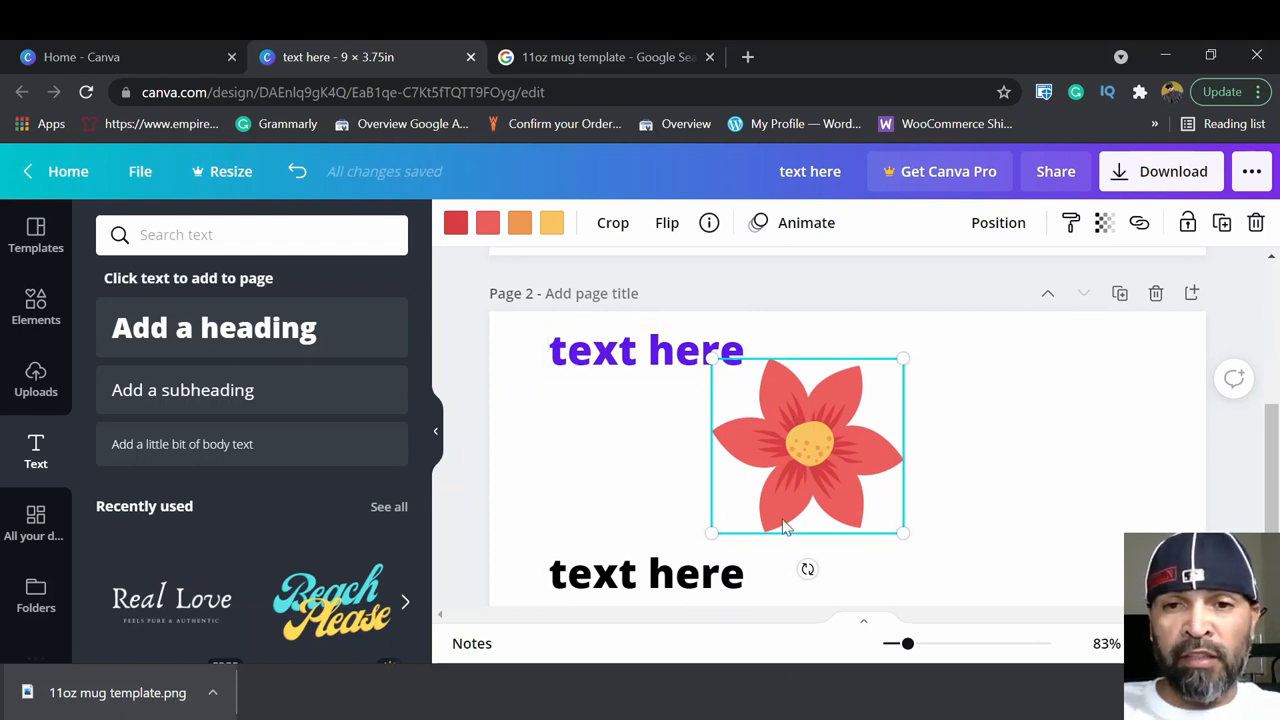
mouse_move(758, 376)
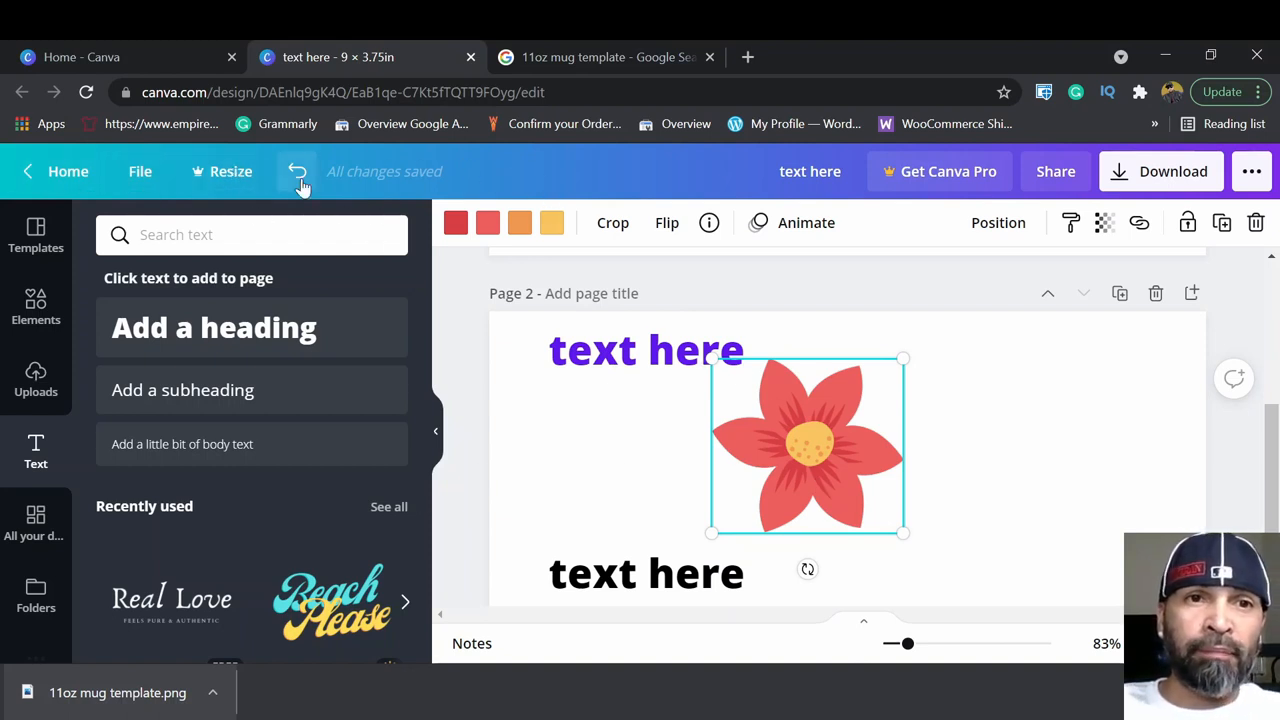
mouse_move(296, 172)
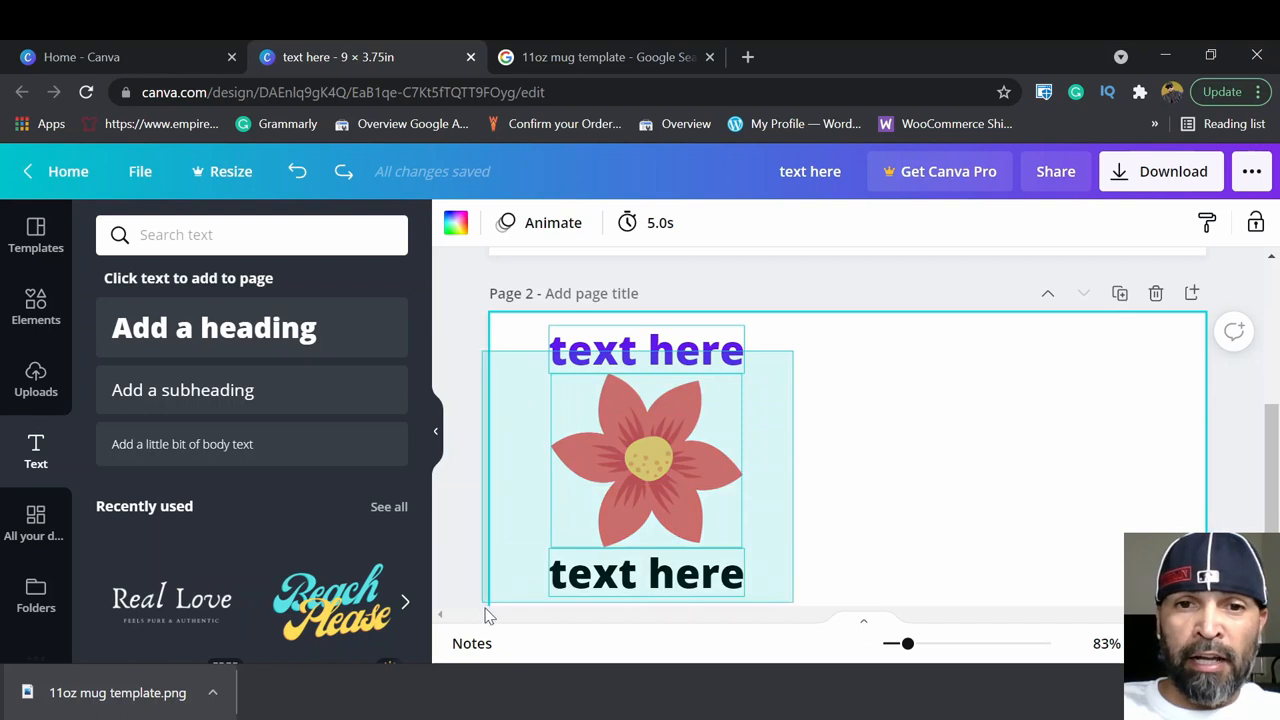
Select the restored flower together with both captions as one group.
click(644, 460)
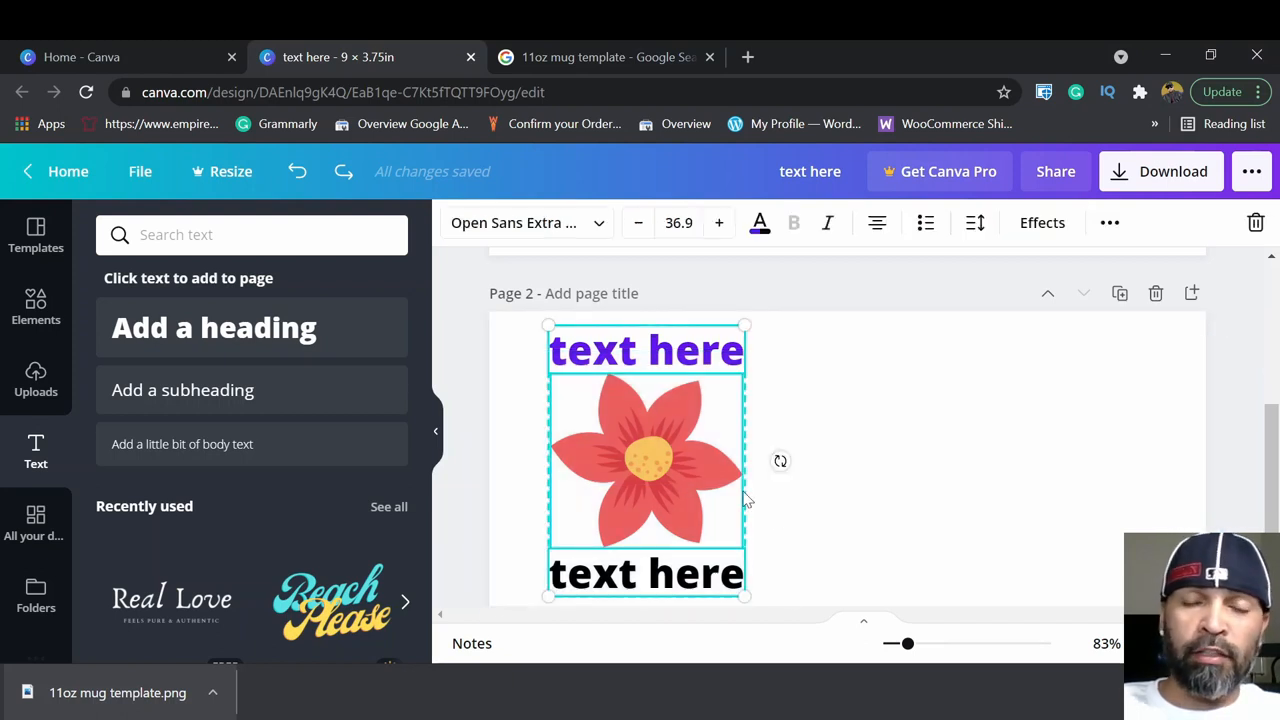
mouse_move(660, 390)
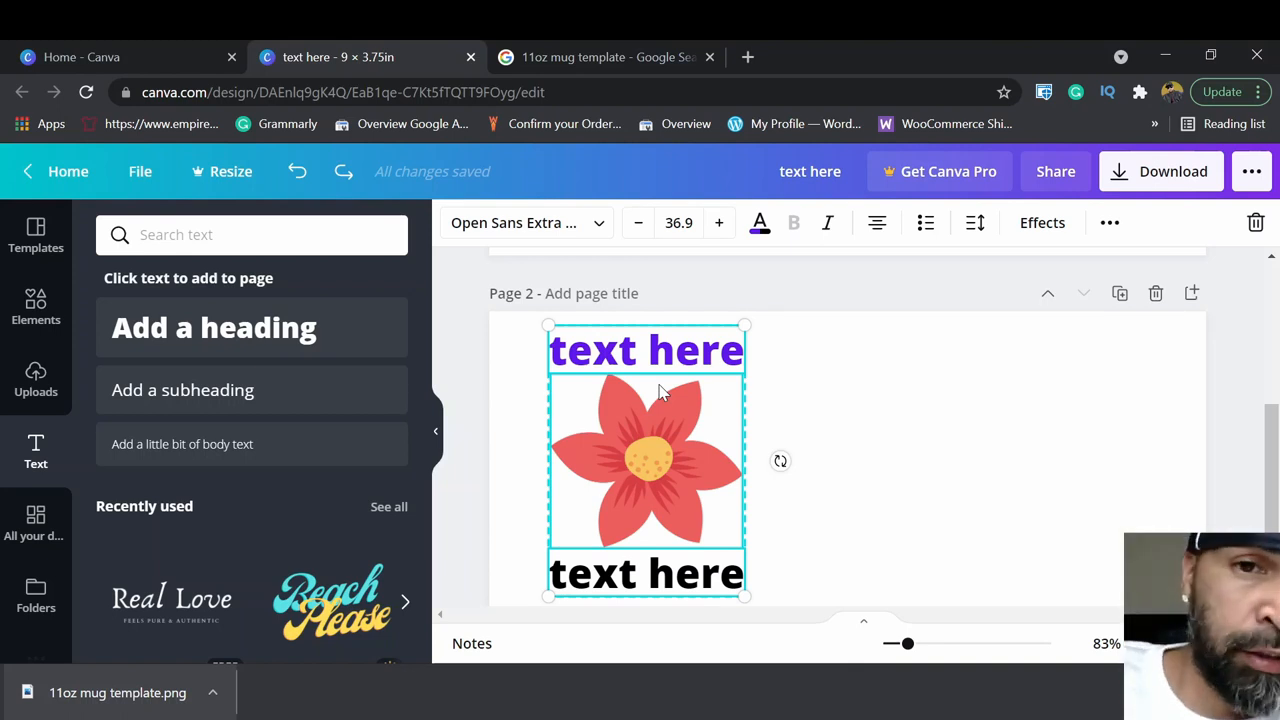
mouse_move(672, 404)
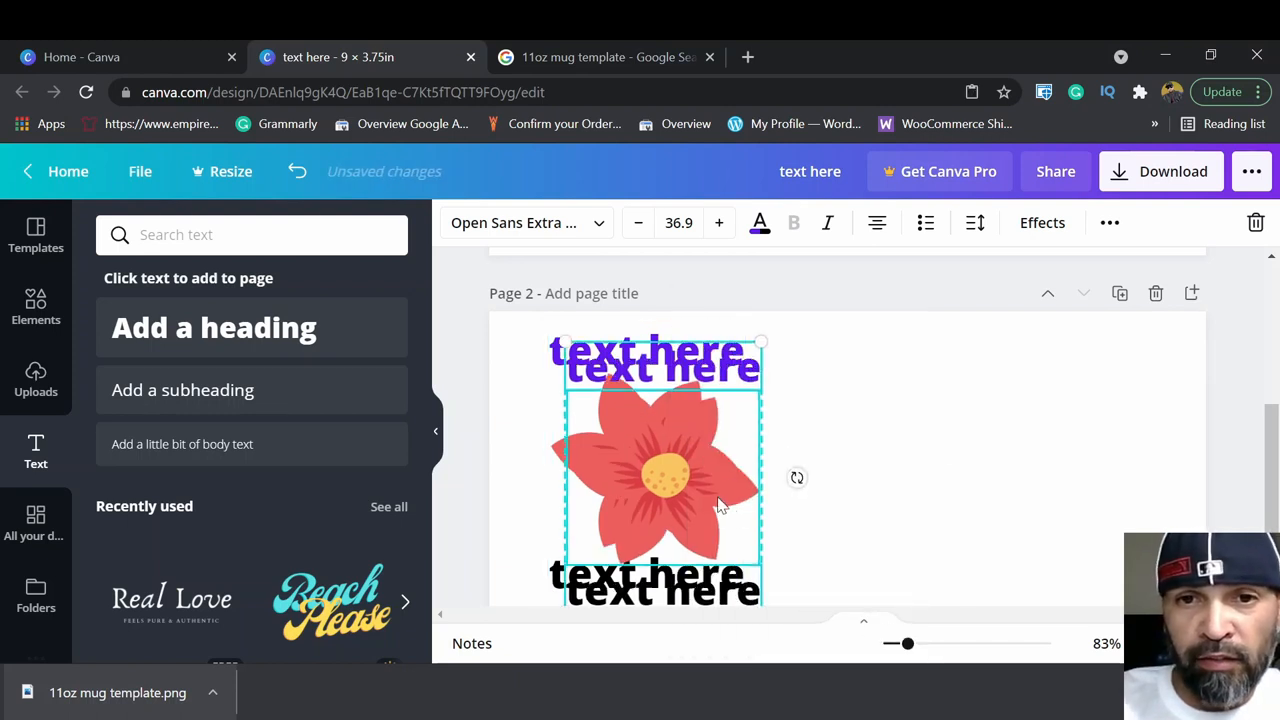
mouse_move(696, 488)
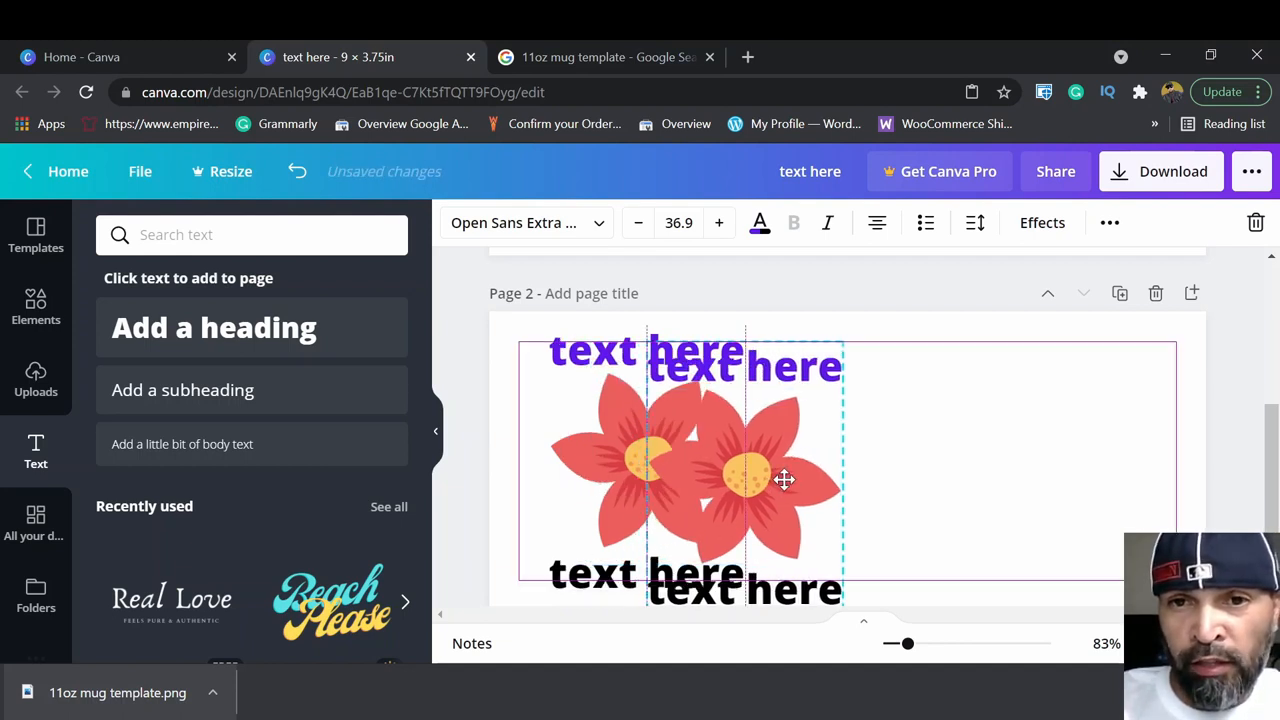
Drag the copied flower-and-captions group to the right edge of page 2, mirroring the original.
drag(784, 480, 954, 464)
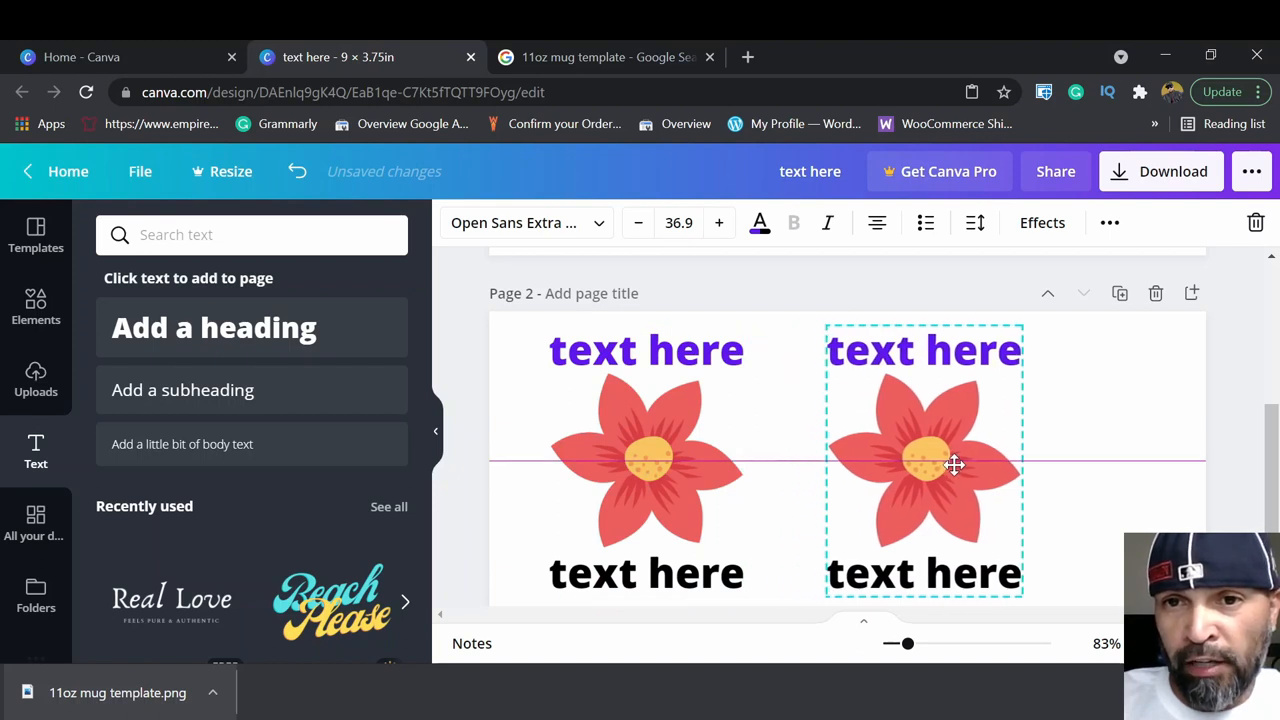
drag(924, 464, 1020, 468)
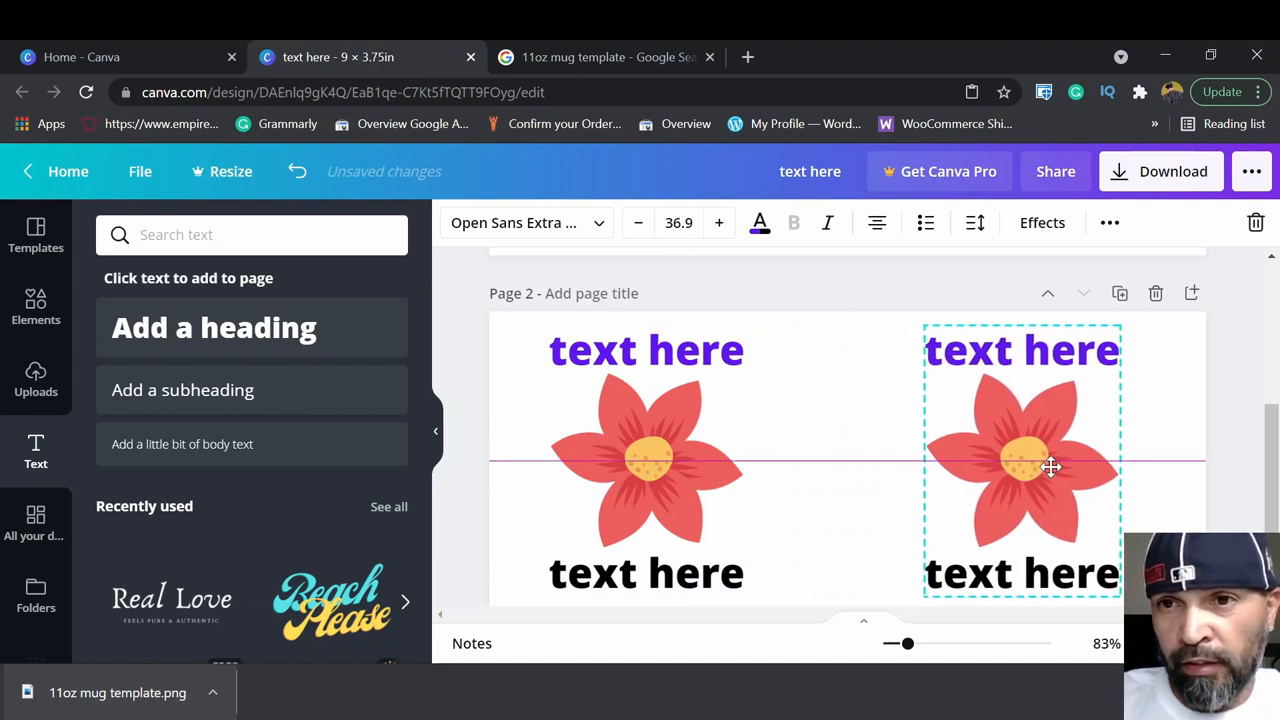
drag(1022, 460, 1058, 468)
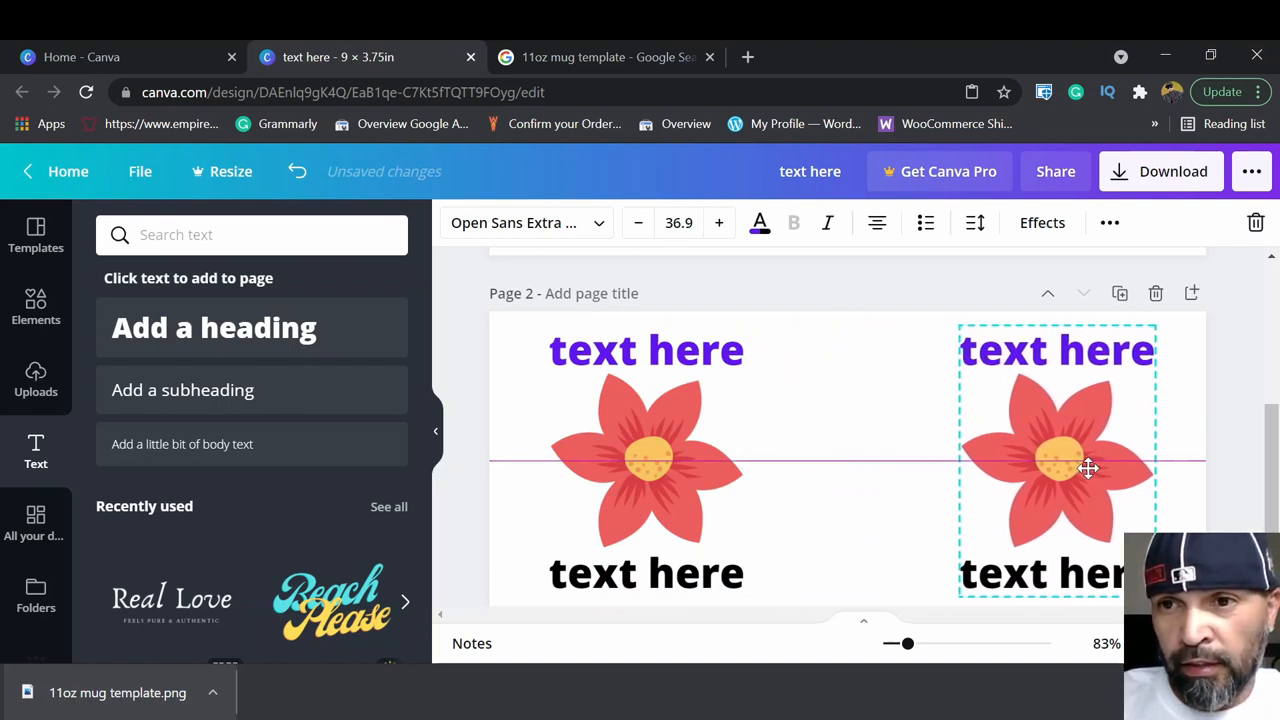
scroll(down, 3)
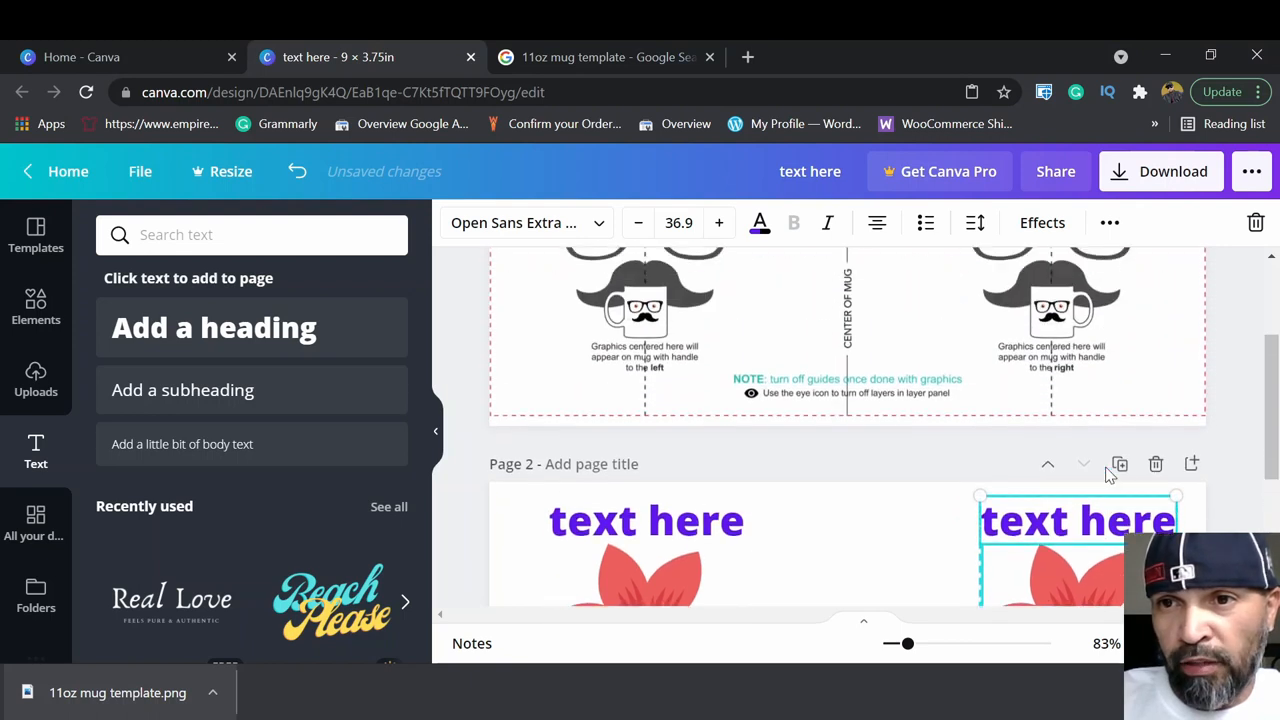
scroll(down, 3)
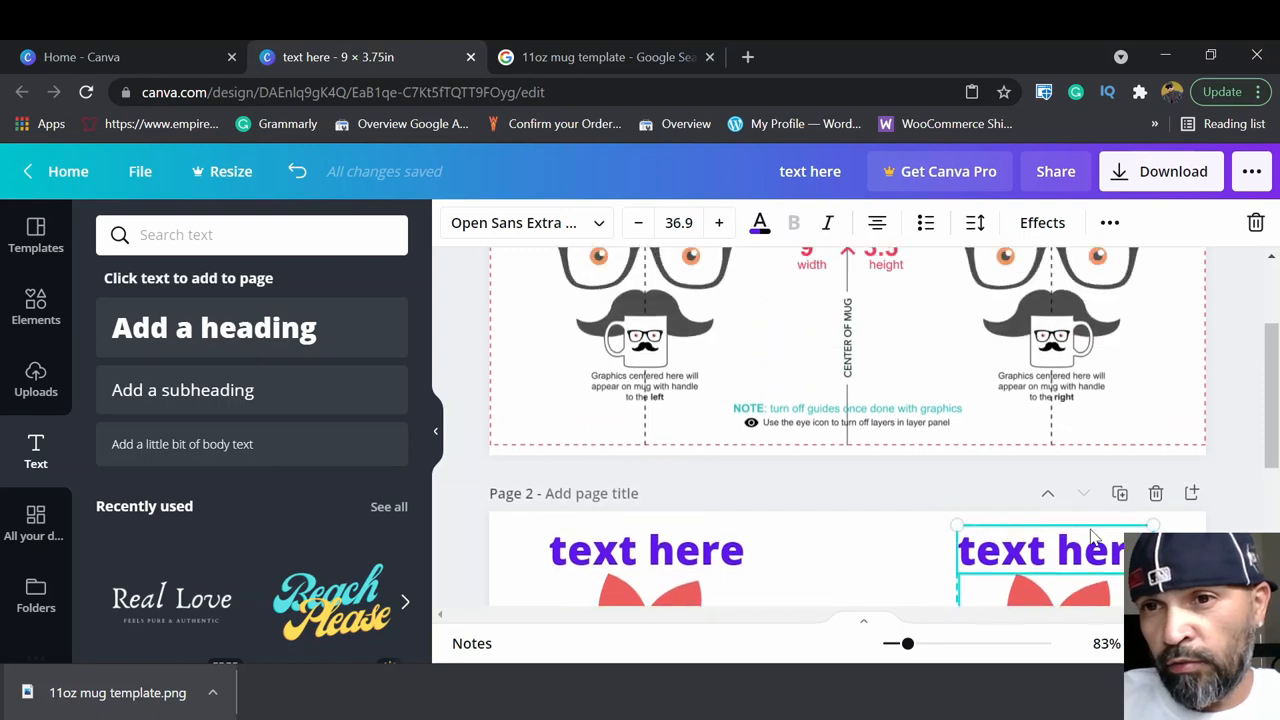
scroll(down, 3)
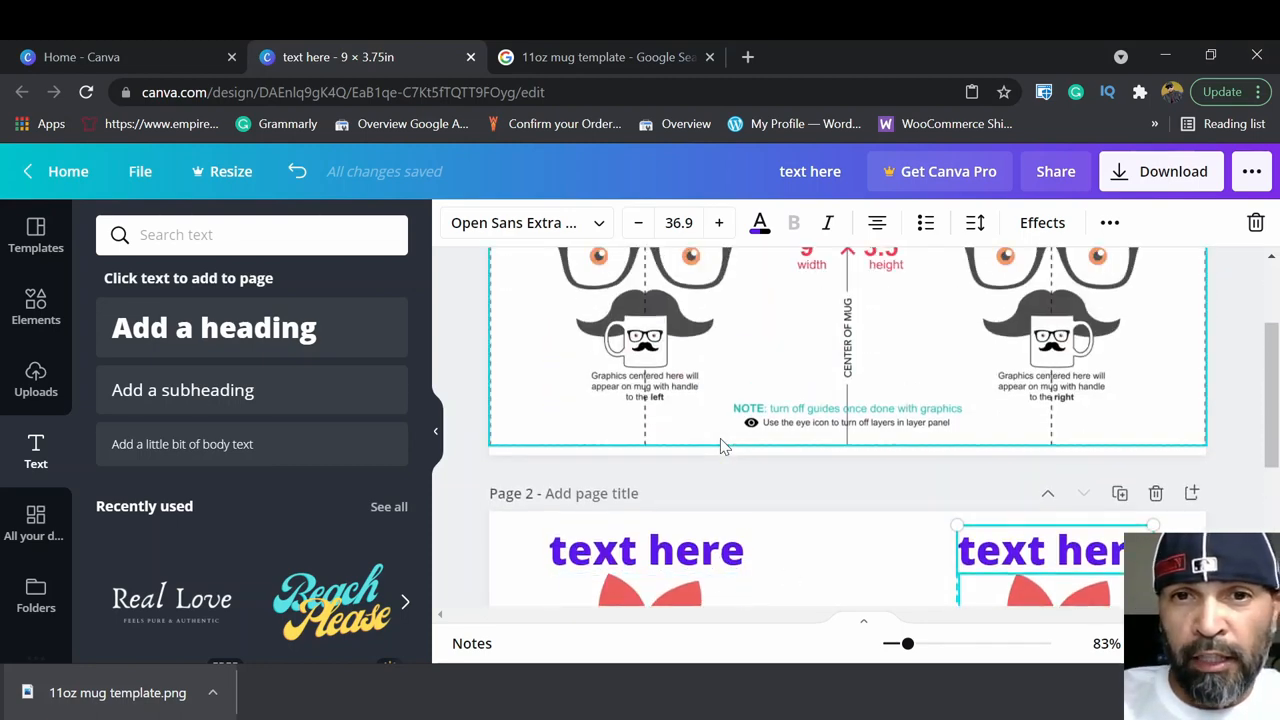
scroll(down, 3)
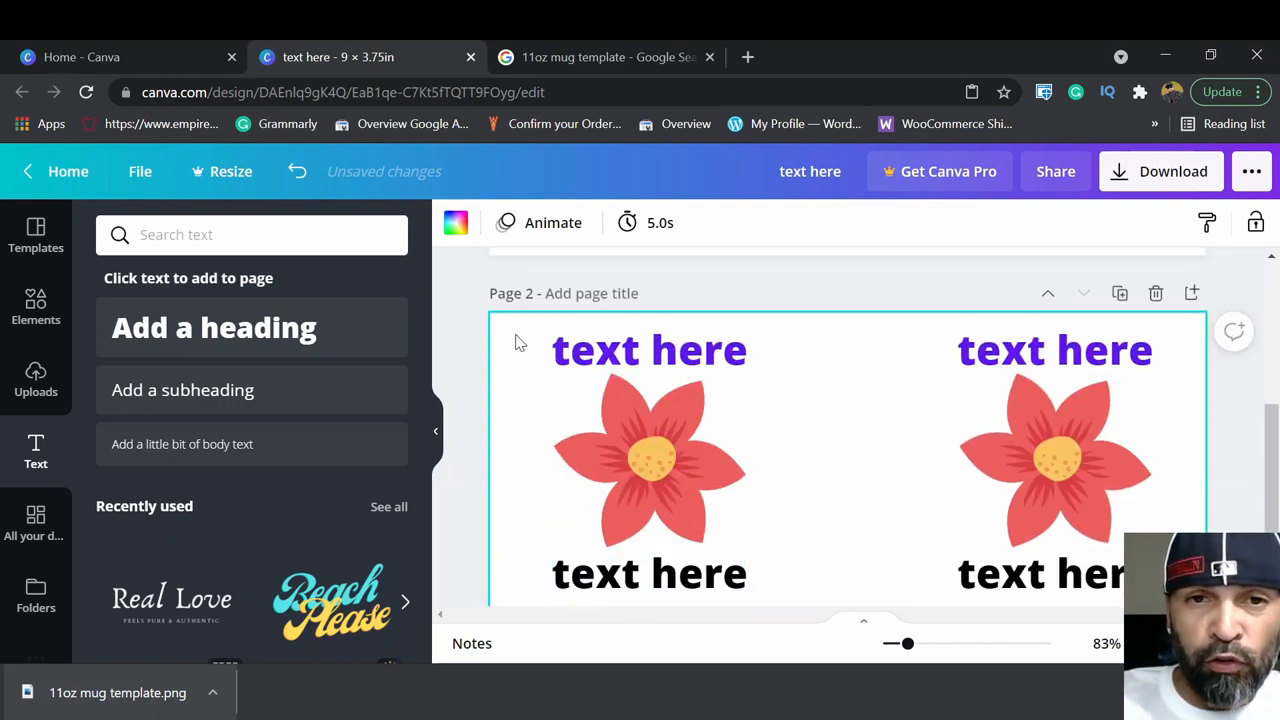
click(648, 460)
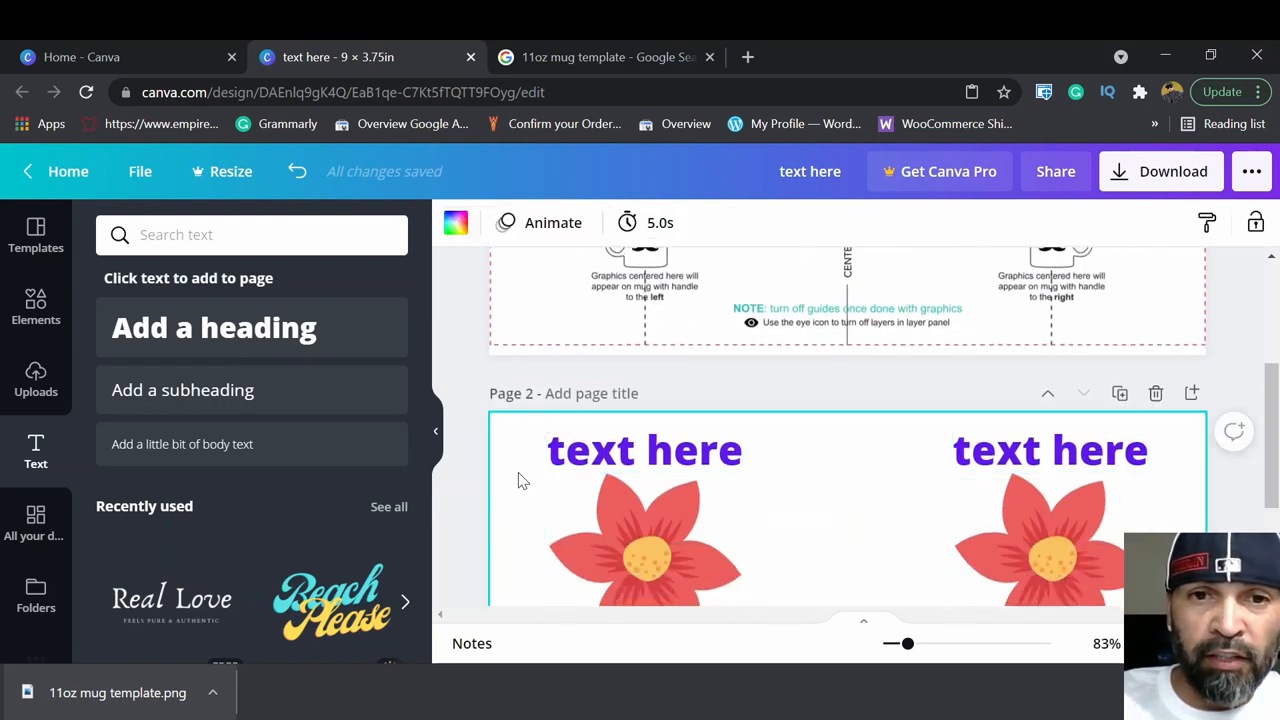
mouse_move(390, 280)
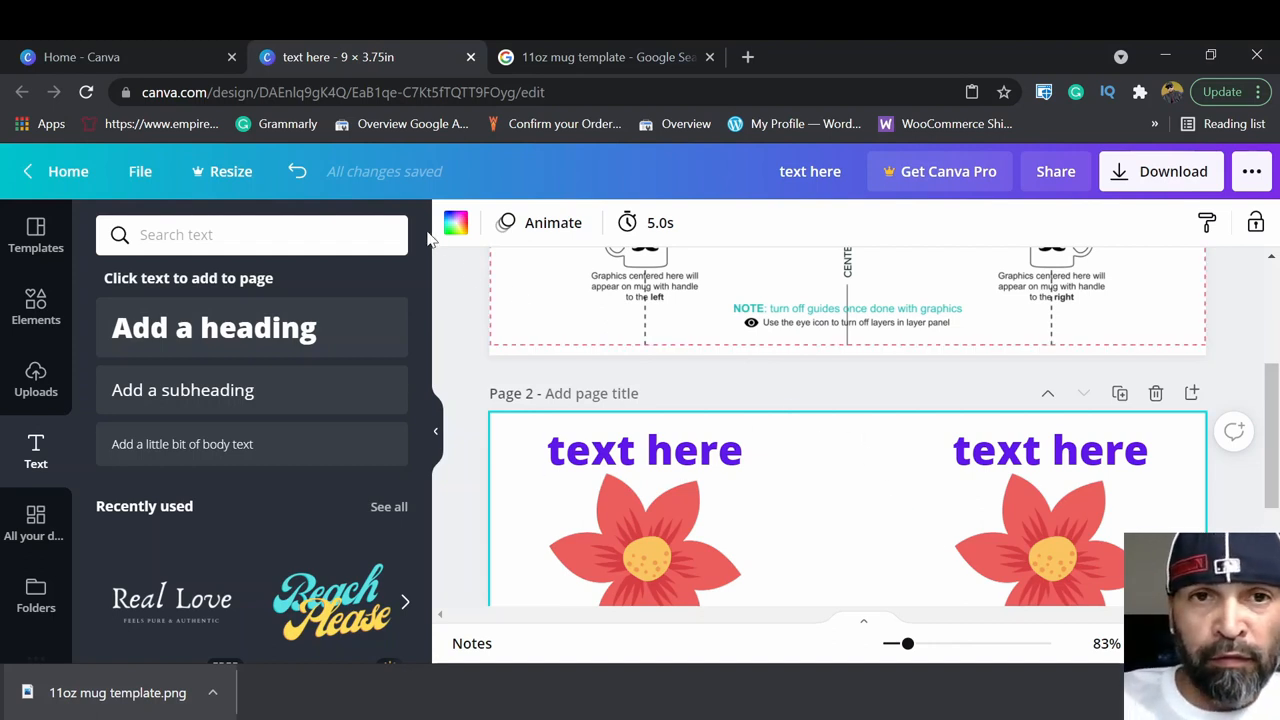
Try grey and light blue page backgrounds, then settle on yellow for page 2.
click(456, 222)
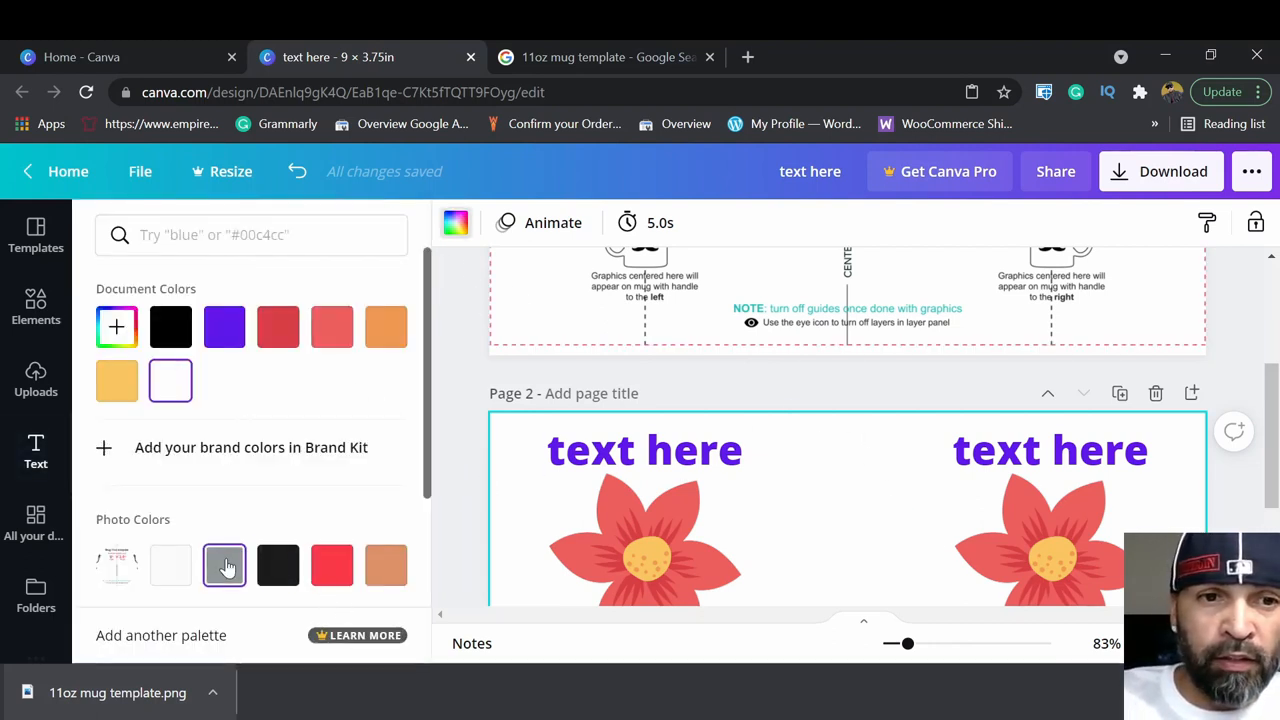
click(224, 564)
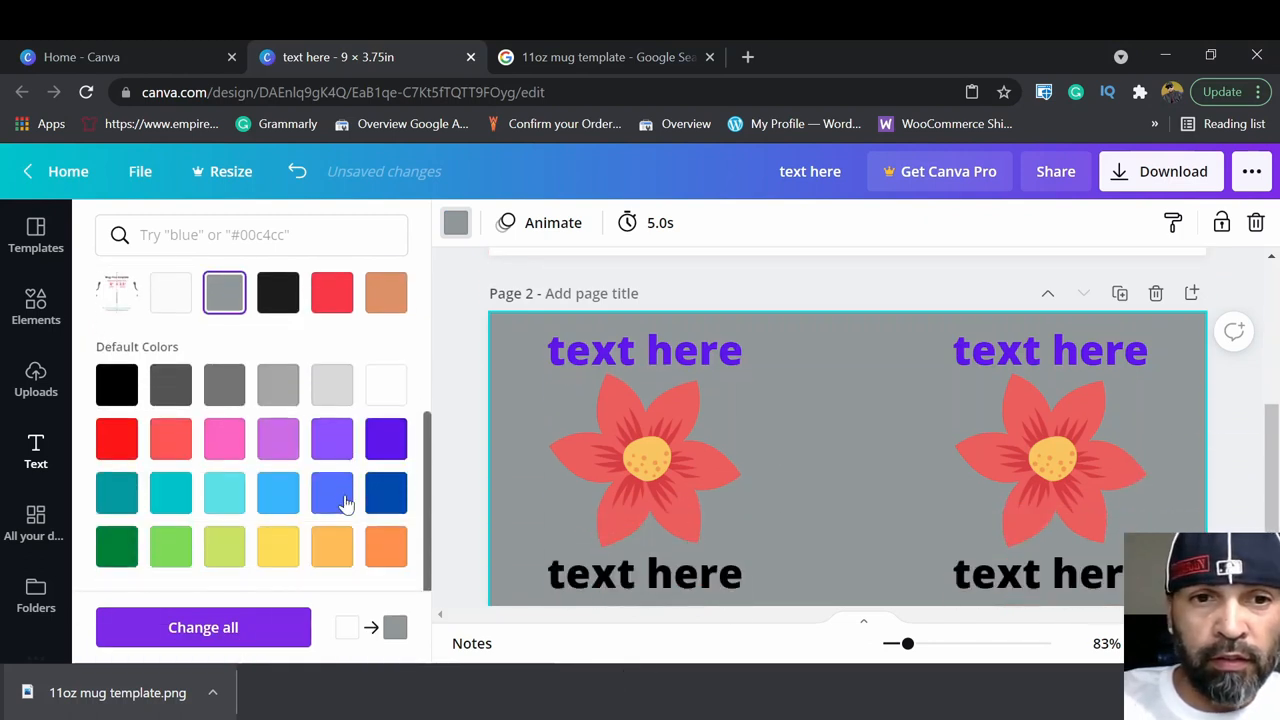
click(278, 492)
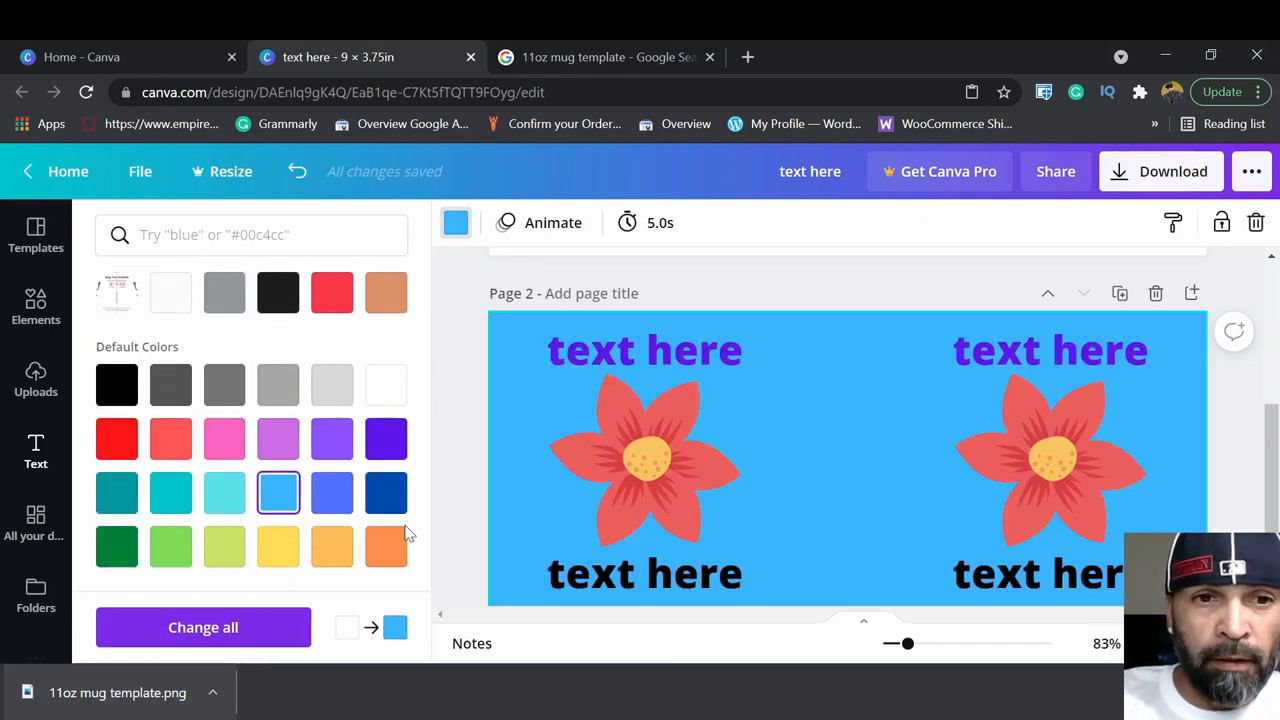
click(278, 546)
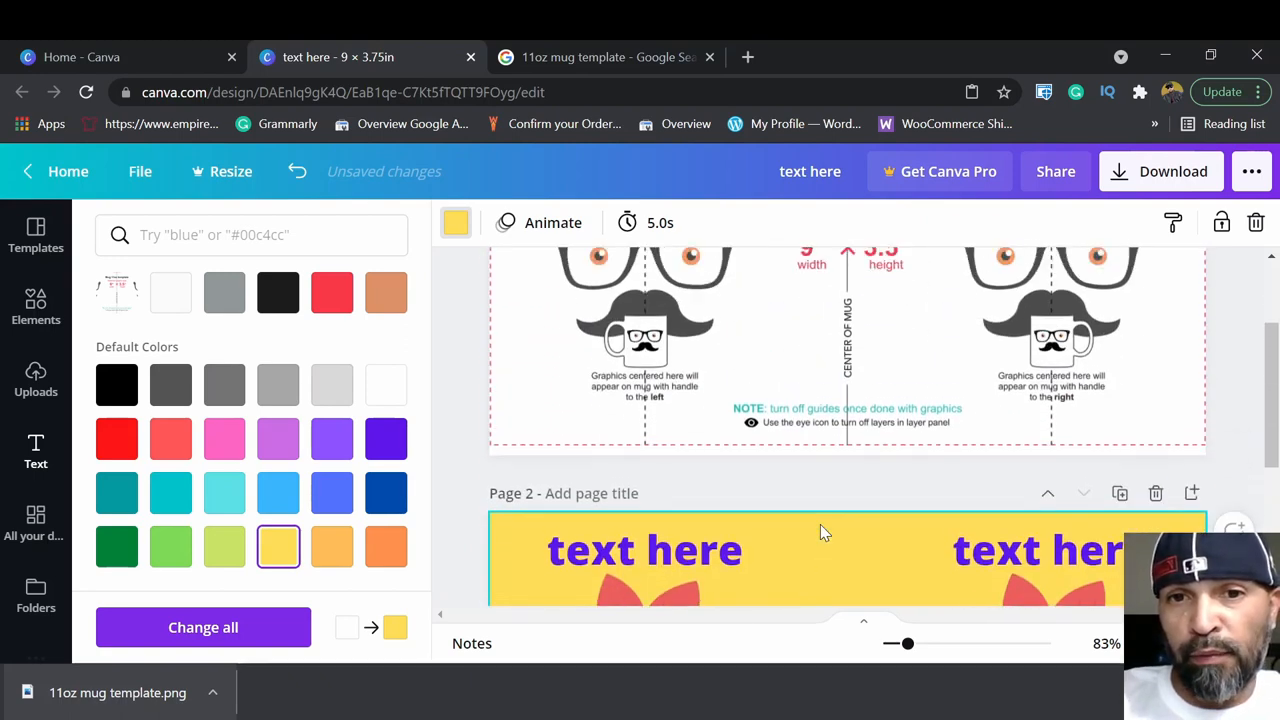
scroll(down, 3)
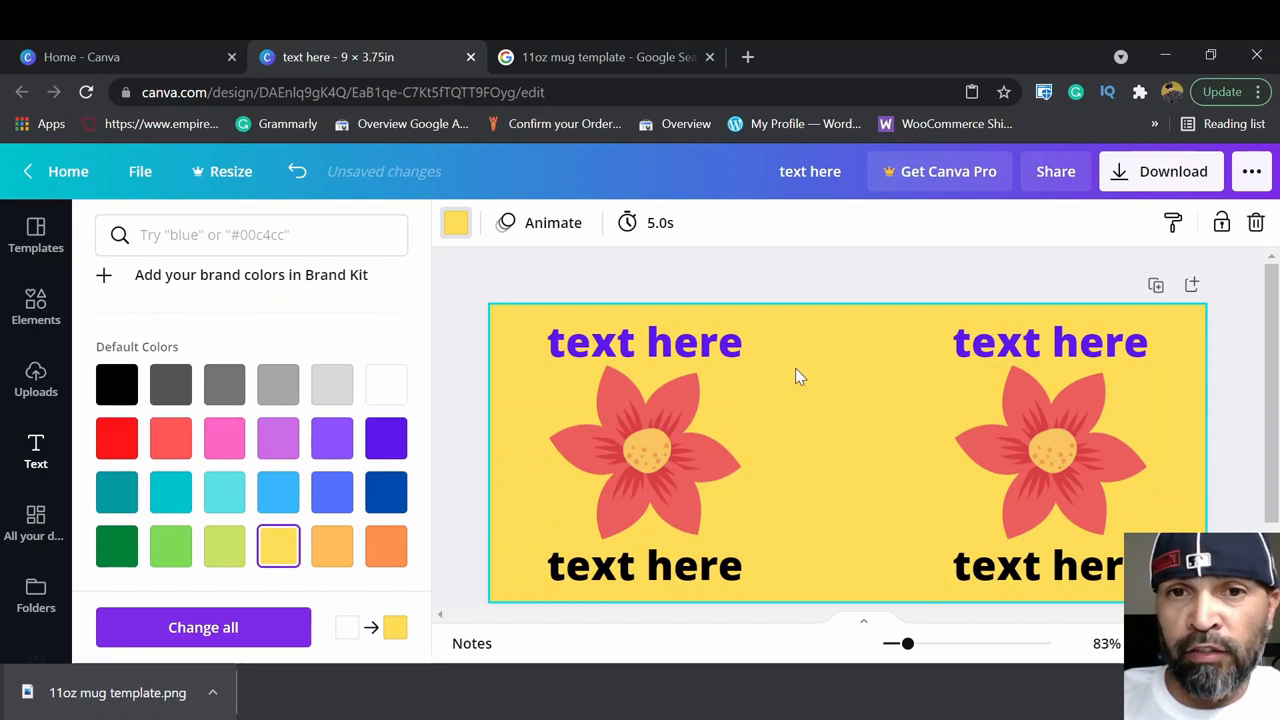
scroll(down, 3)
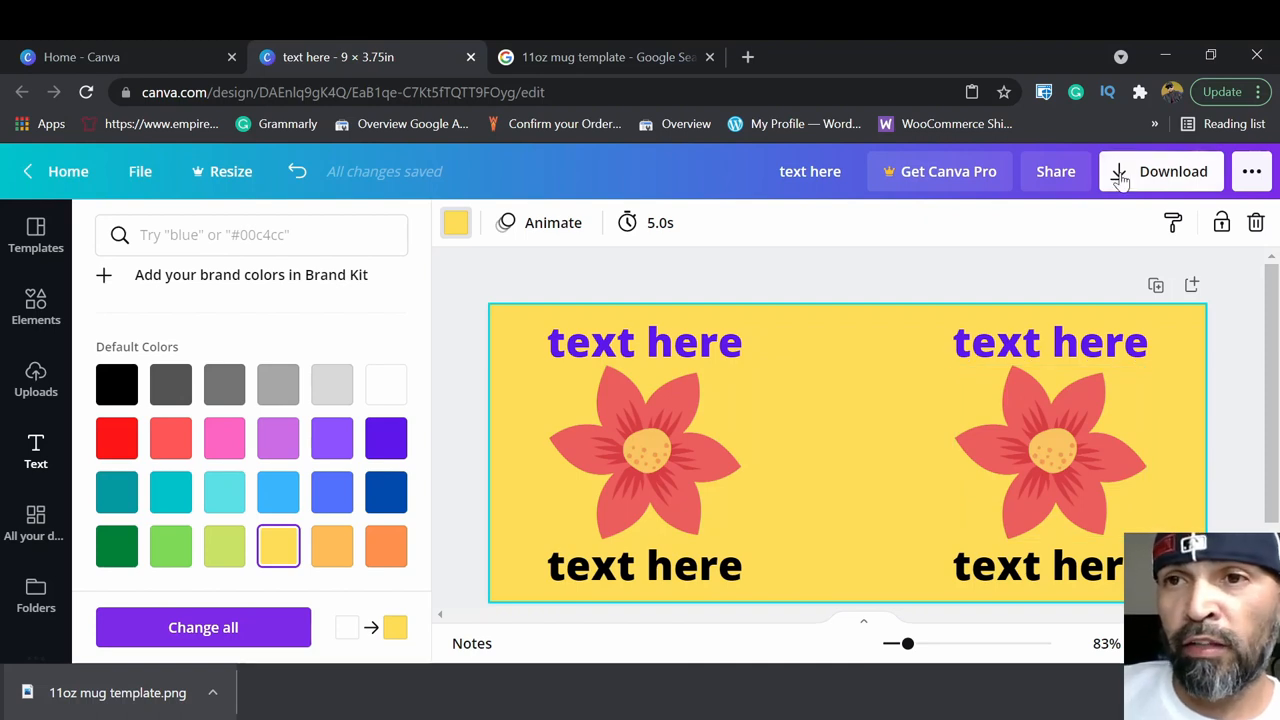
mouse_move(1122, 184)
text(flower)
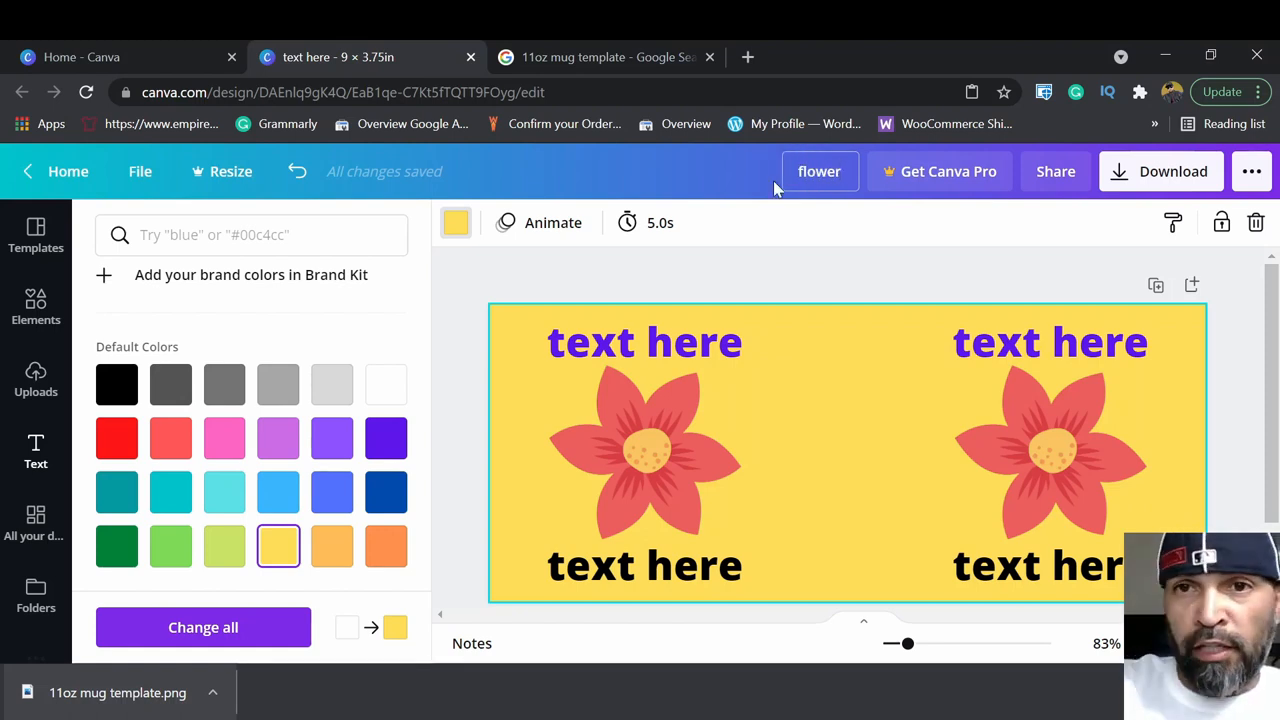
Download the design as flower.png with PNG kept as file type, then dismiss the confirmation.
click(1160, 172)
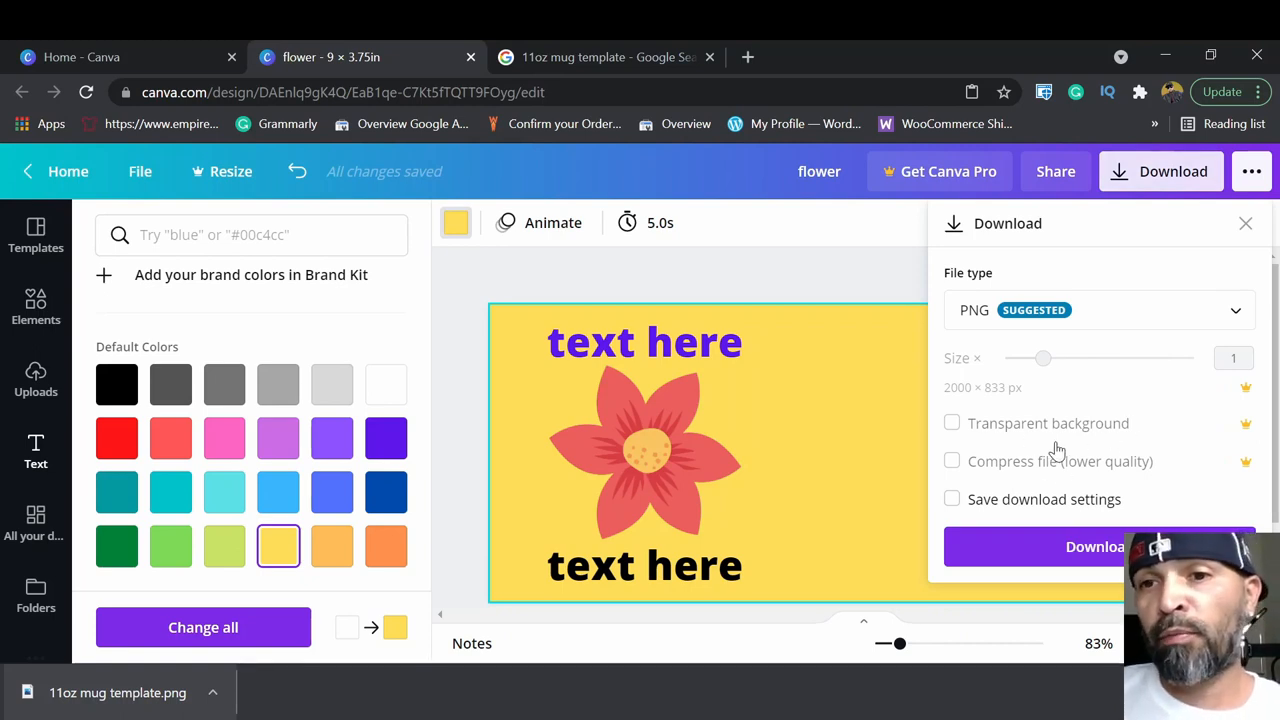
mouse_move(1096, 504)
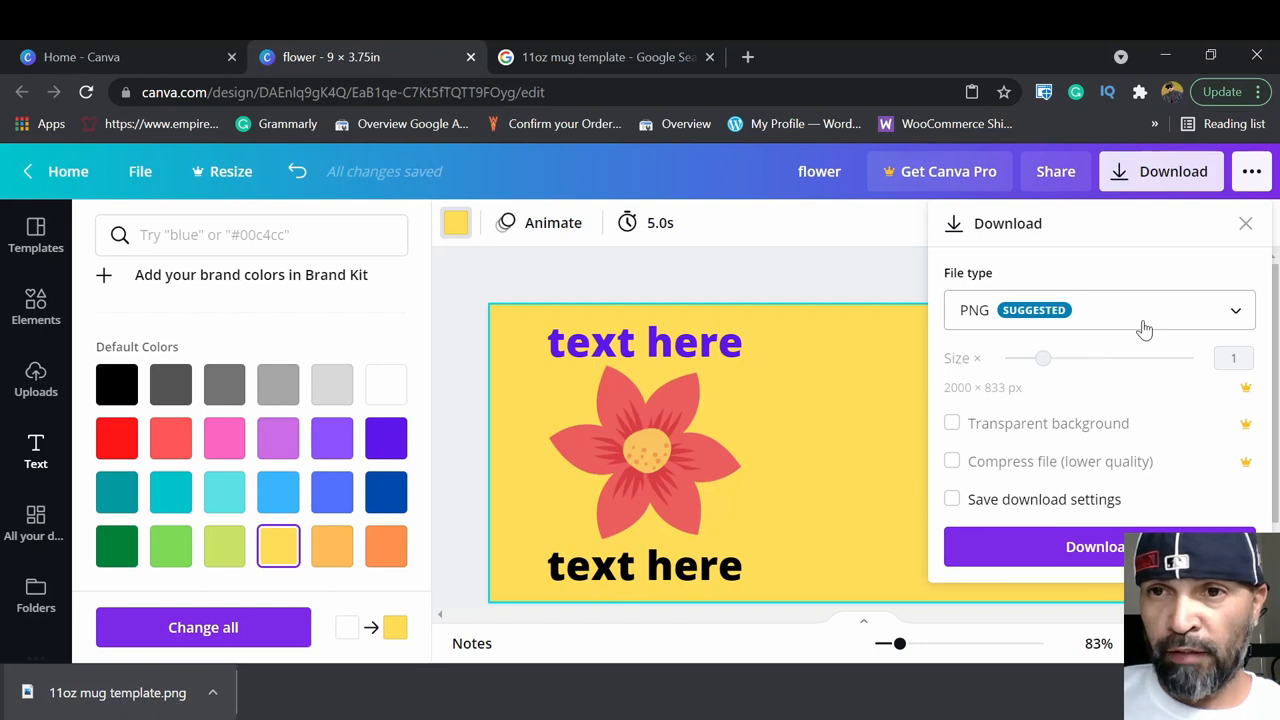
click(1096, 308)
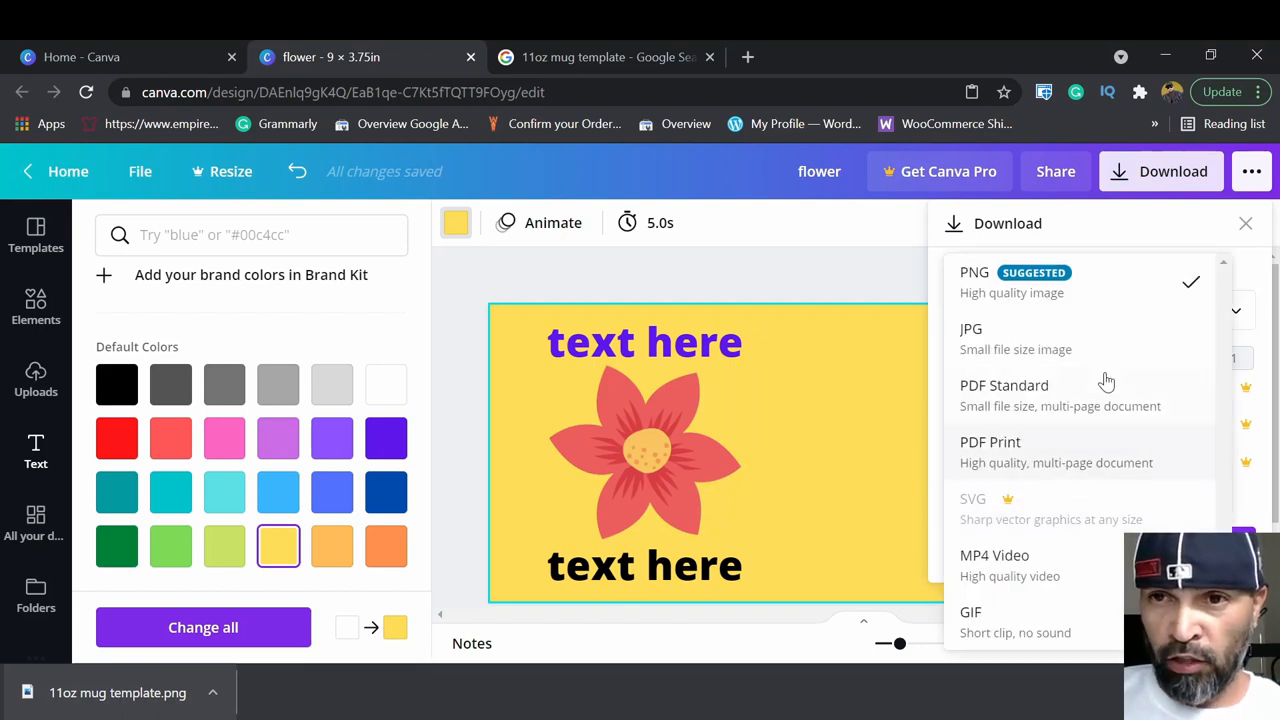
mouse_move(1060, 524)
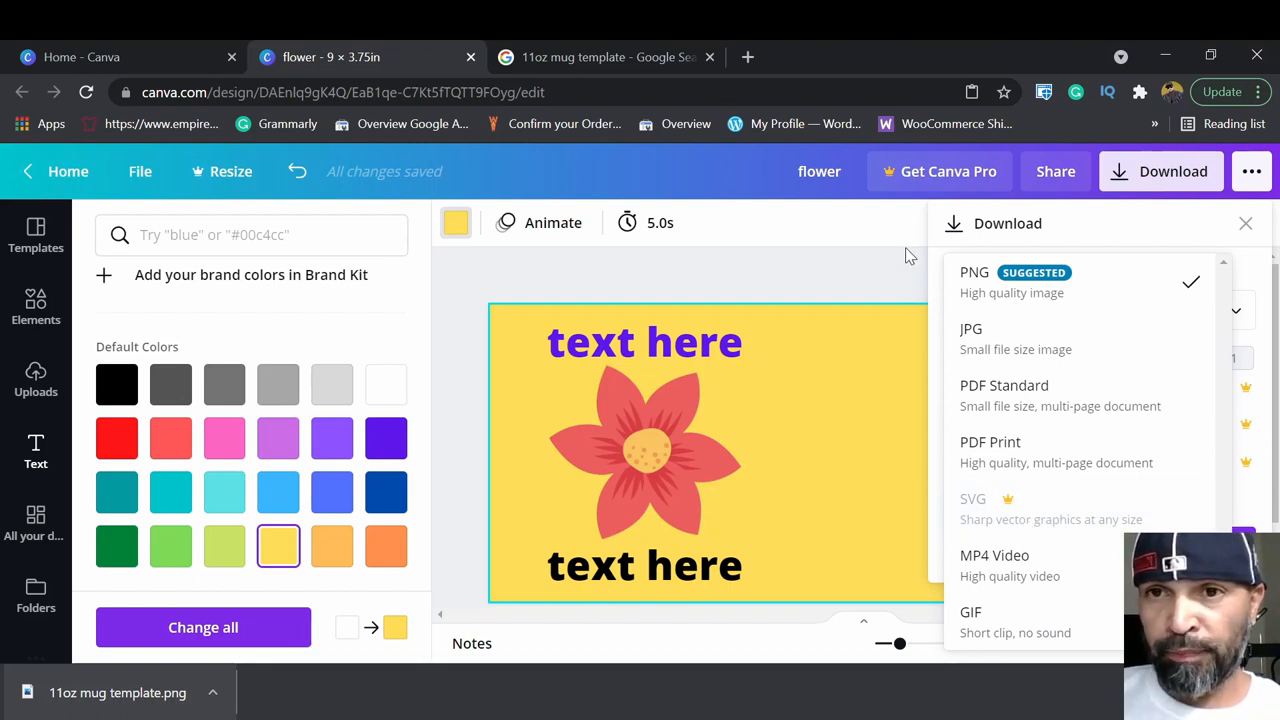
click(974, 272)
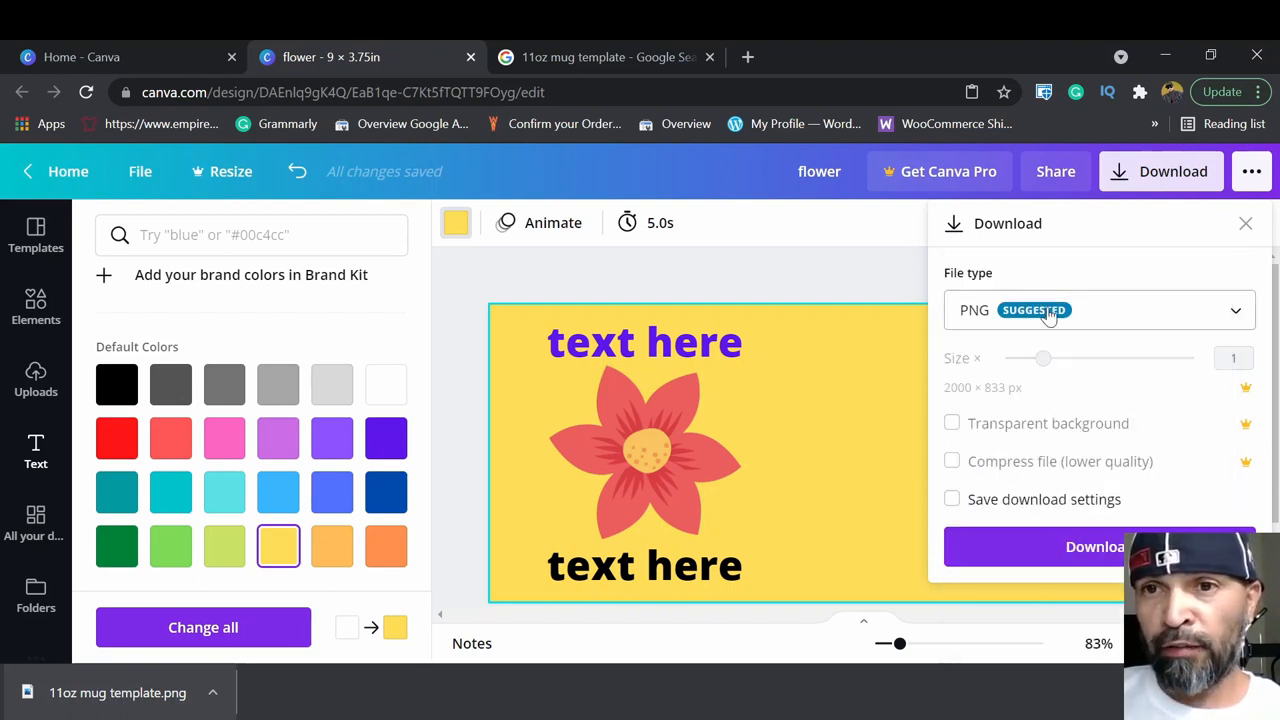
click(1096, 546)
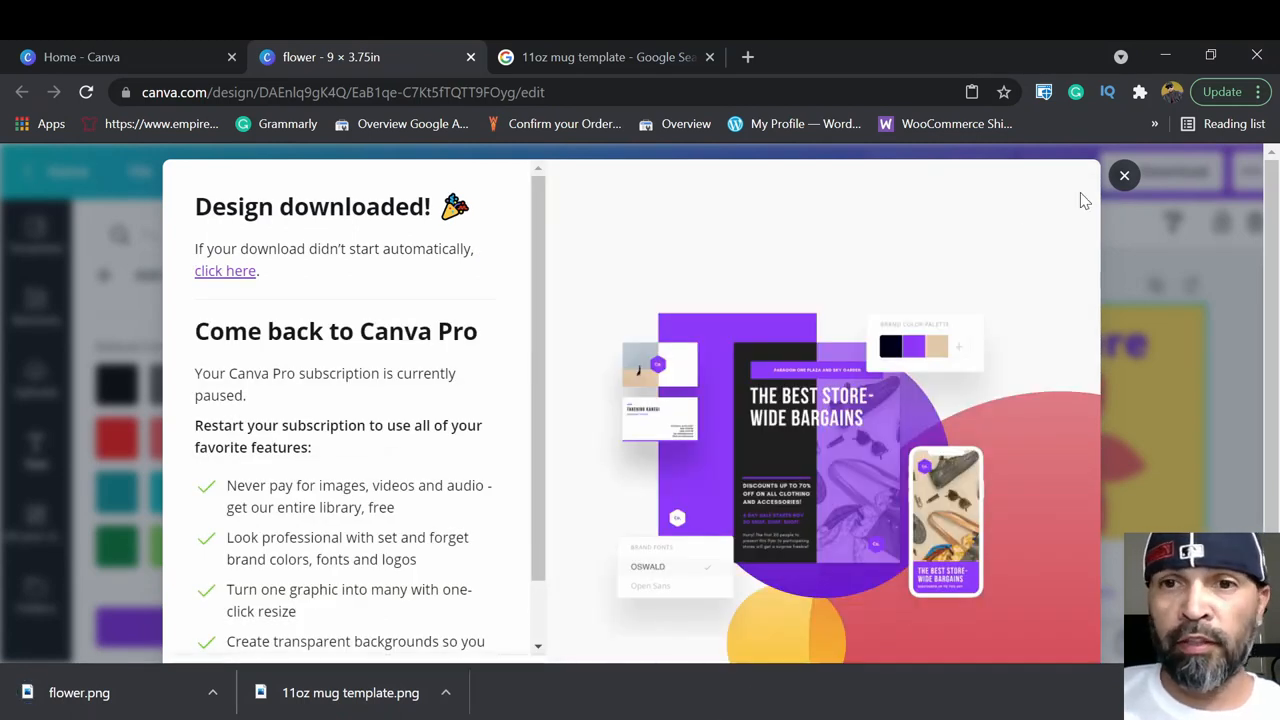
click(1124, 176)
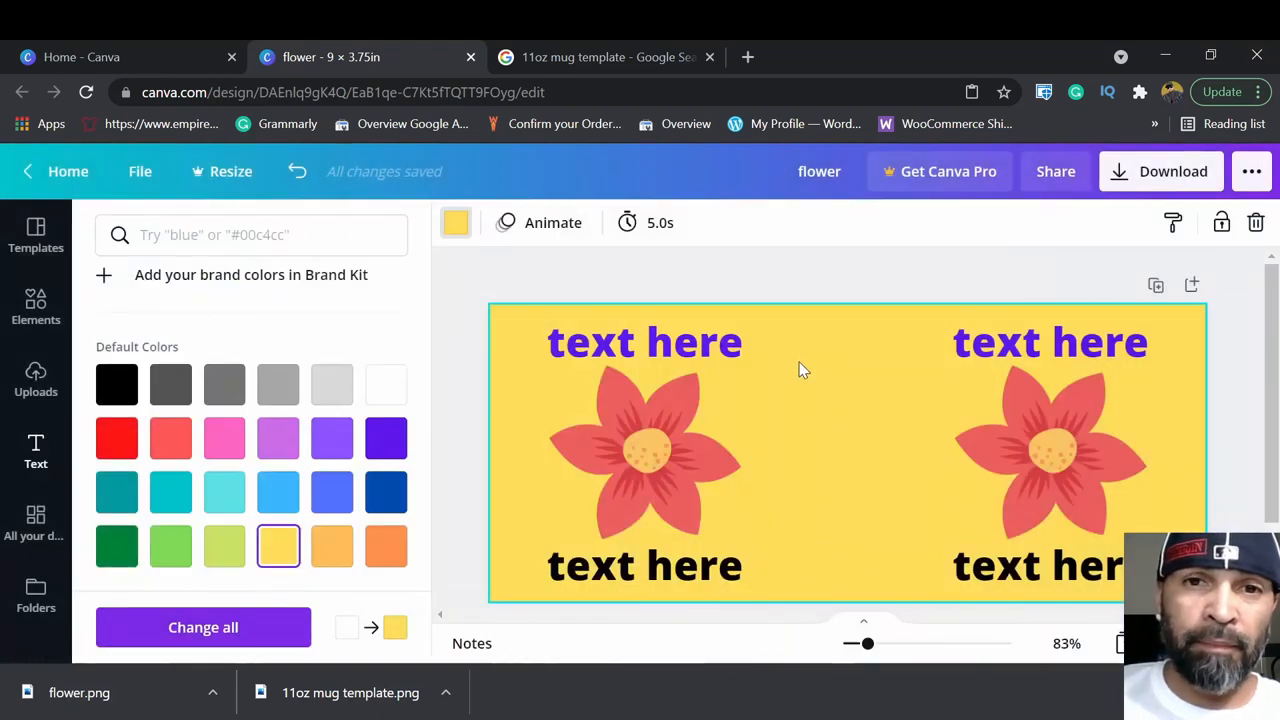
mouse_move(896, 688)
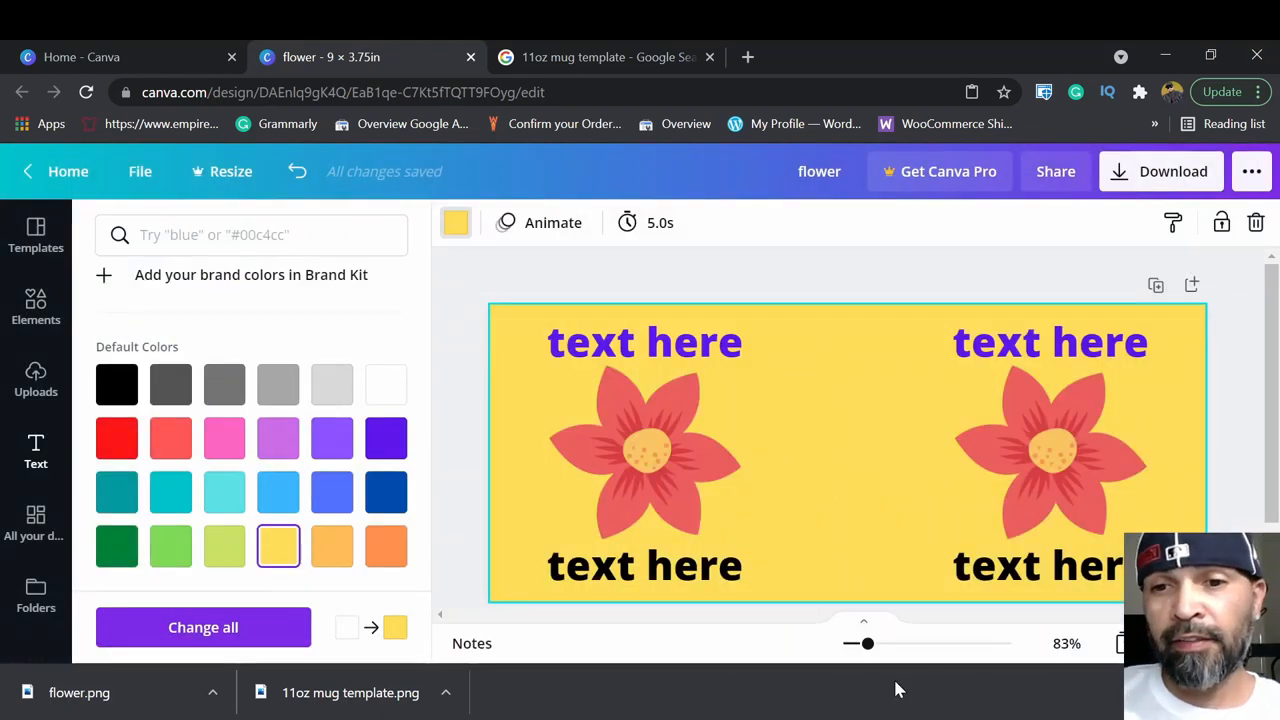
mouse_move(532, 384)
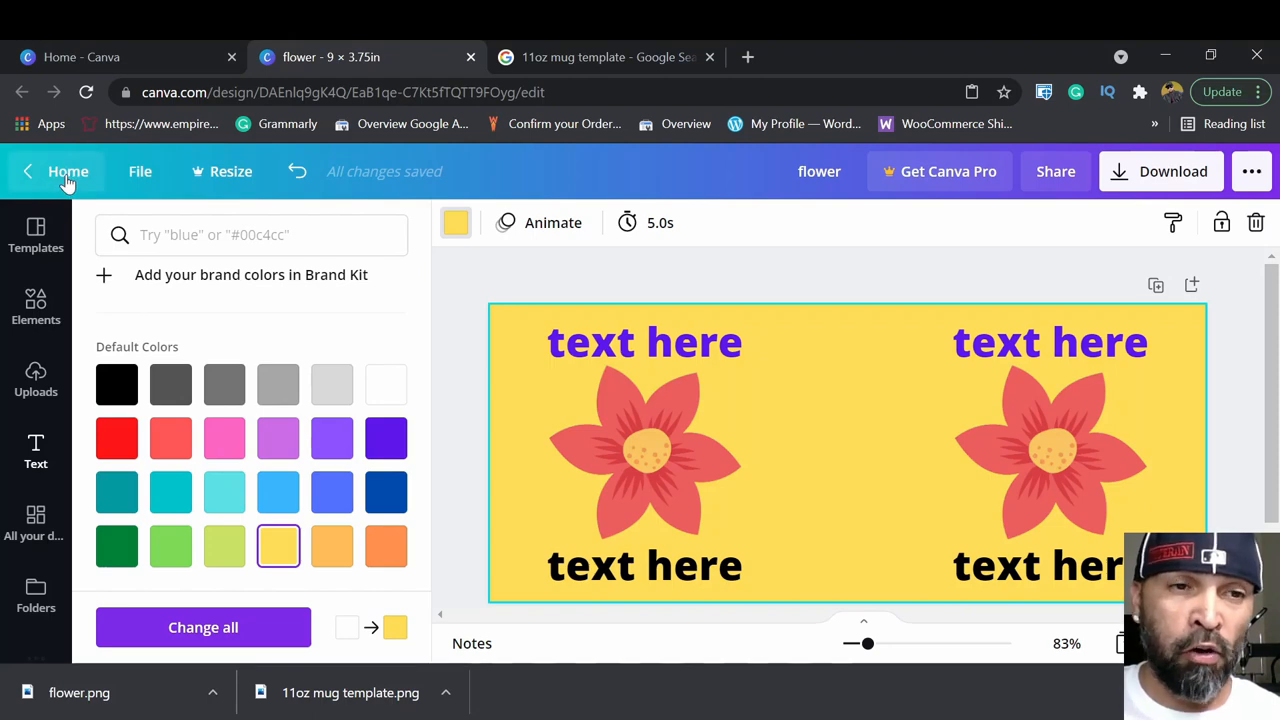
Return from the editor to the Canva home page.
click(68, 172)
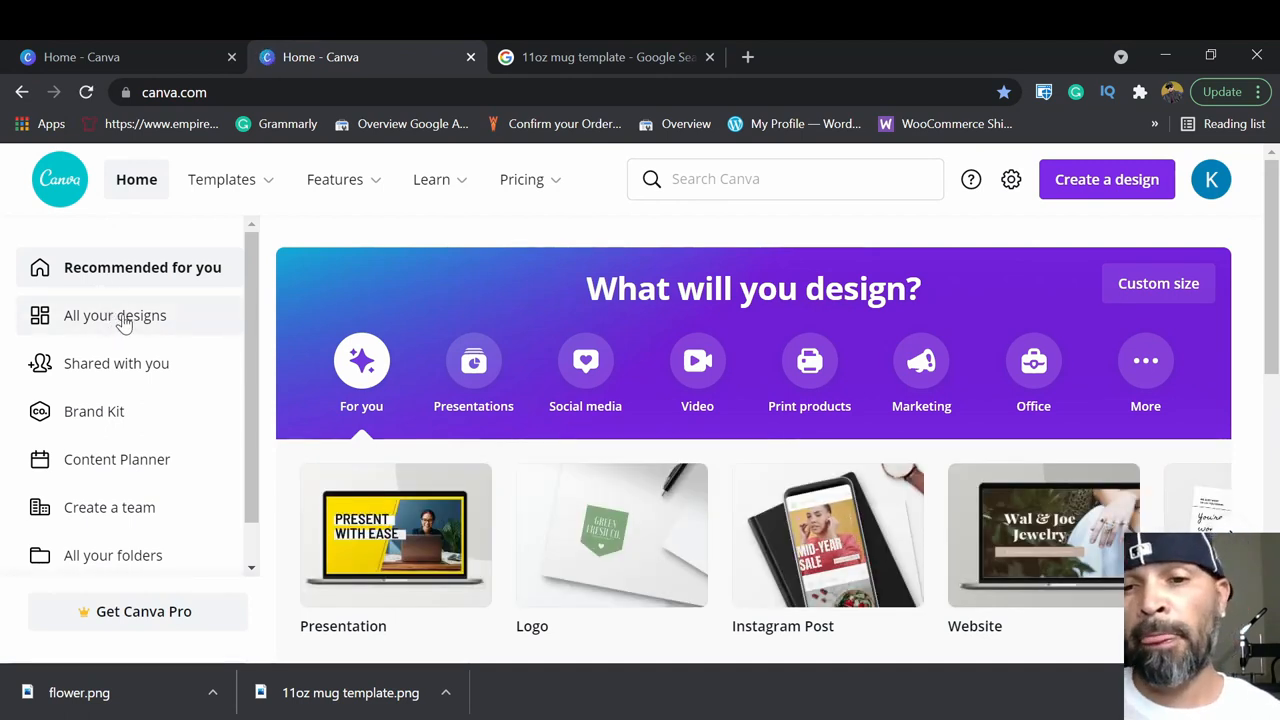
mouse_move(584, 360)
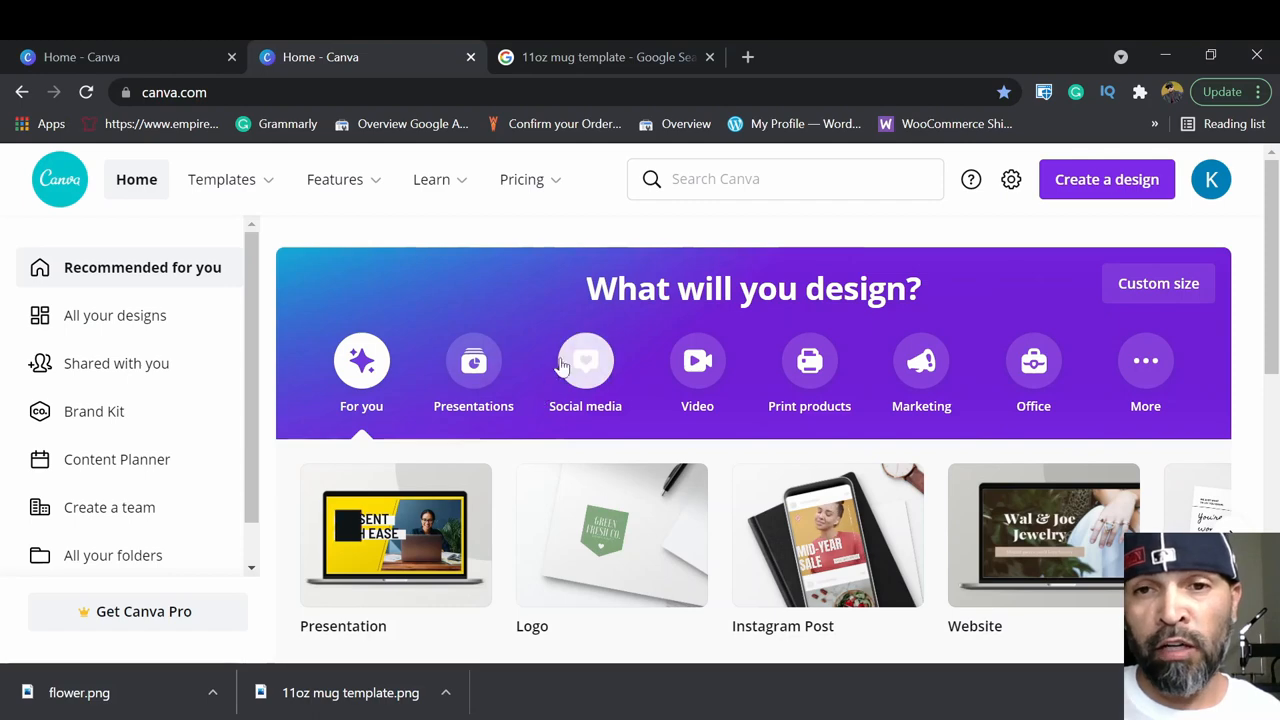